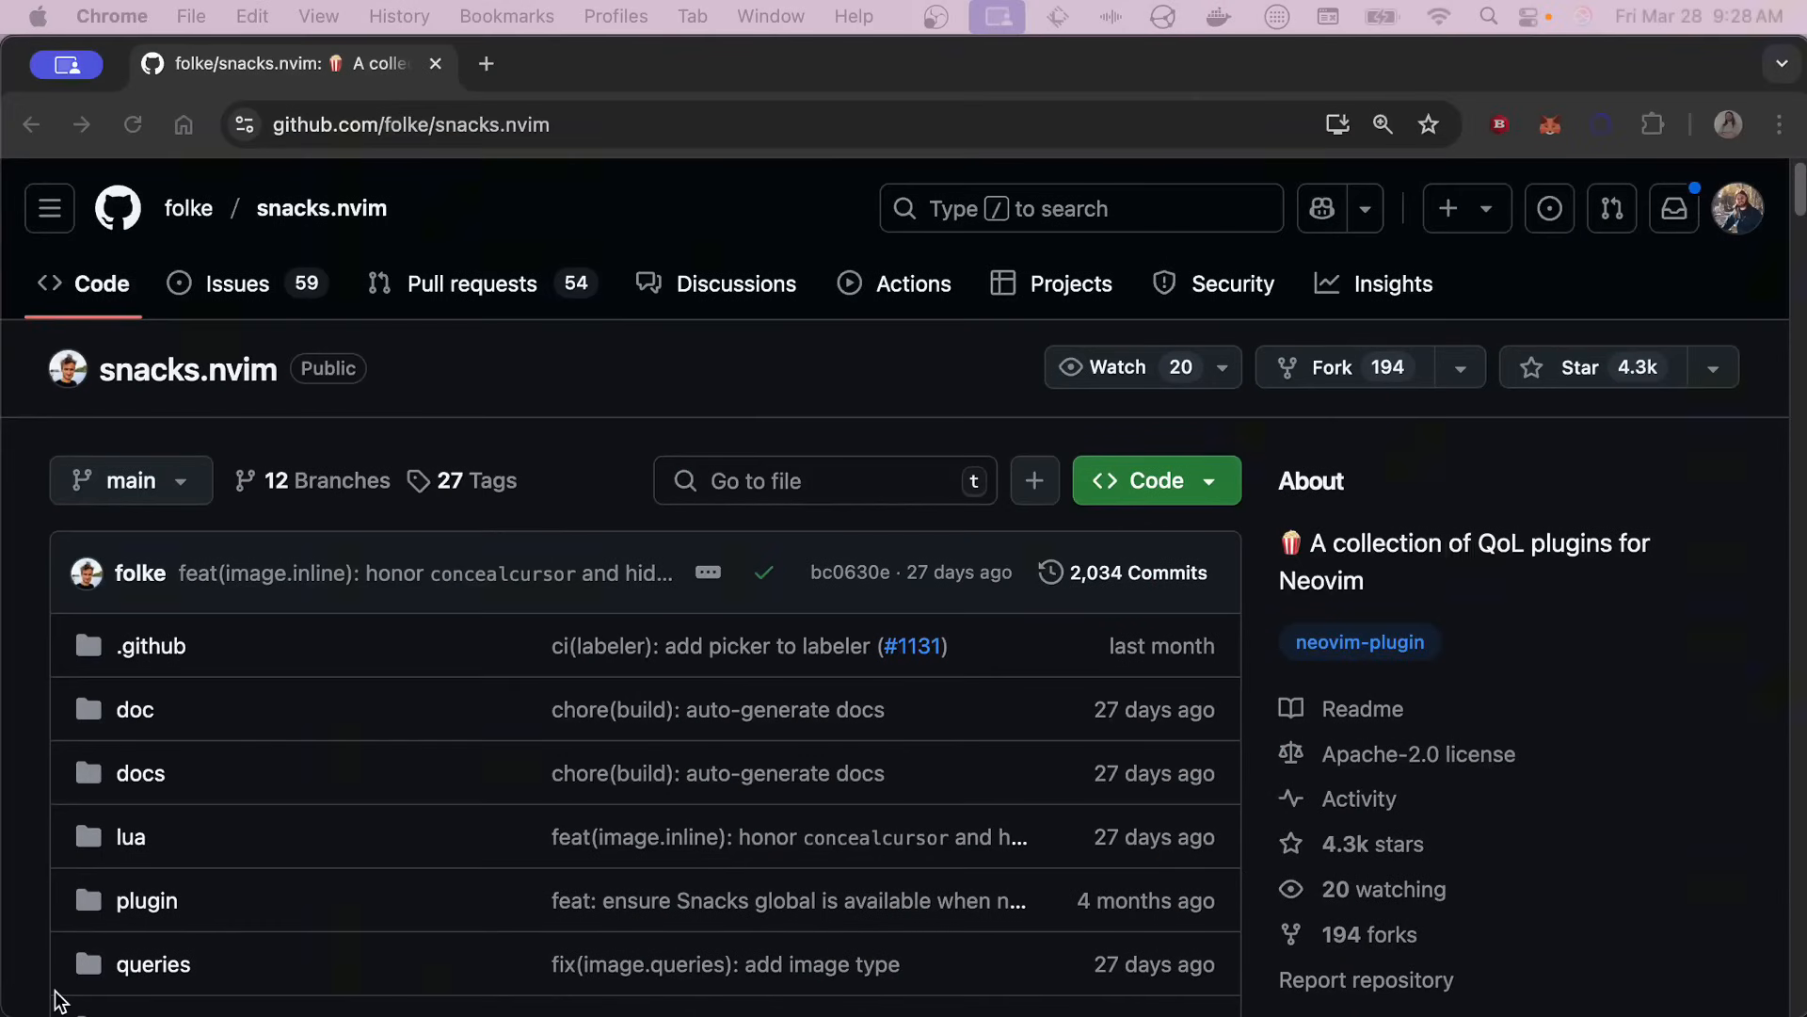
- Scroll through the snacks.nvim README from the feature table down to configuration and highlight groups
{"action": "scroll", "scroll_direction": "down", "scroll_amount": 3}
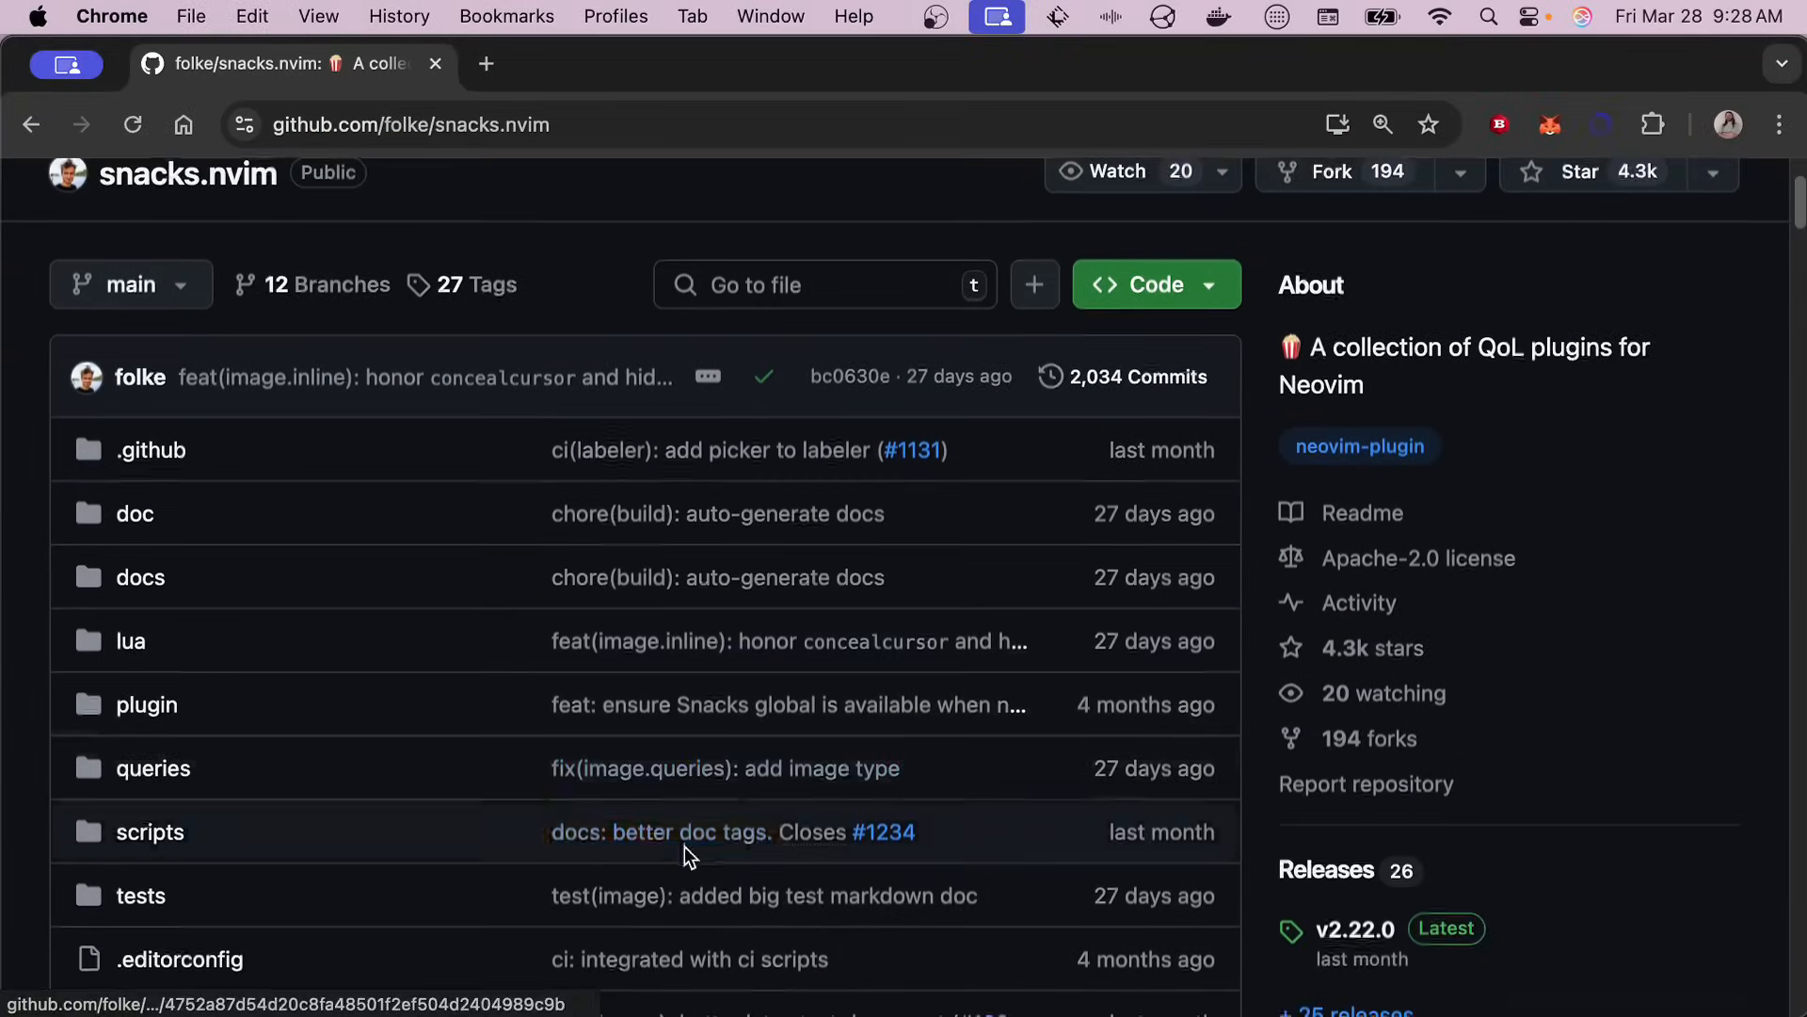
{"action": "scroll", "scroll_direction": "down", "scroll_amount": 3}
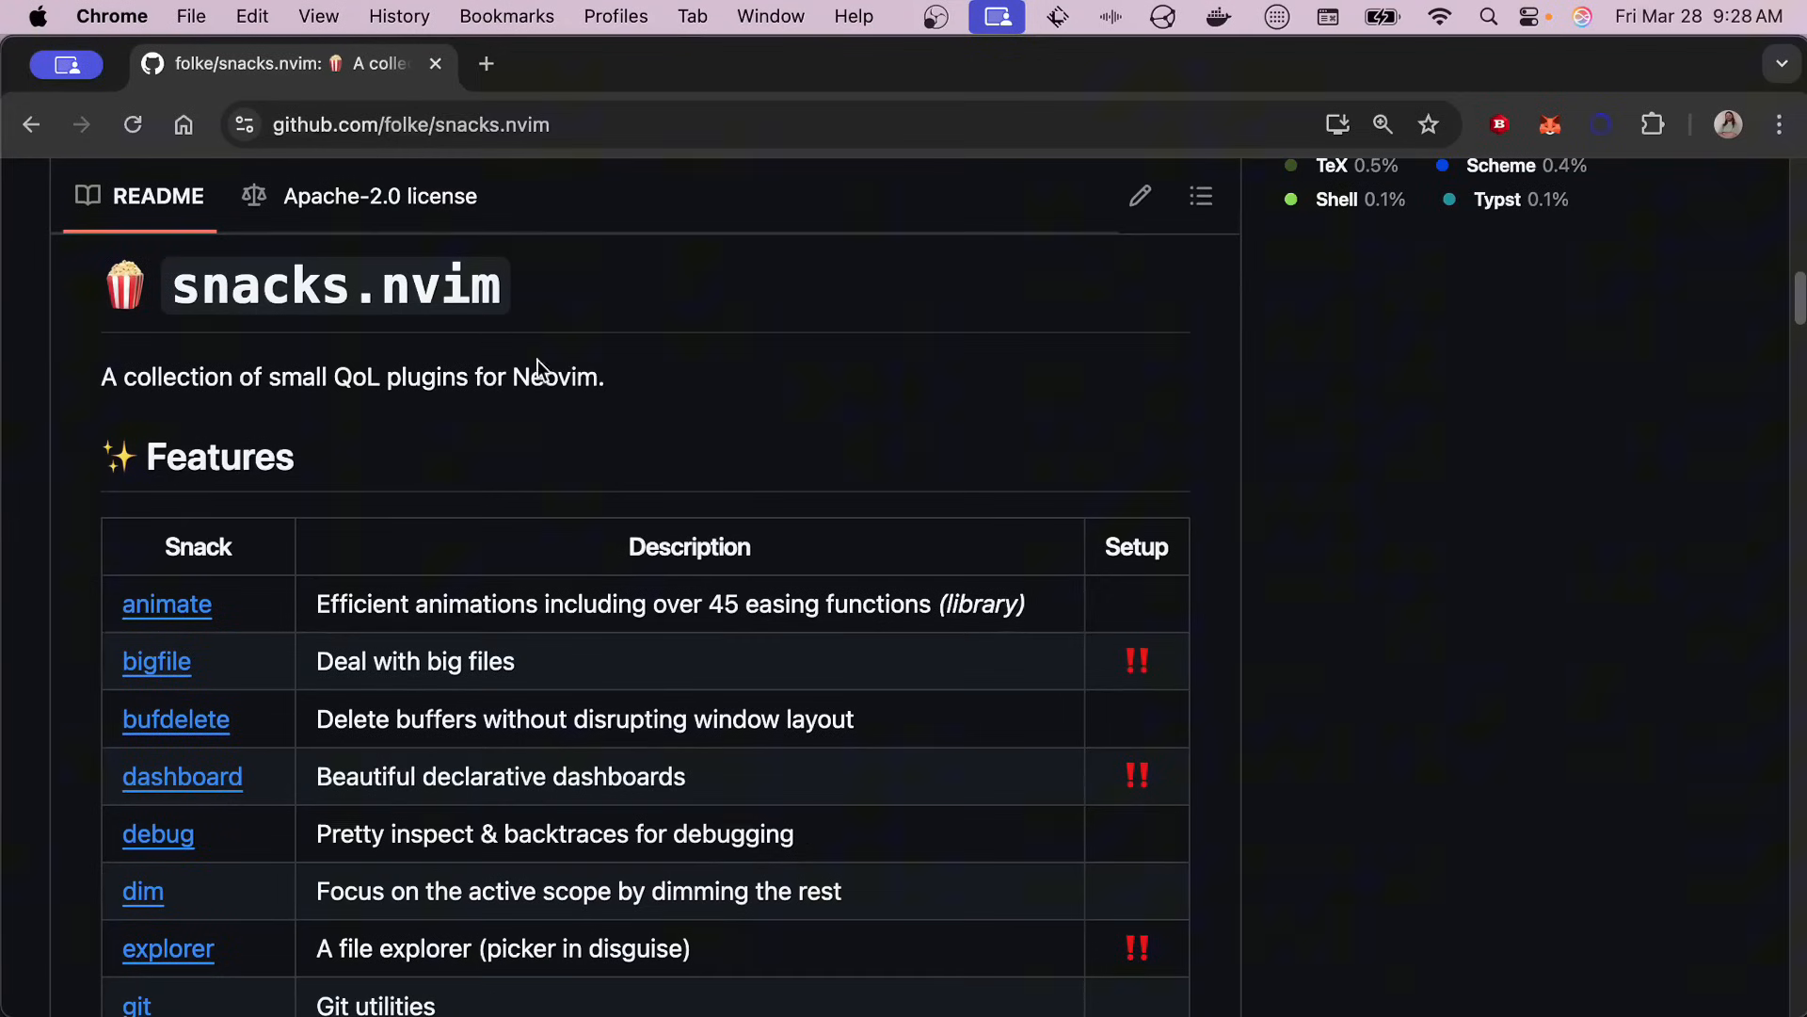
{"action": "scroll", "scroll_direction": "down", "scroll_amount": 3}
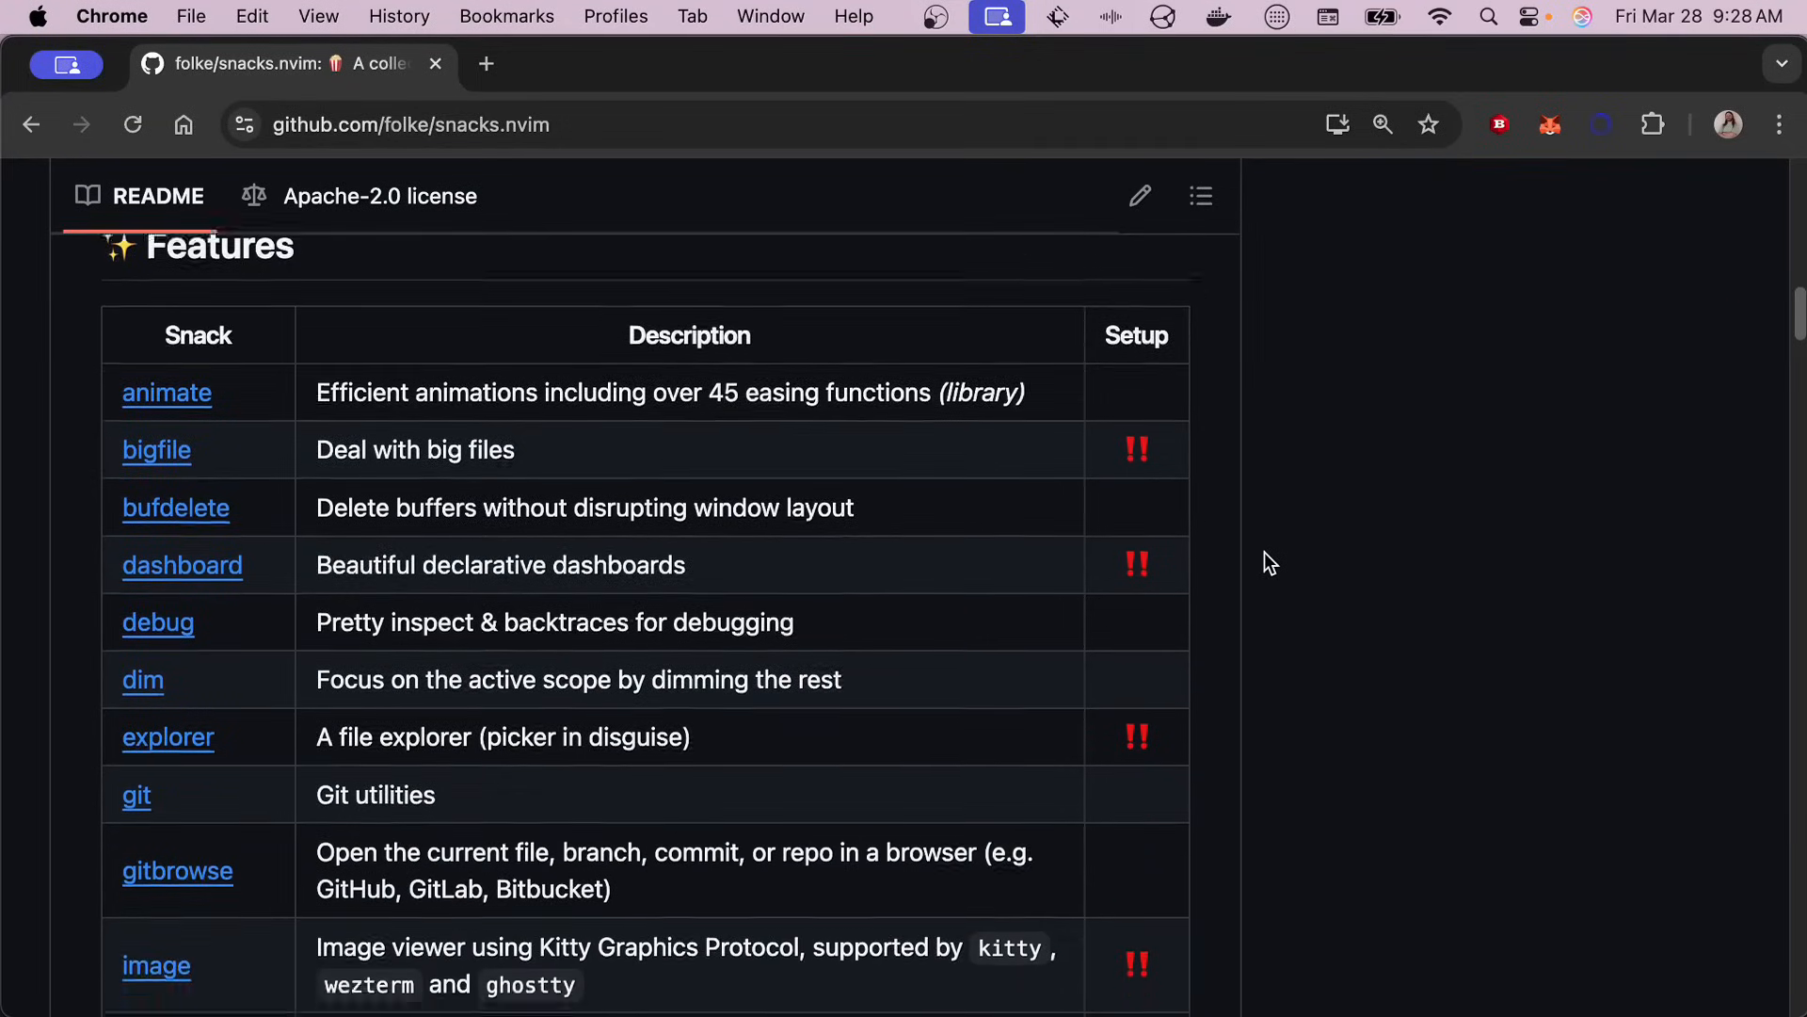
{"action": "scroll", "scroll_direction": "down", "scroll_amount": 3}
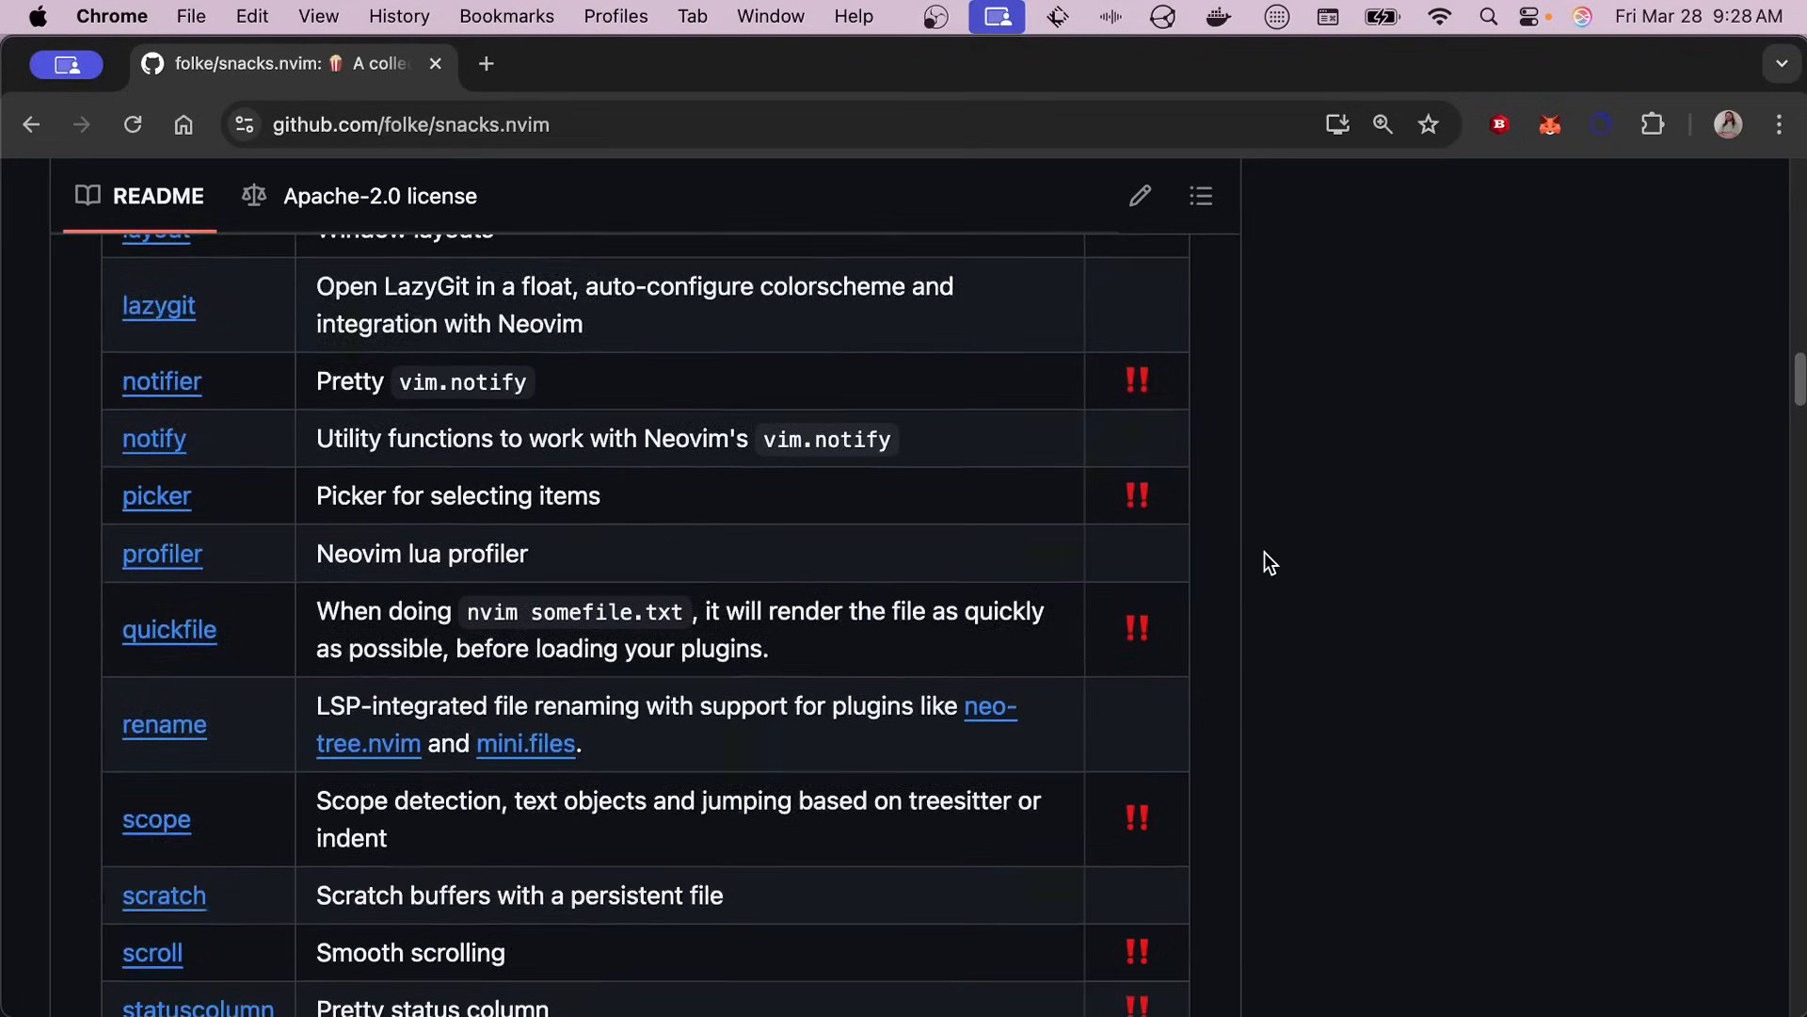
{"action": "scroll", "scroll_direction": "down", "scroll_amount": 3}
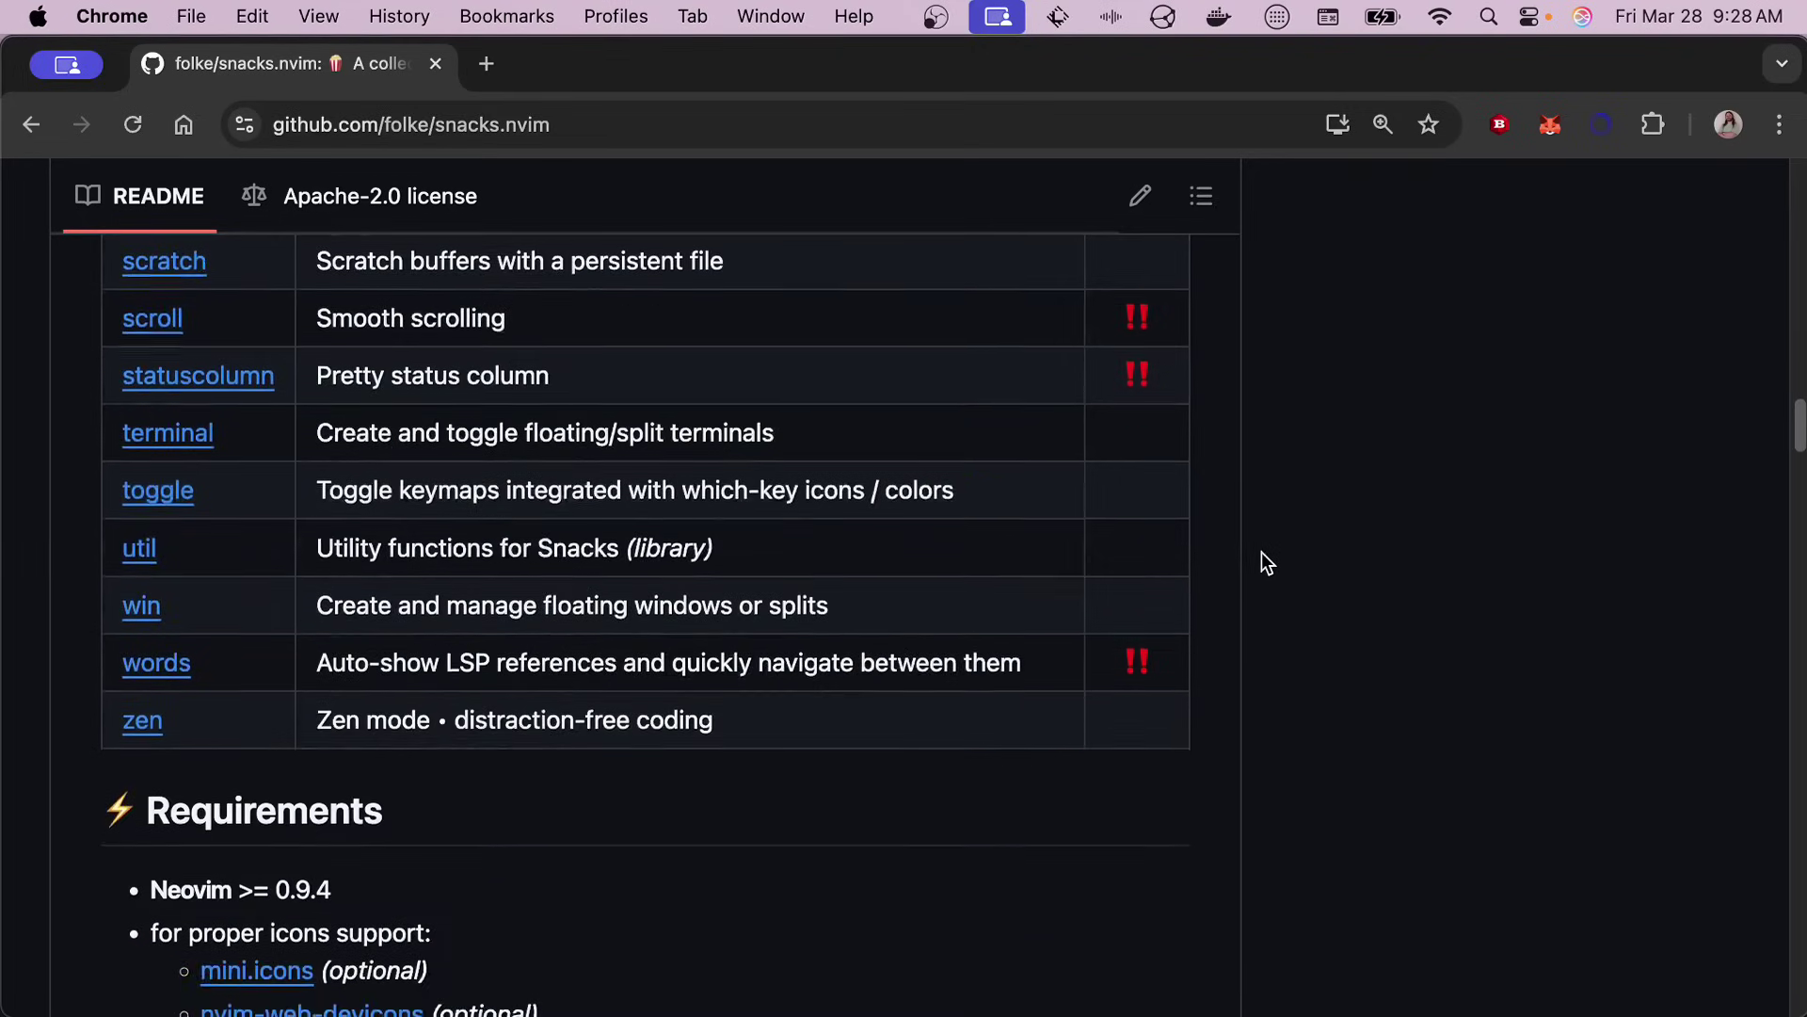
{"action": "scroll", "scroll_direction": "down", "scroll_amount": 3}
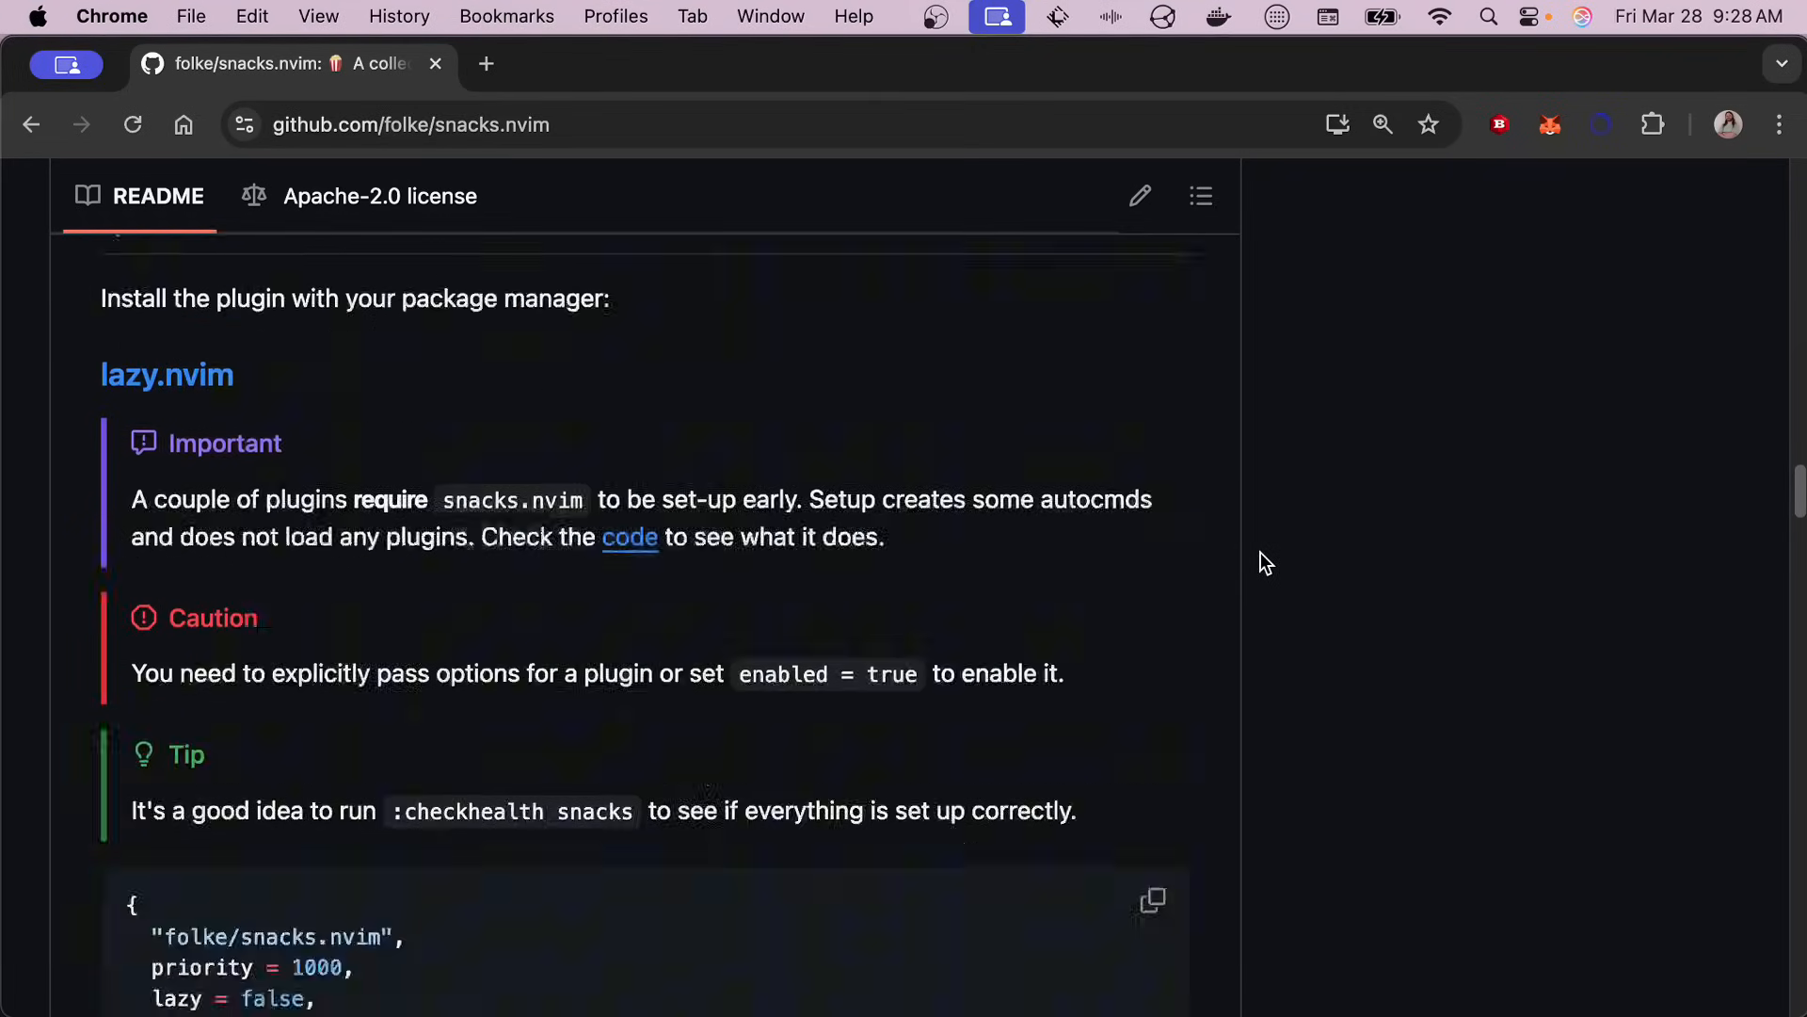
{"action": "scroll", "scroll_direction": "down", "scroll_amount": 3}
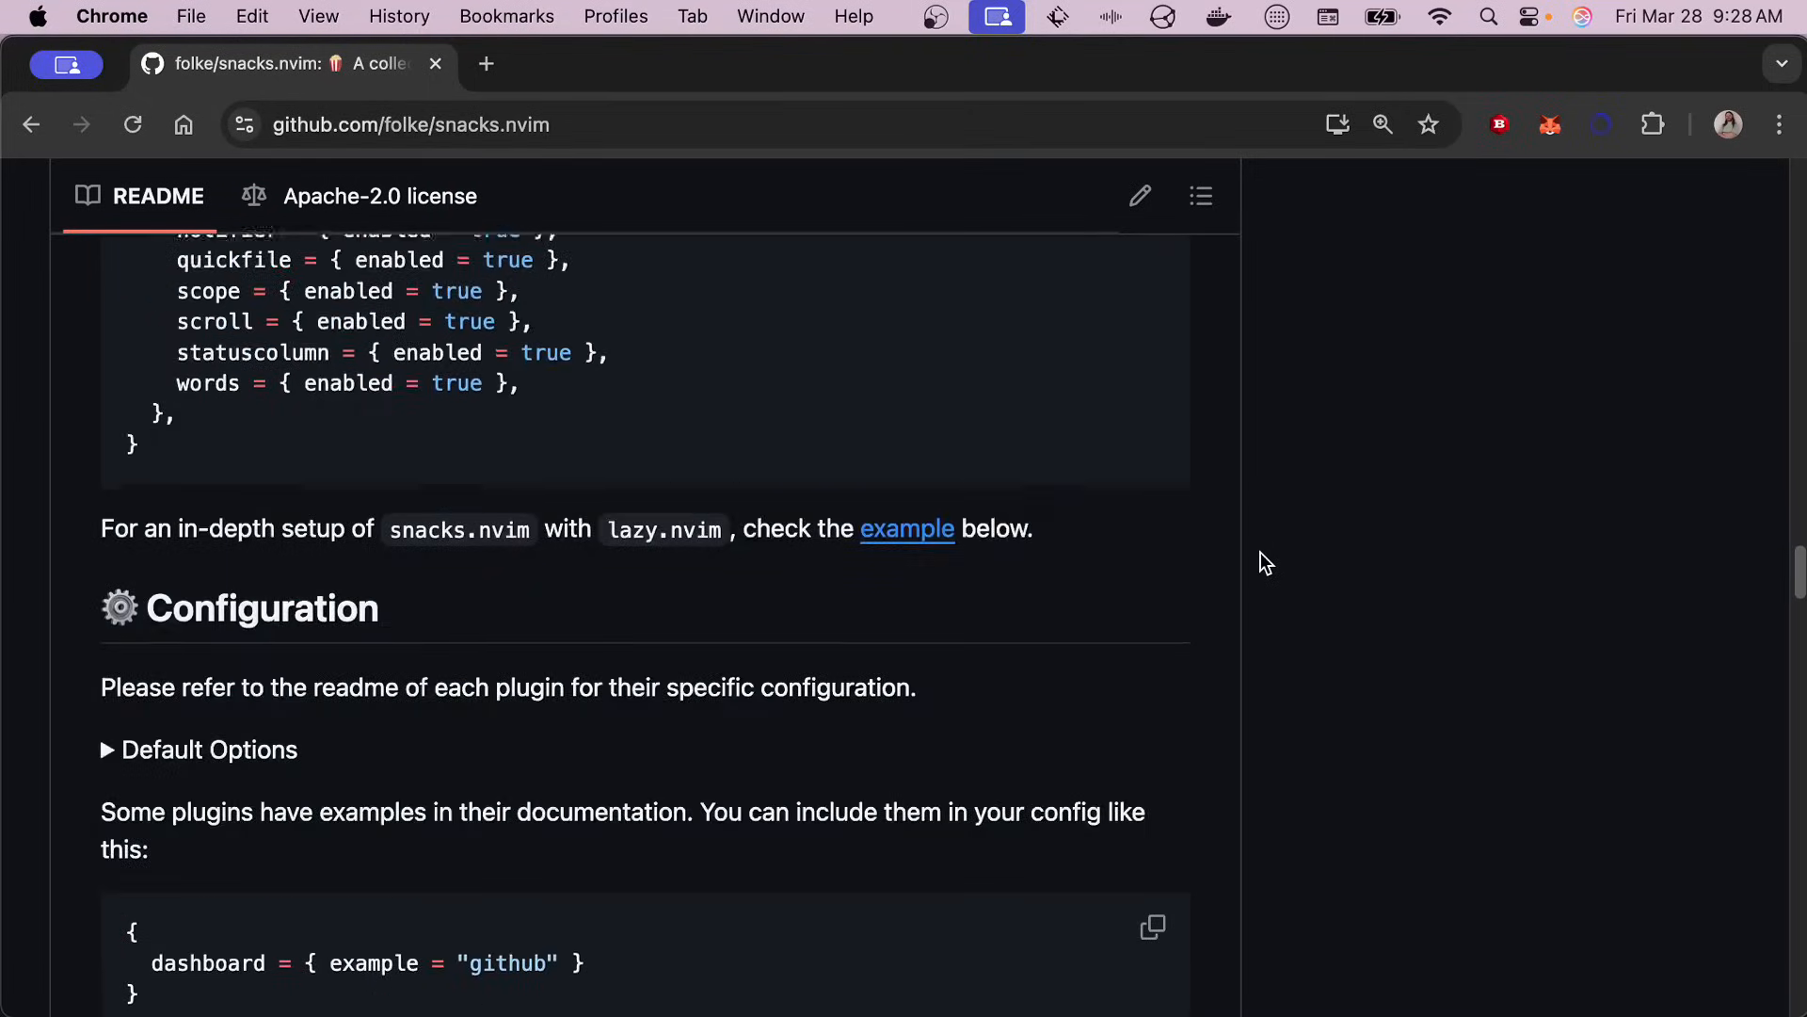
{"action": "scroll", "scroll_direction": "up", "scroll_amount": 3}
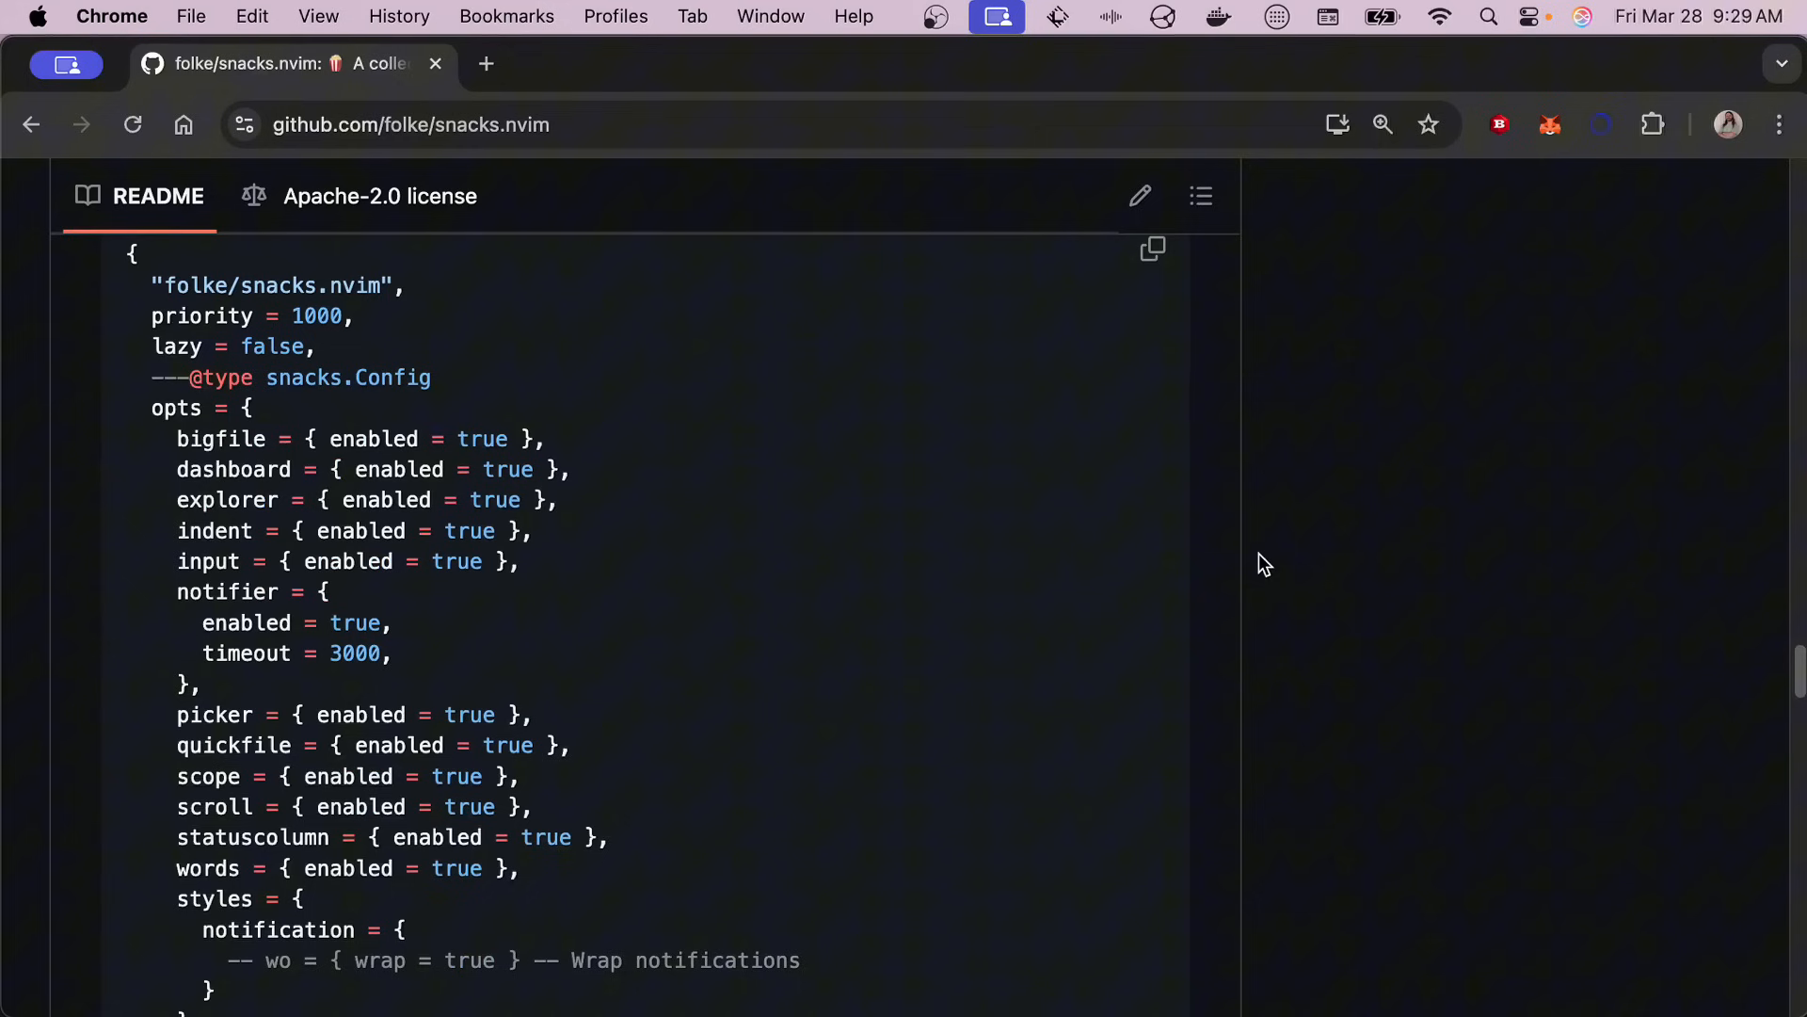
{"action": "scroll", "scroll_direction": "down", "scroll_amount": 3}
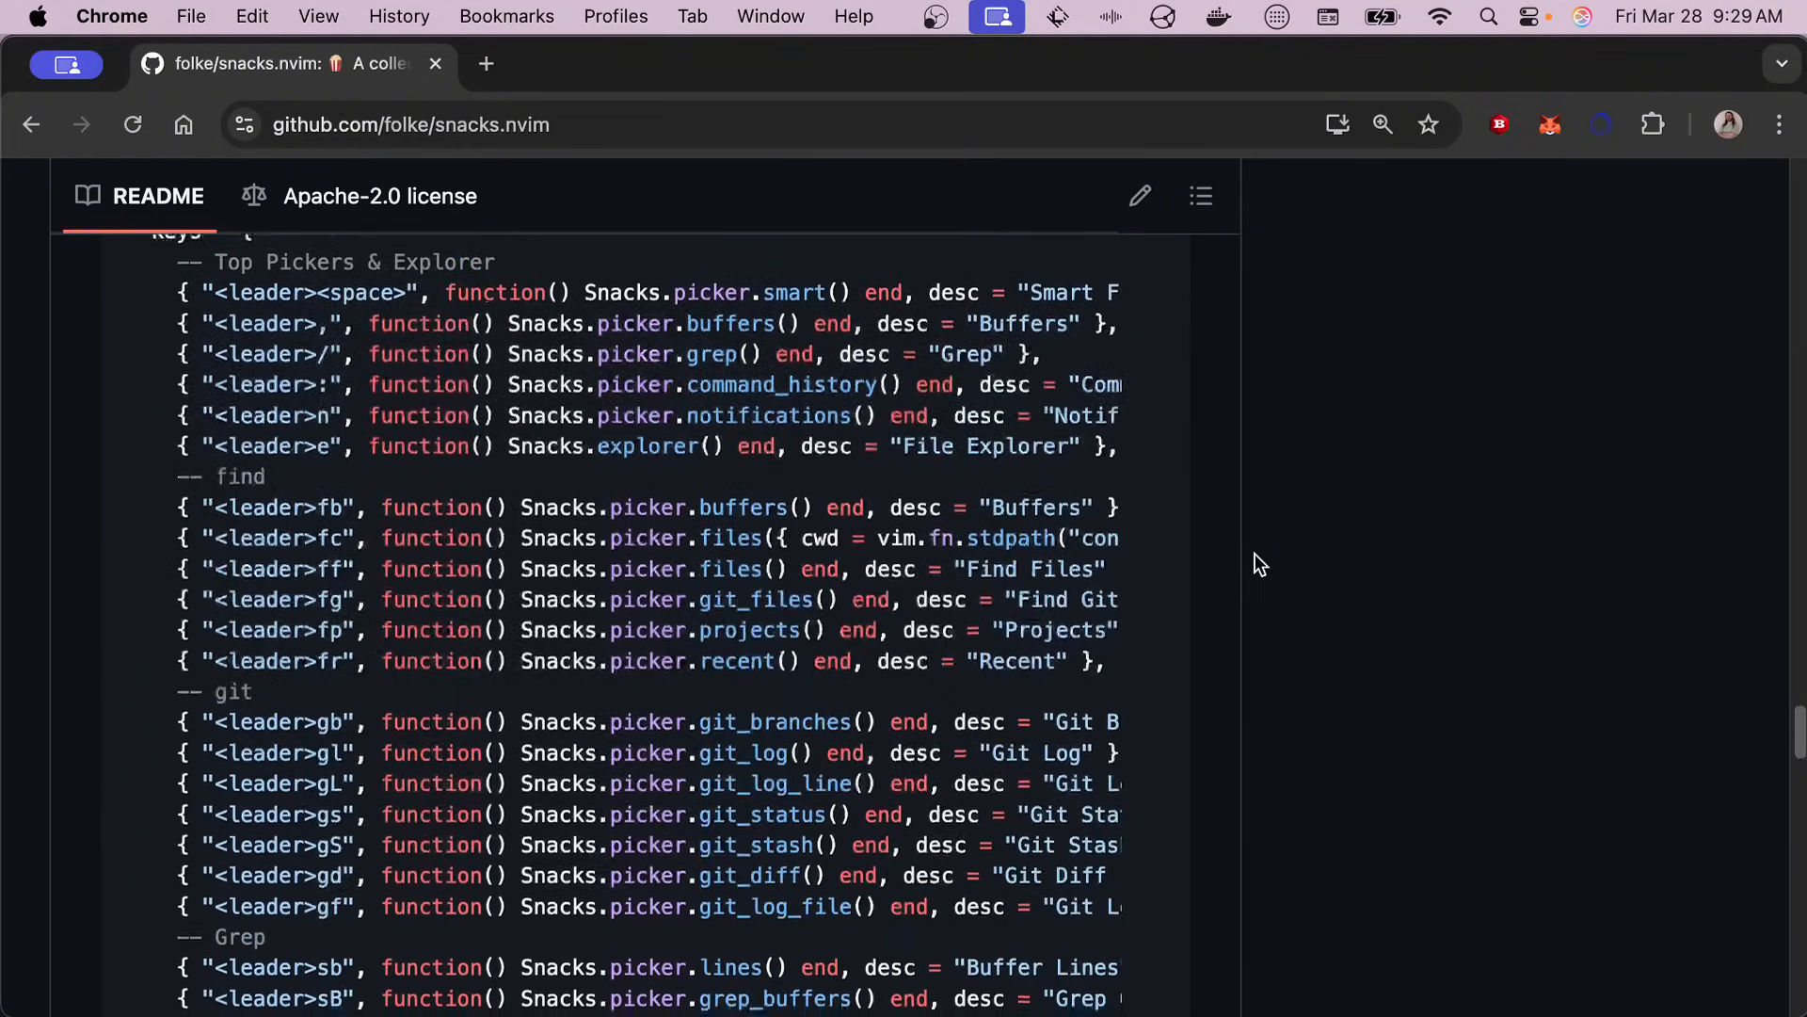
{"action": "scroll", "scroll_direction": "down", "scroll_amount": 3}
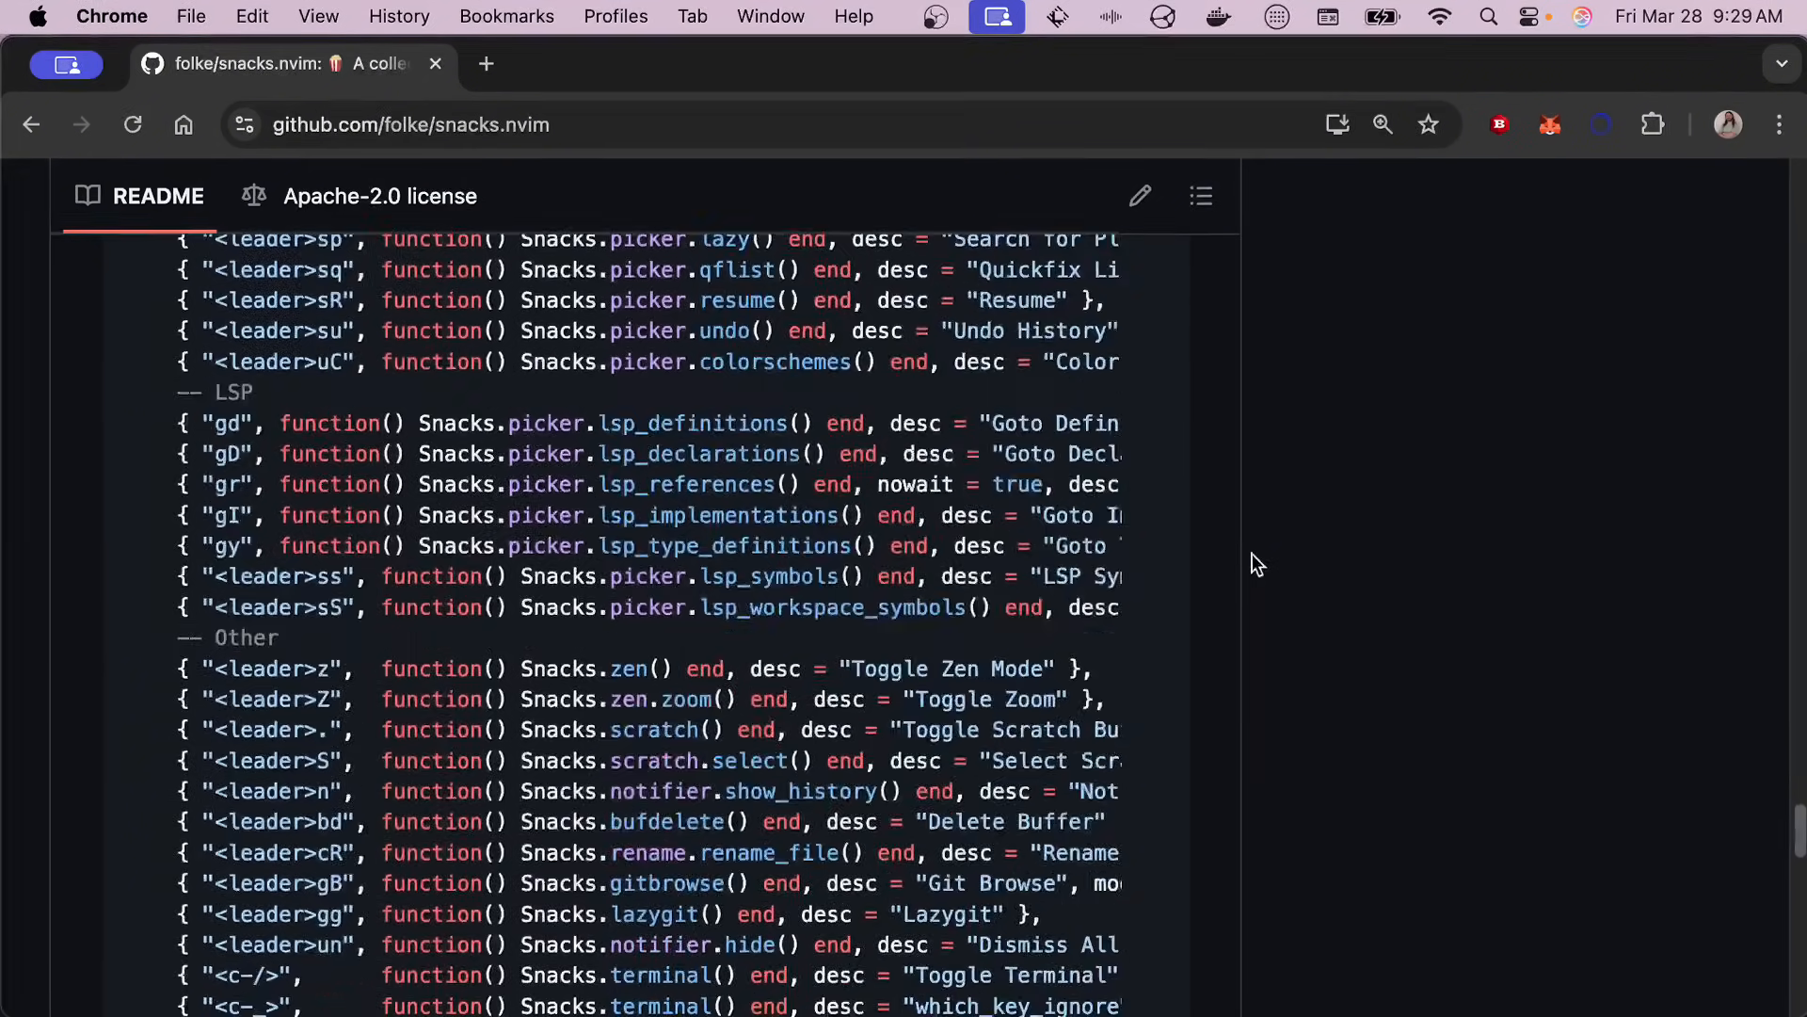
{"action": "scroll", "scroll_direction": "down", "scroll_amount": 3}
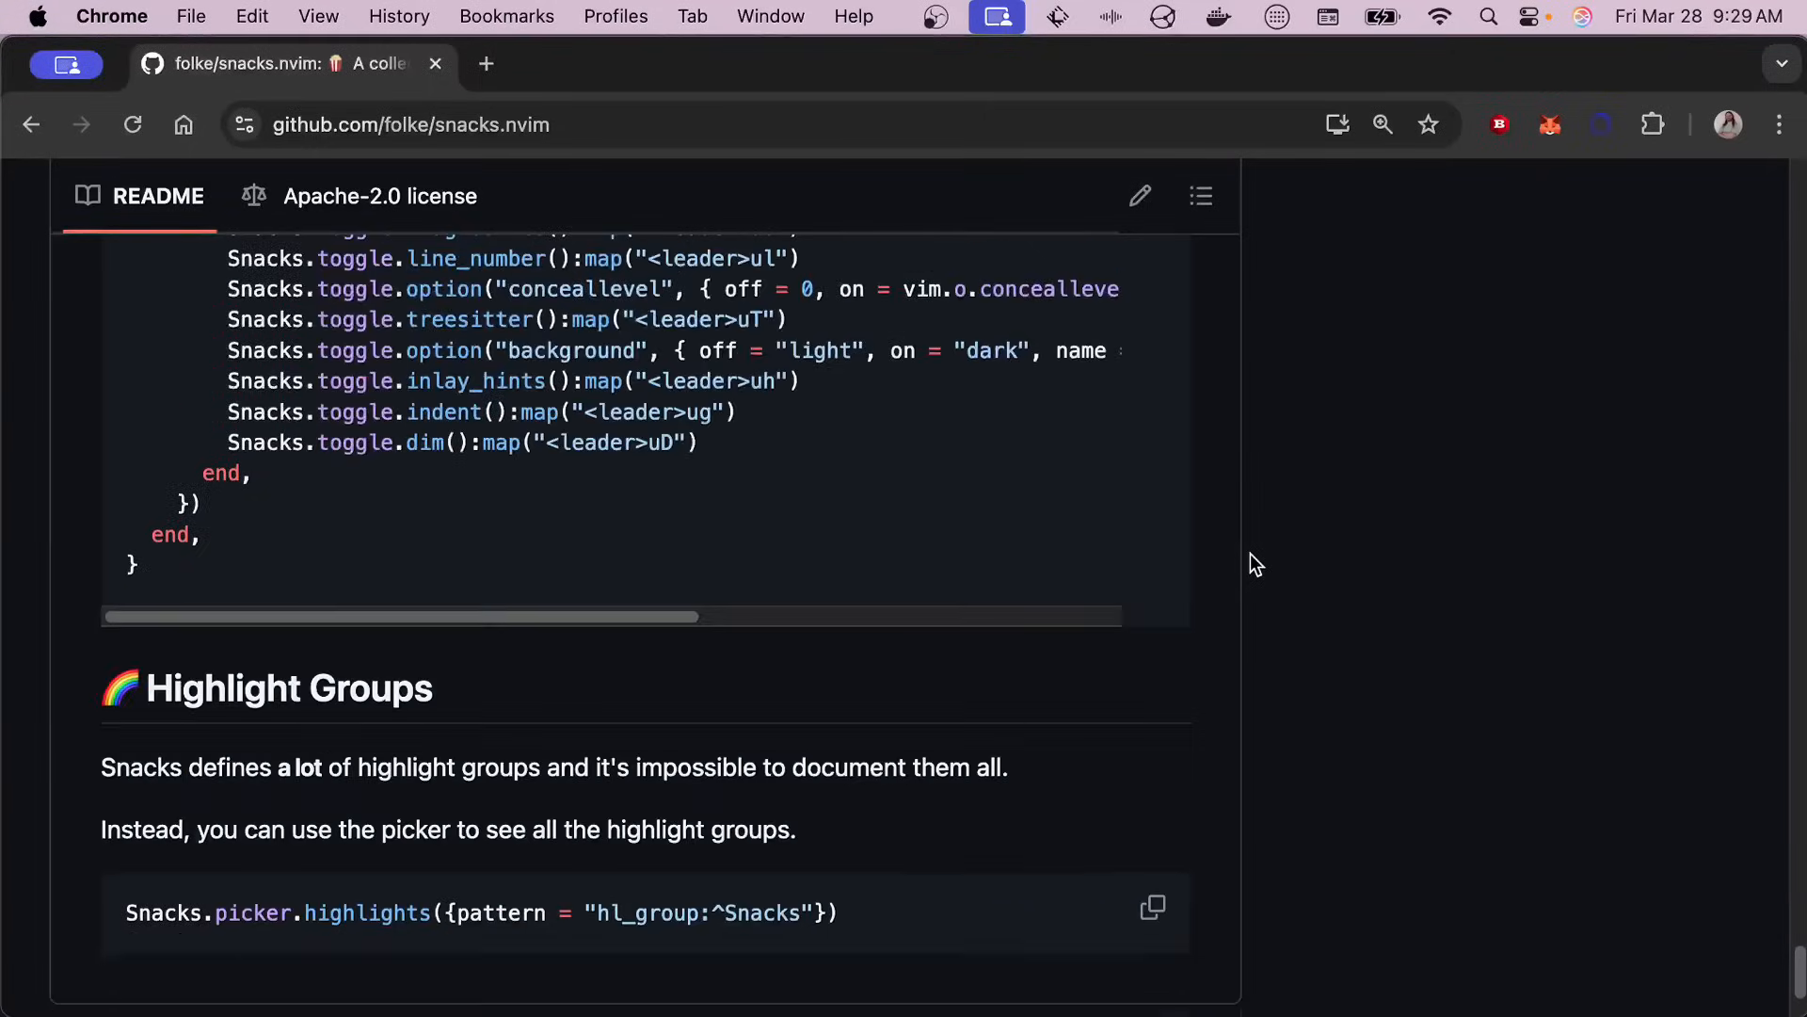
{"action": "scroll", "scroll_direction": "up", "scroll_amount": 3}
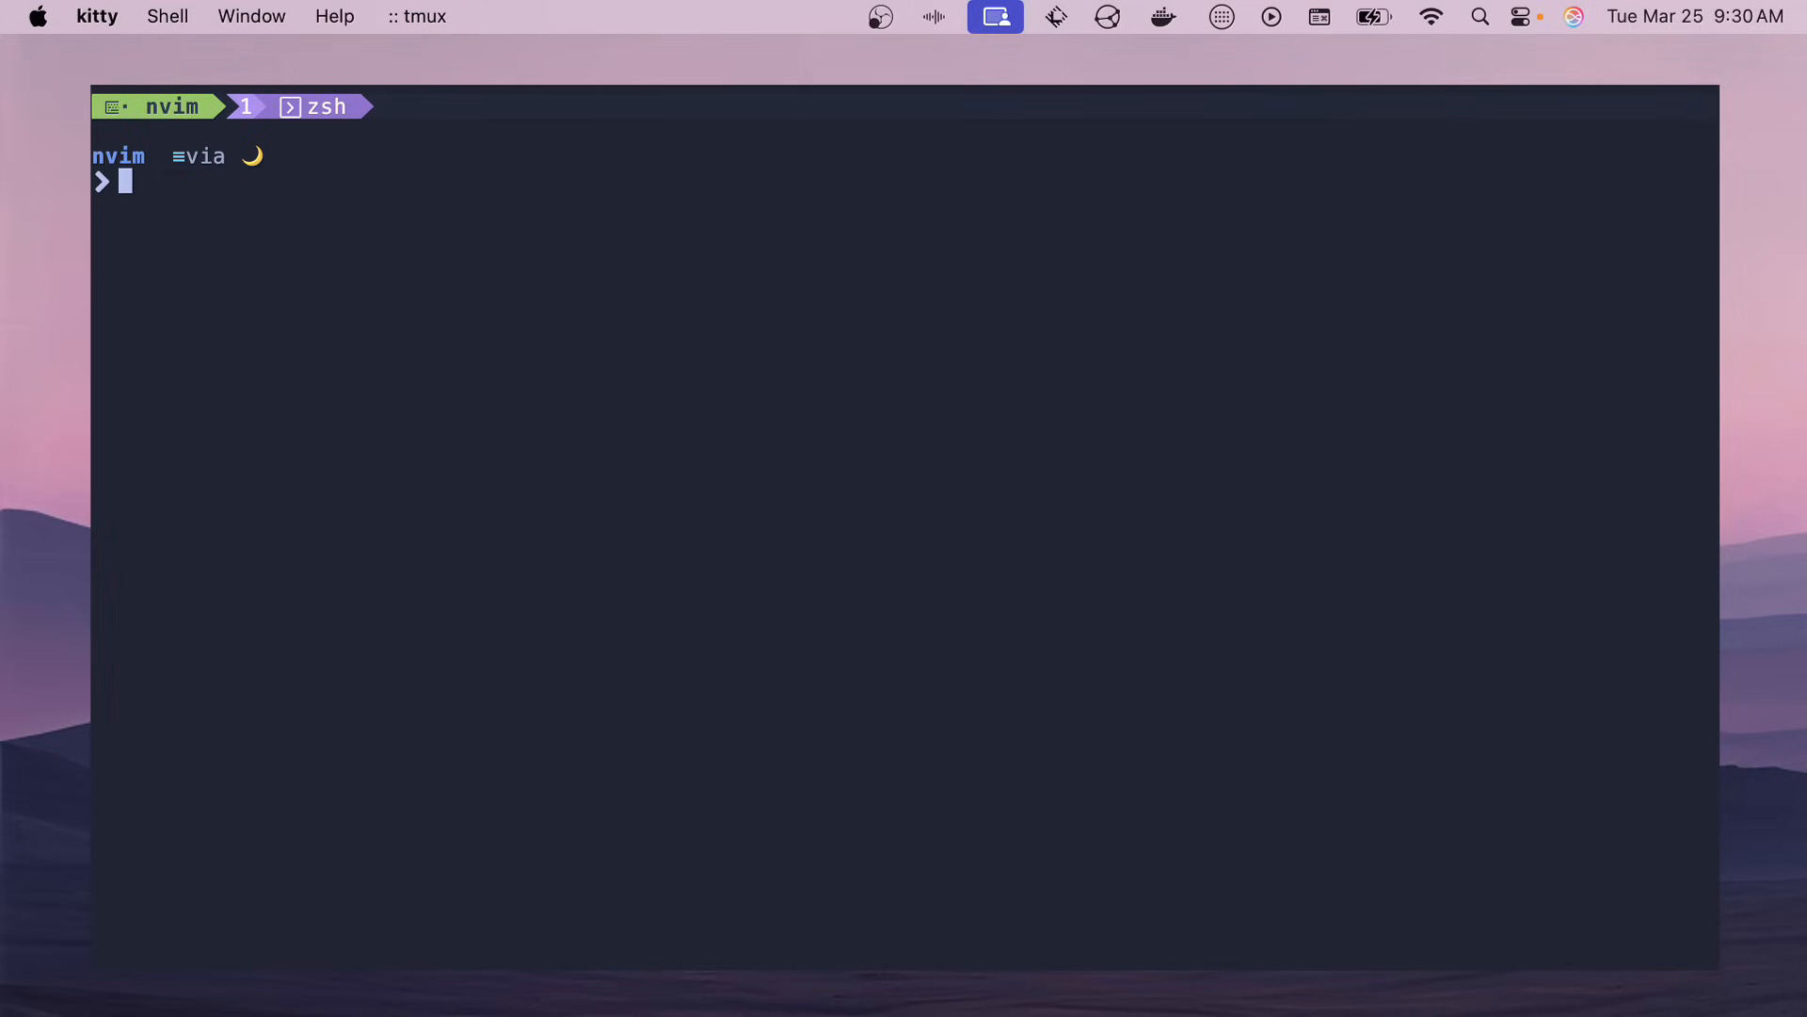
- Launch nvim from the kitty shell so lua/plugins/snacks.lua comes up with init and keys folded
{"action": "type", "text": "nvim"}
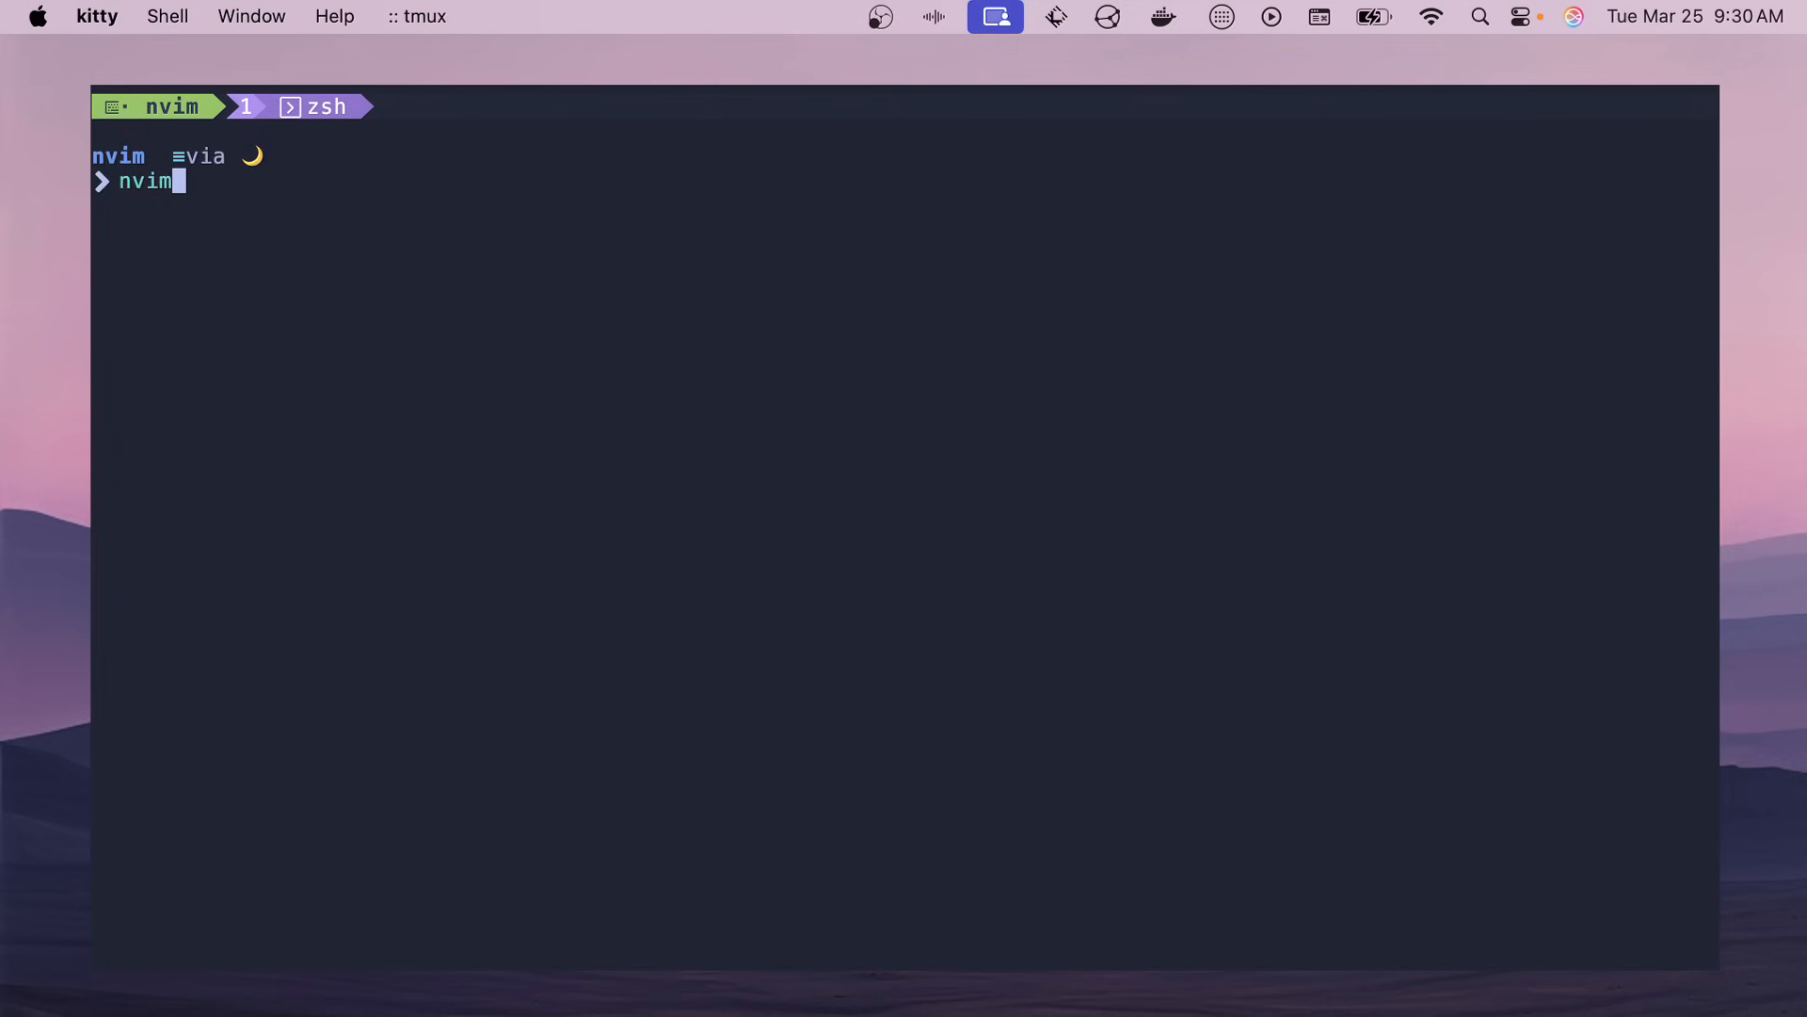
{"action": "key", "text": "Return"}
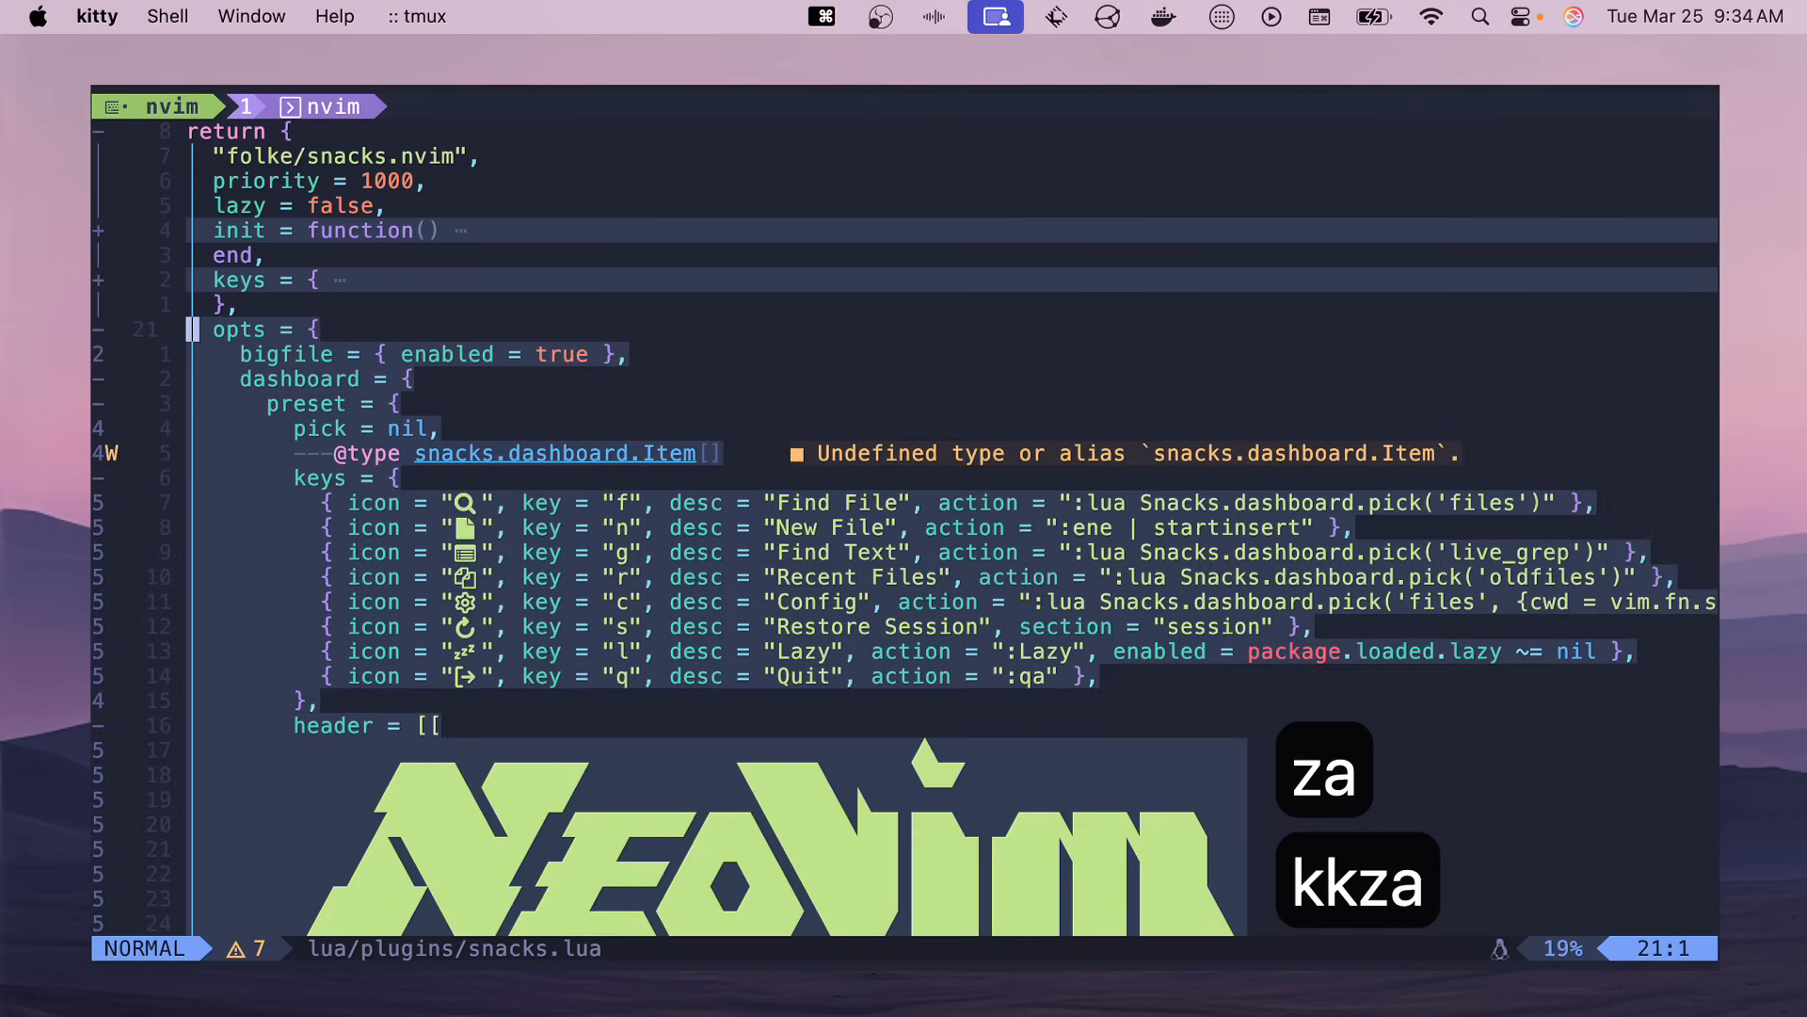
- Fold the dashboard block and move down to the opts list with the zen toggles
{"action": "key", "text": "j"}
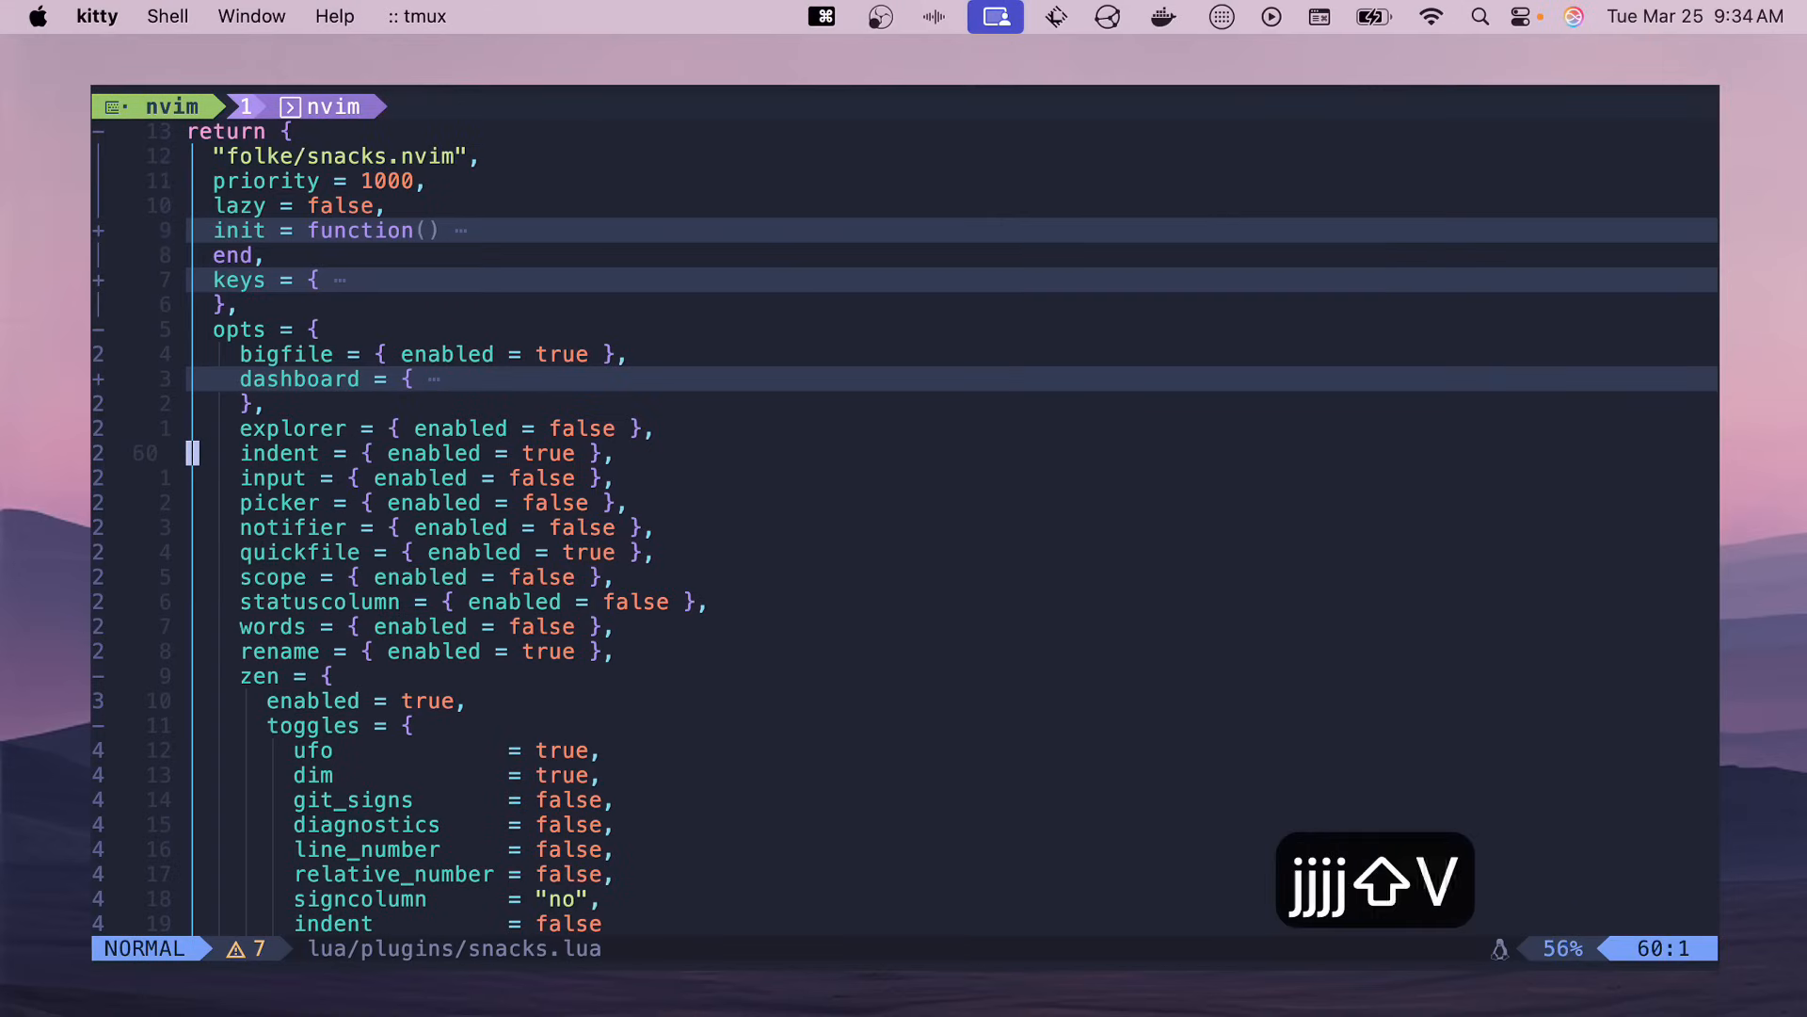
{"action": "key", "text": "shift+v"}
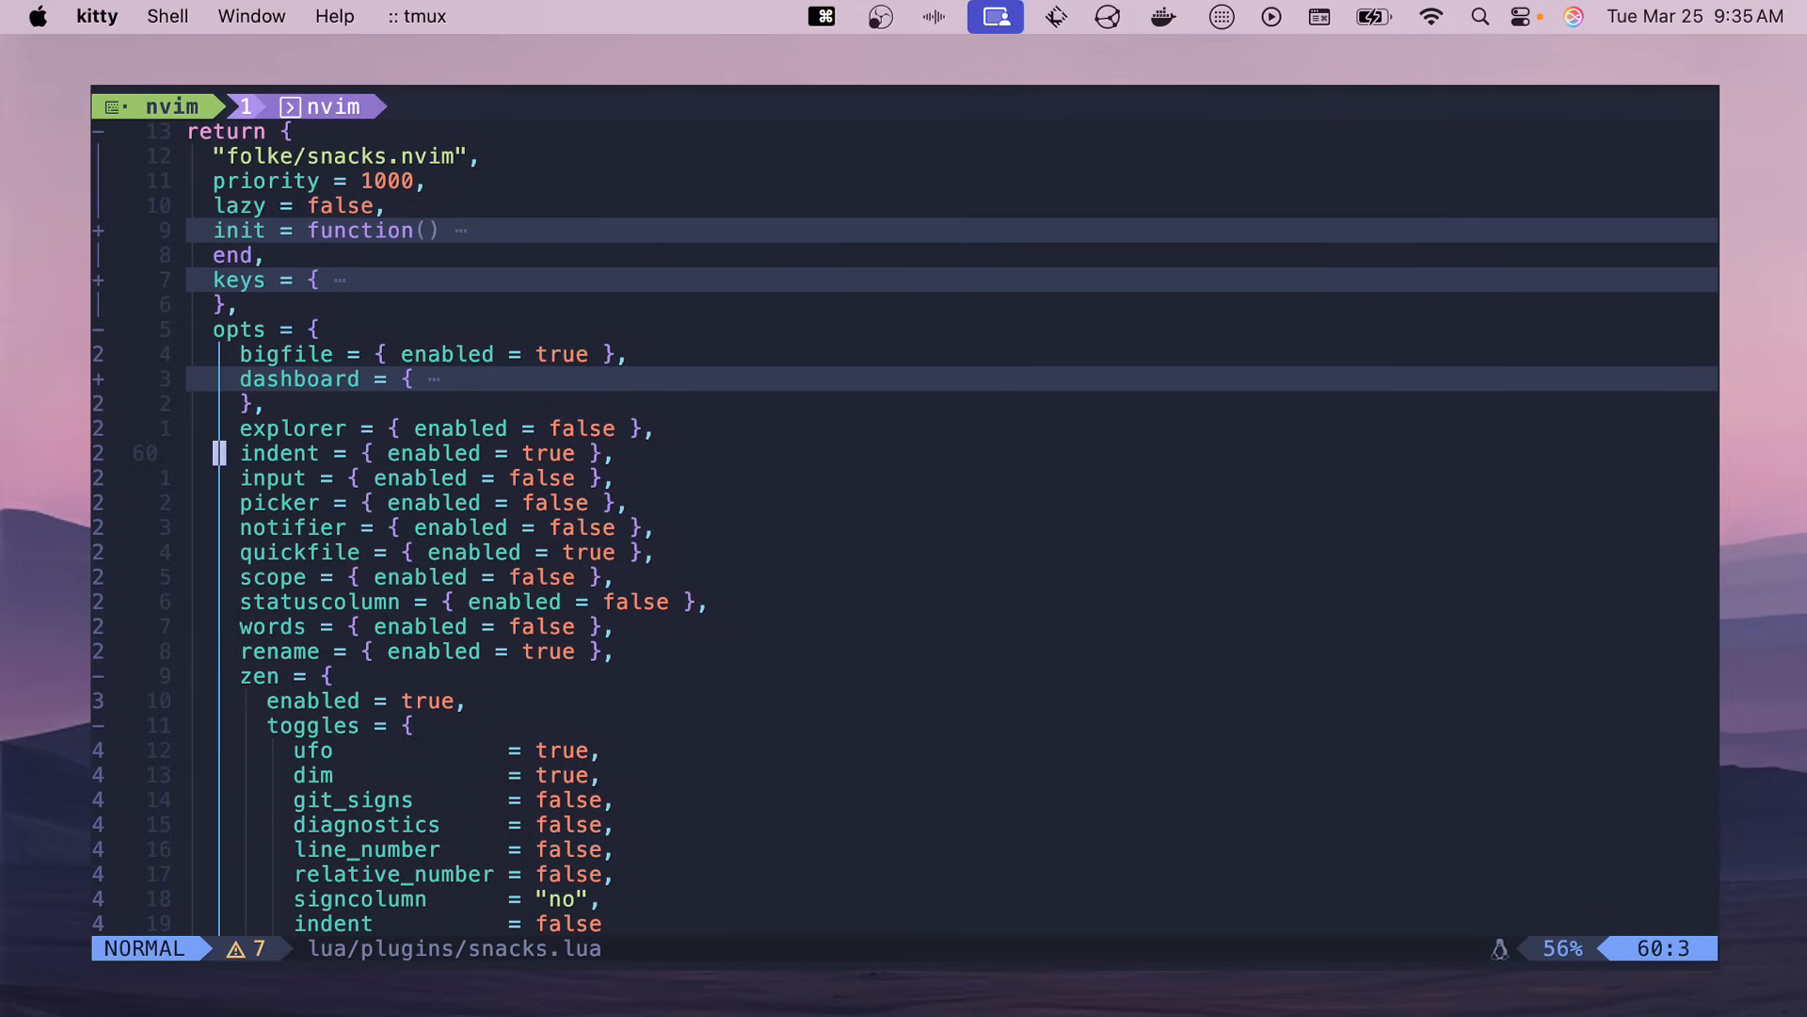
{"action": "key", "text": "j"}
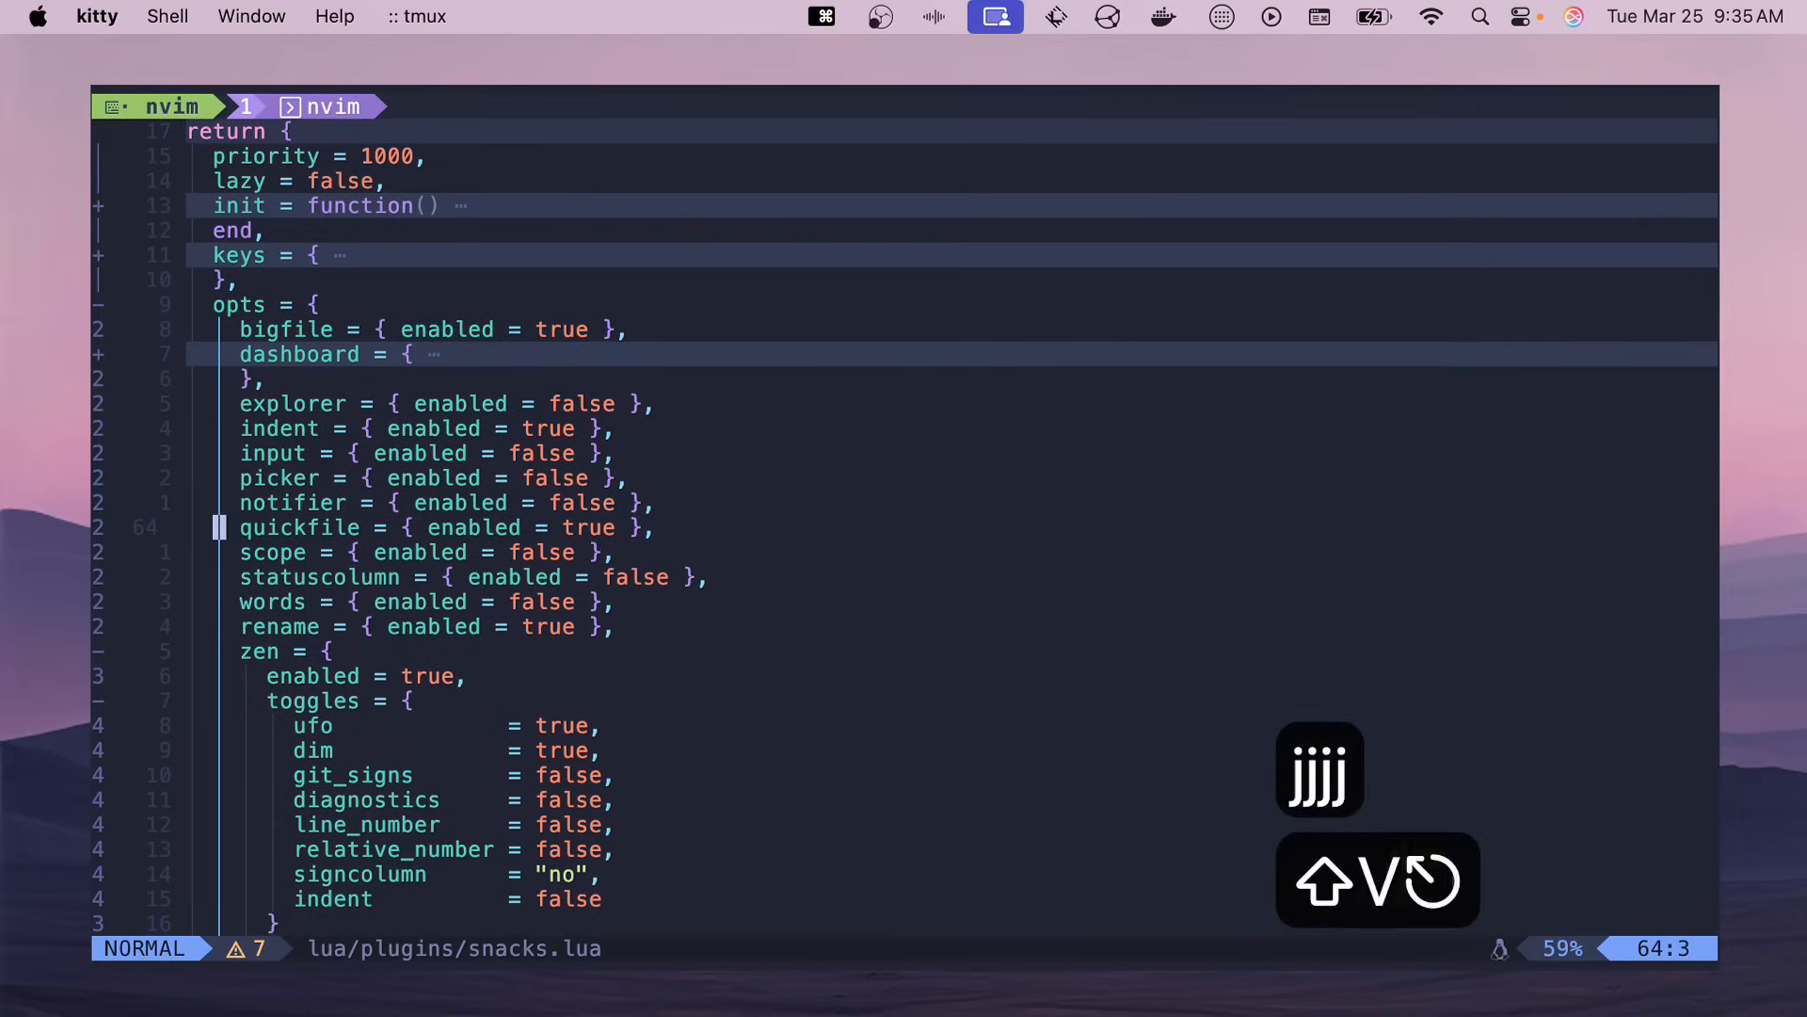
{"action": "key", "text": ":"}
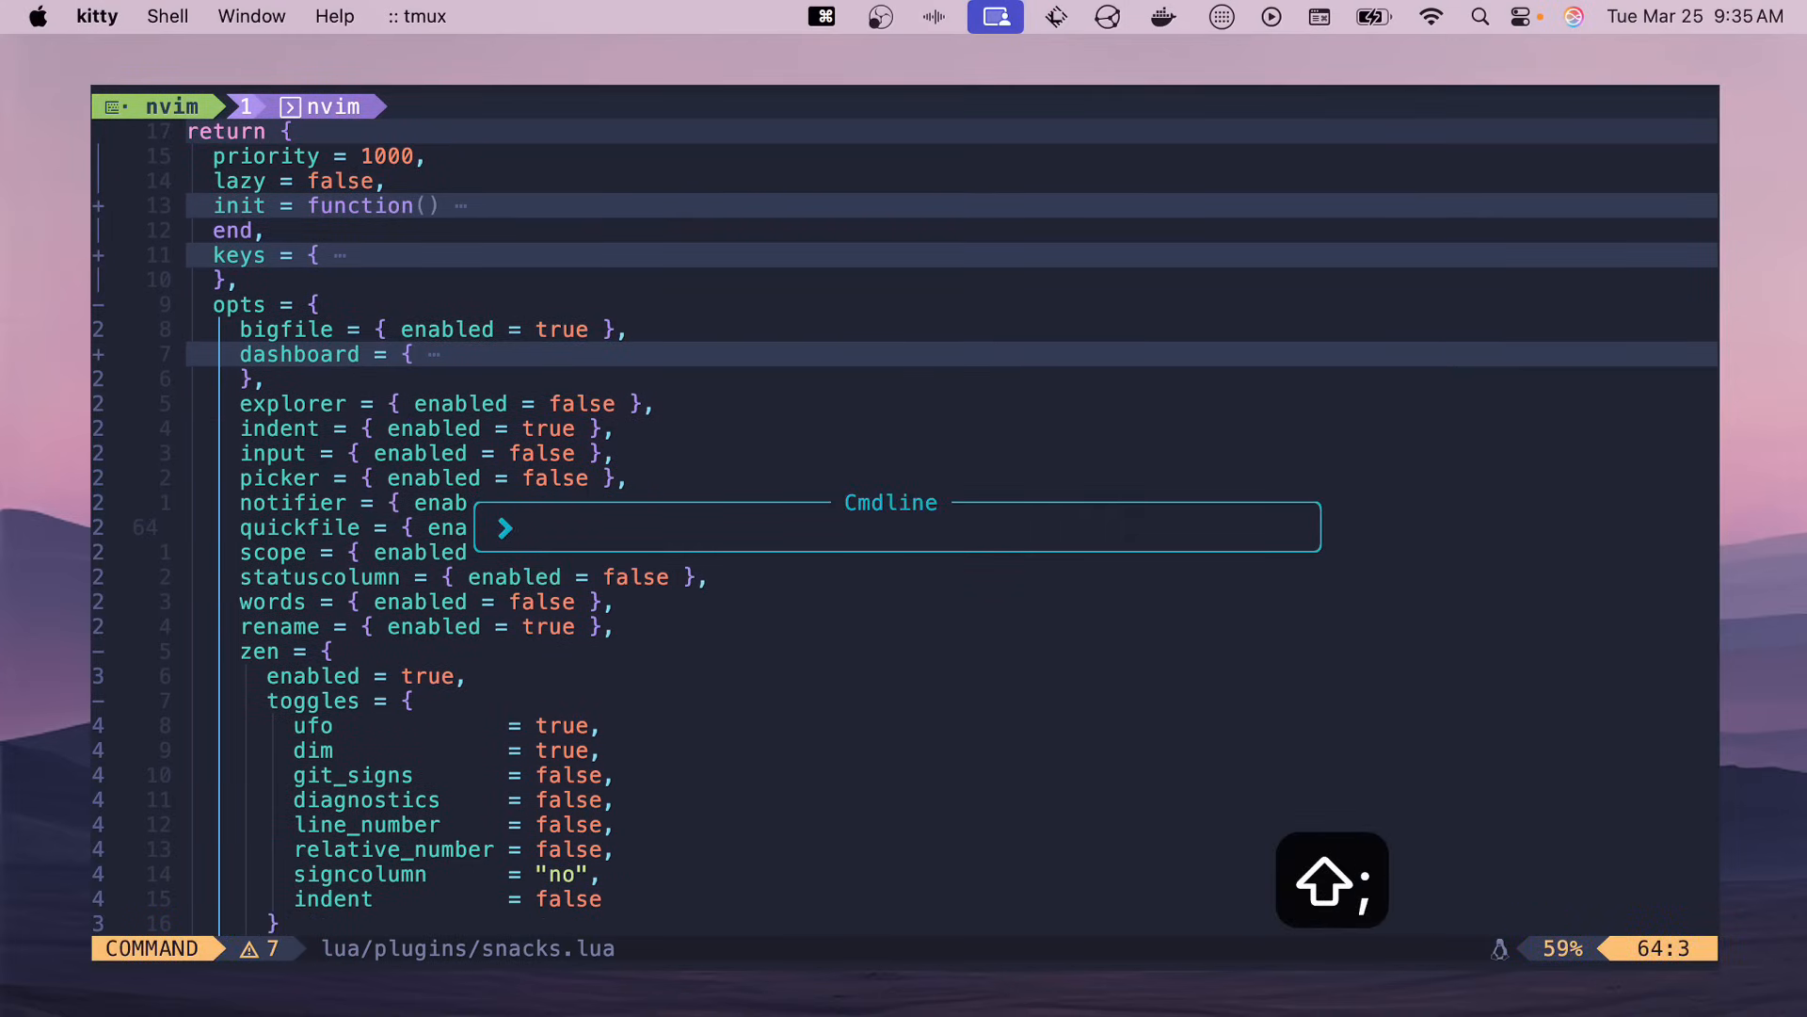
{"action": "type", "text": "nvim"}
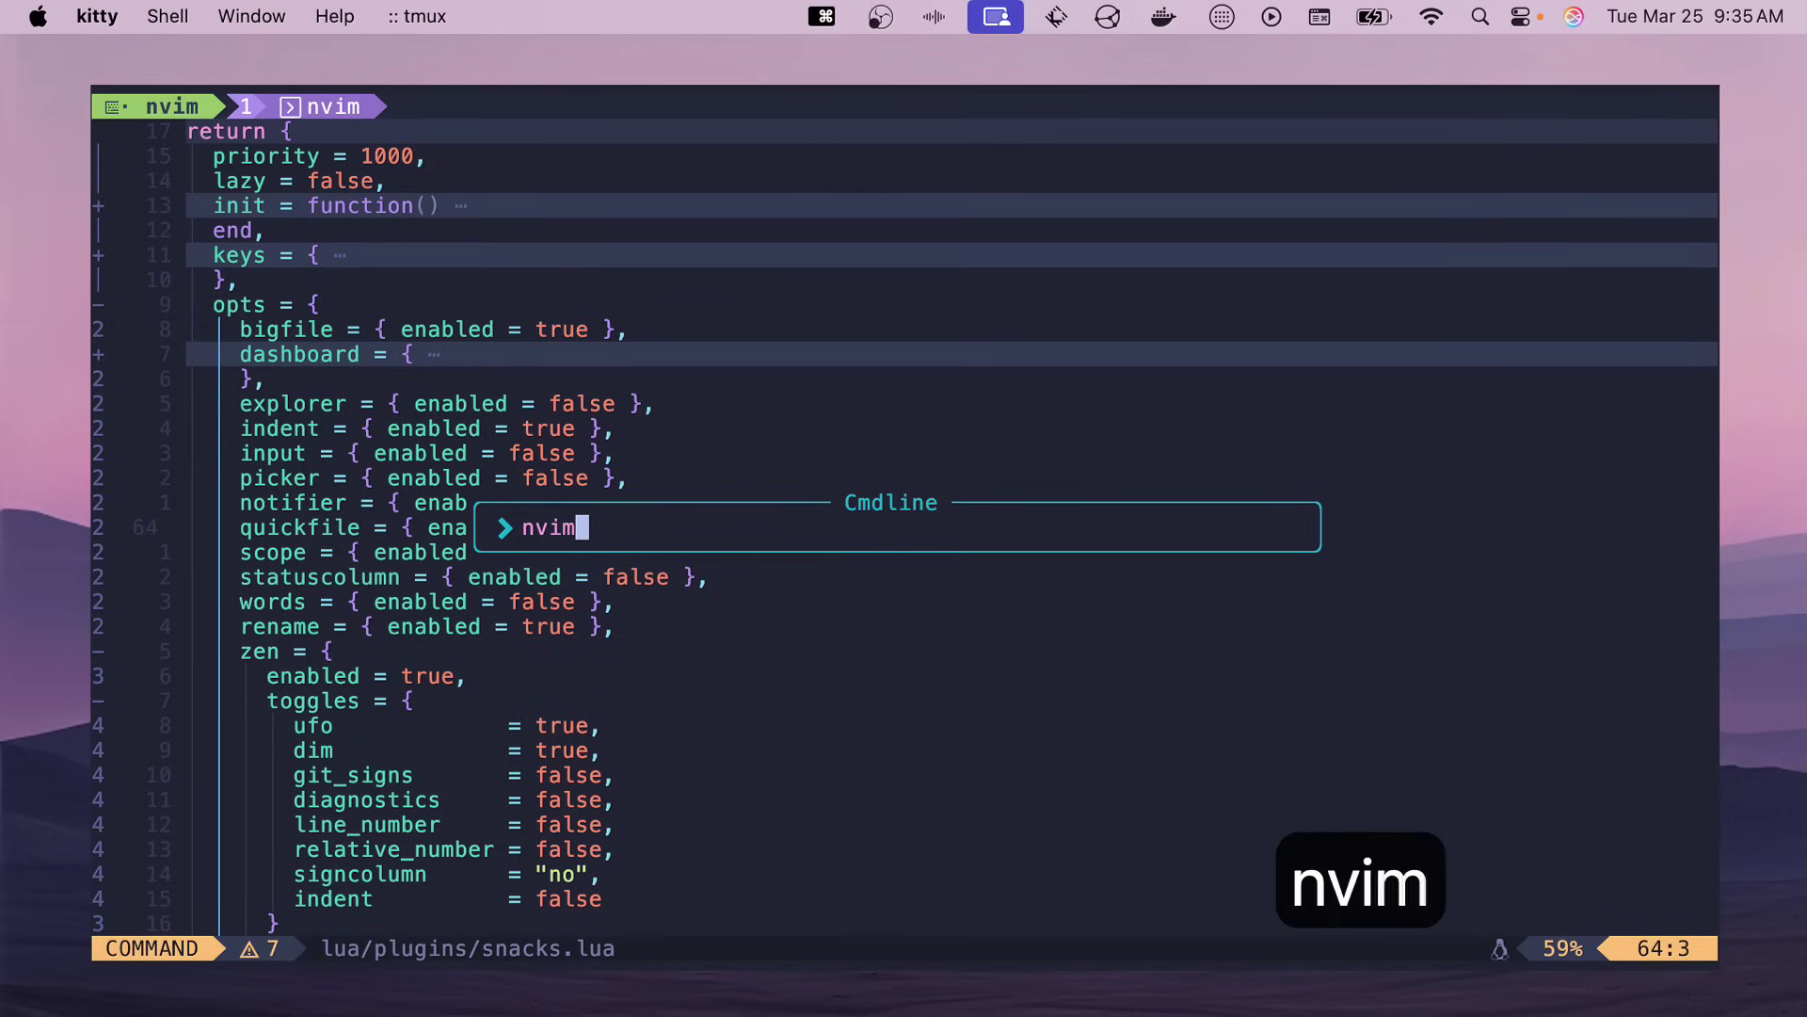
{"action": "type", "text": "bob.texc"}
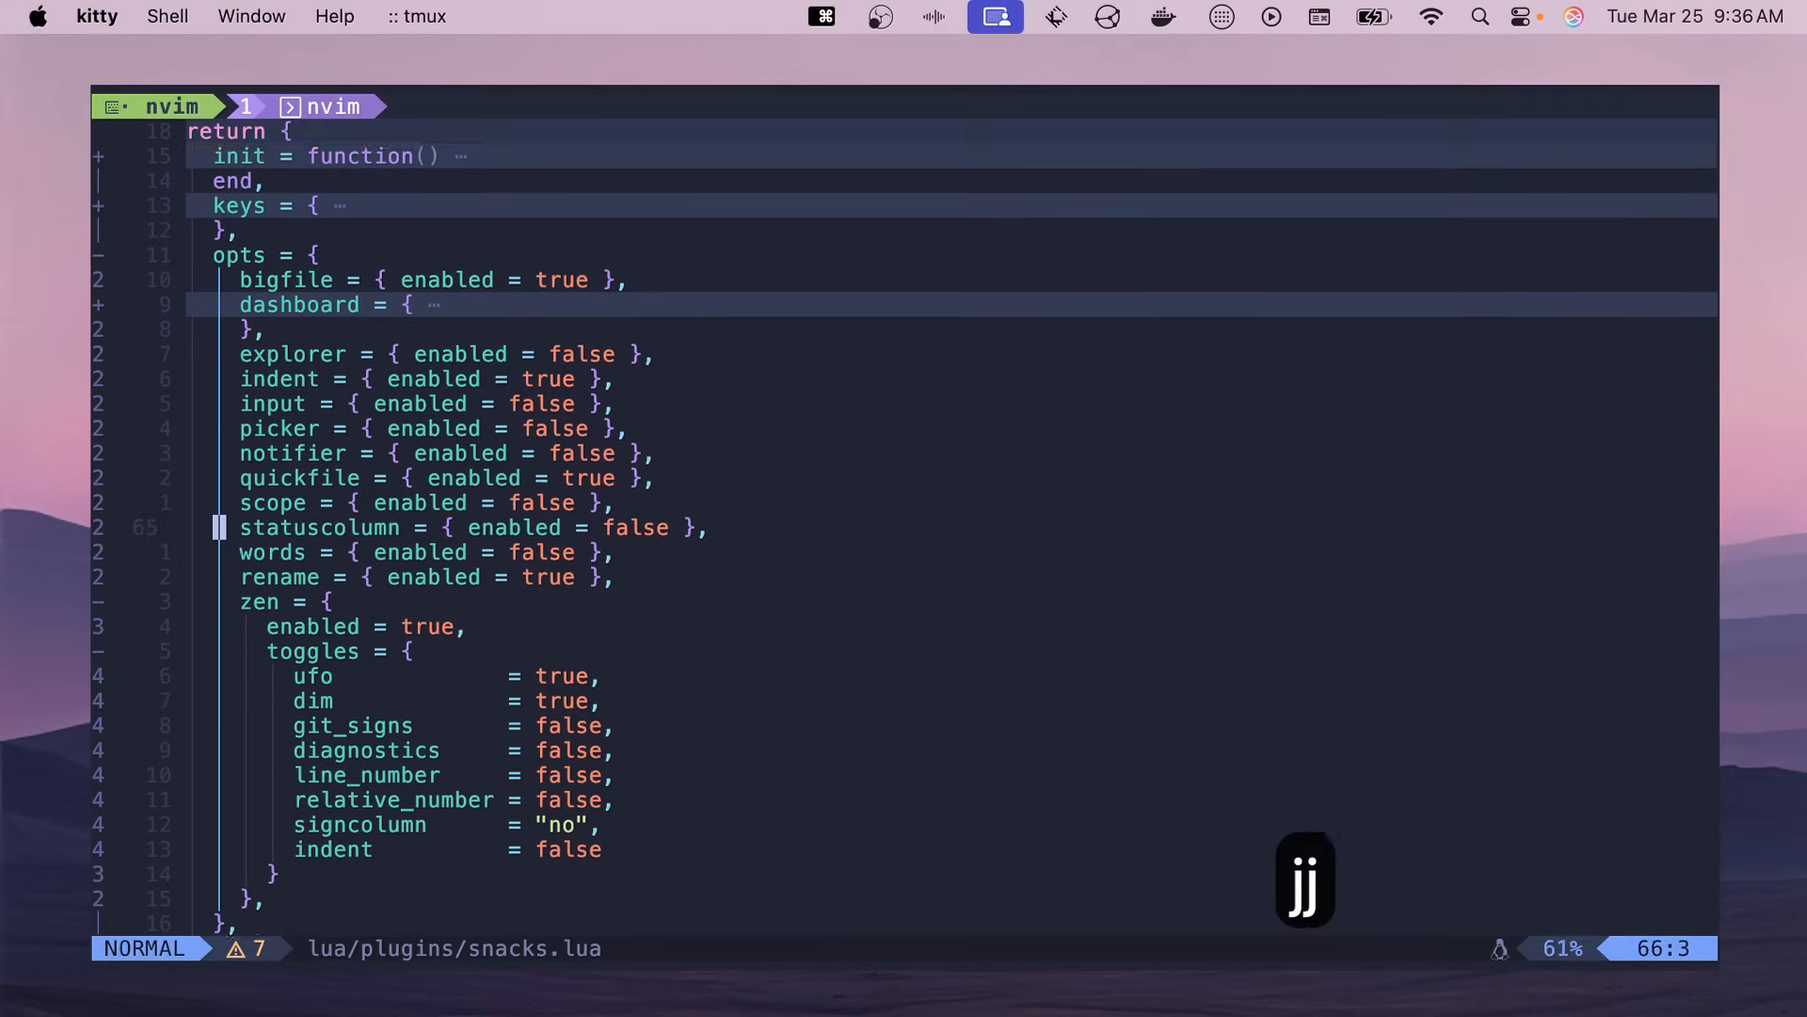
- Move past the zen block, go back up and unfold the dashboard section to reveal its preset keys and header
{"action": "key", "text": "j"}
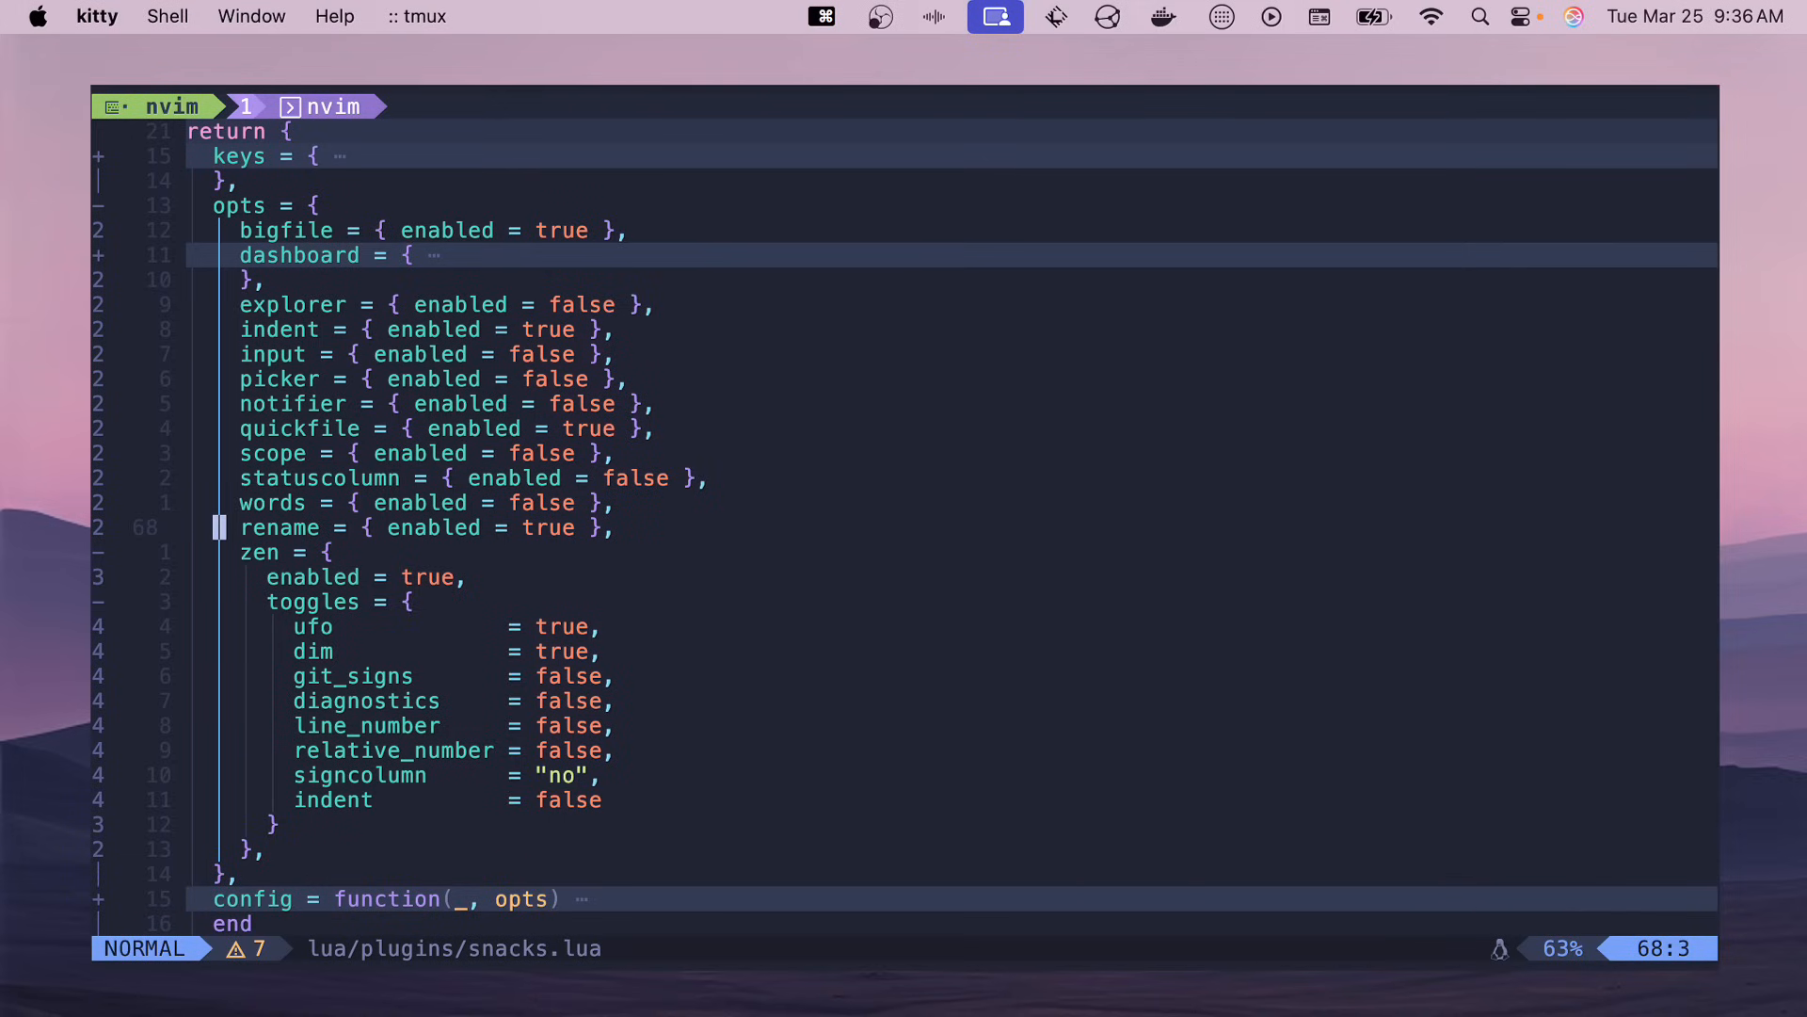
{"action": "key", "text": "shift+v"}
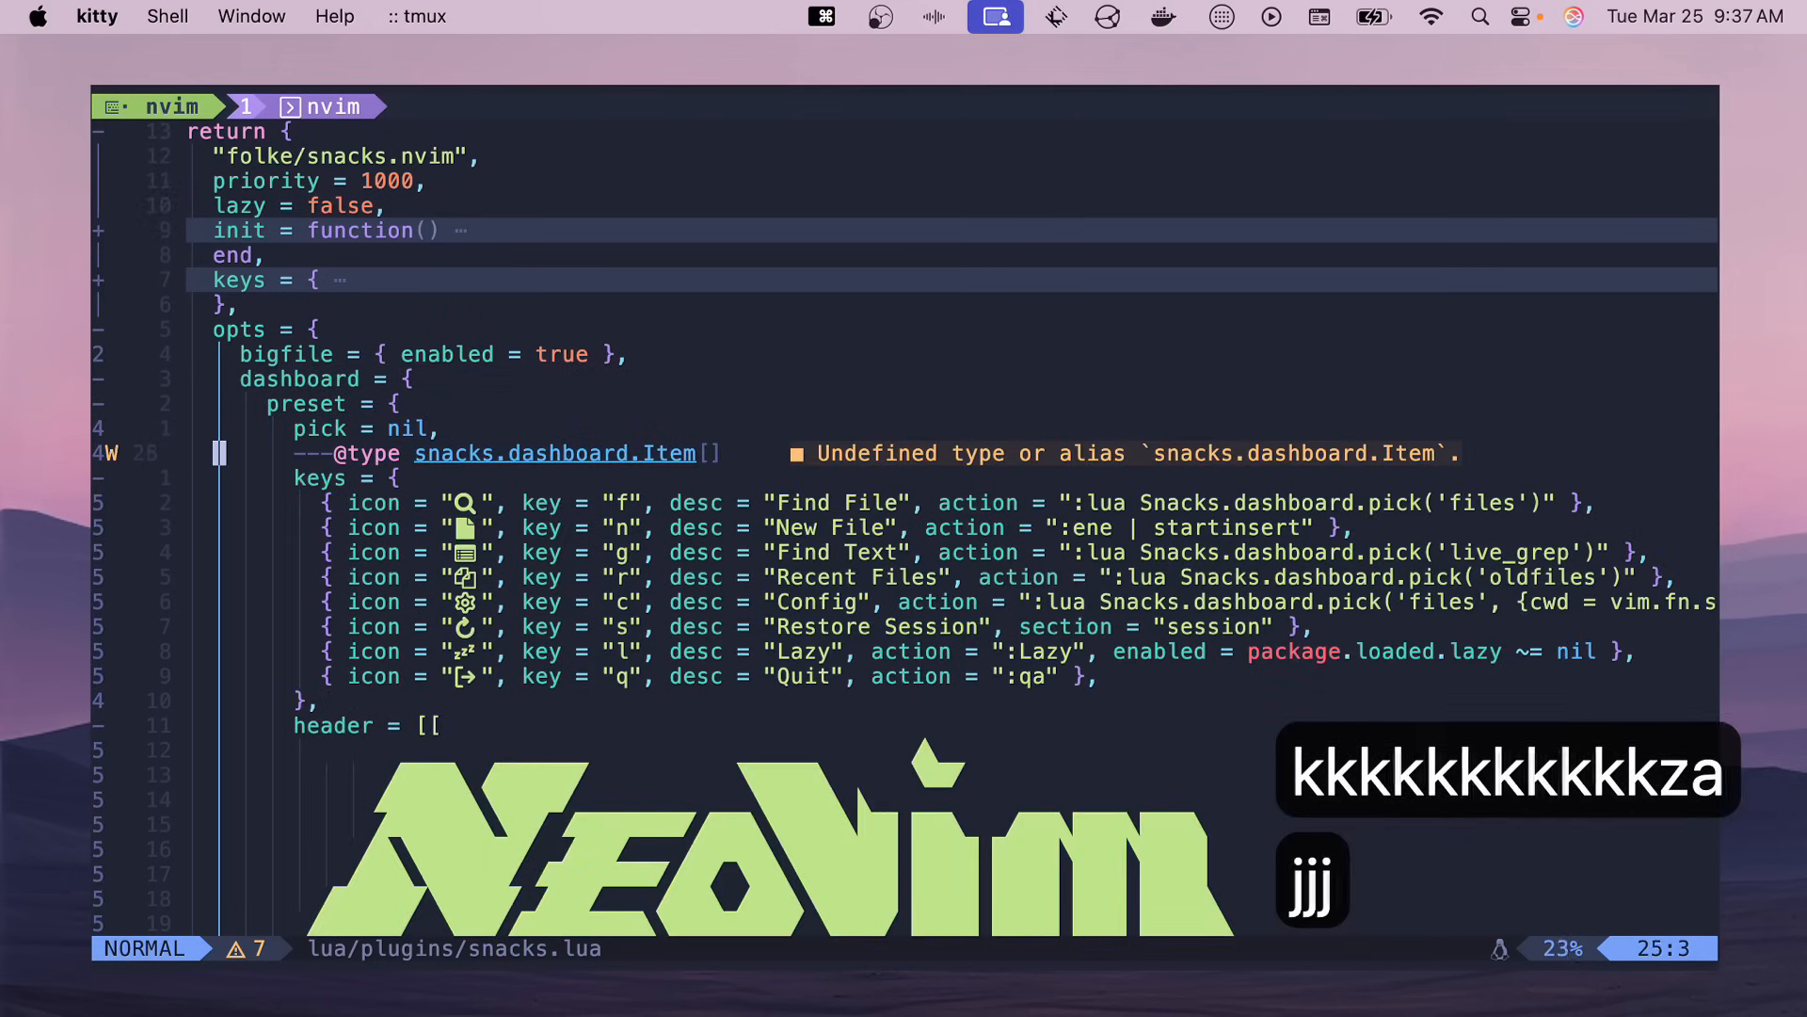
- Move through the dashboard preset keys and header down to the sections table (header, keys, Recent Files, startup)
{"action": "key", "text": "k"}
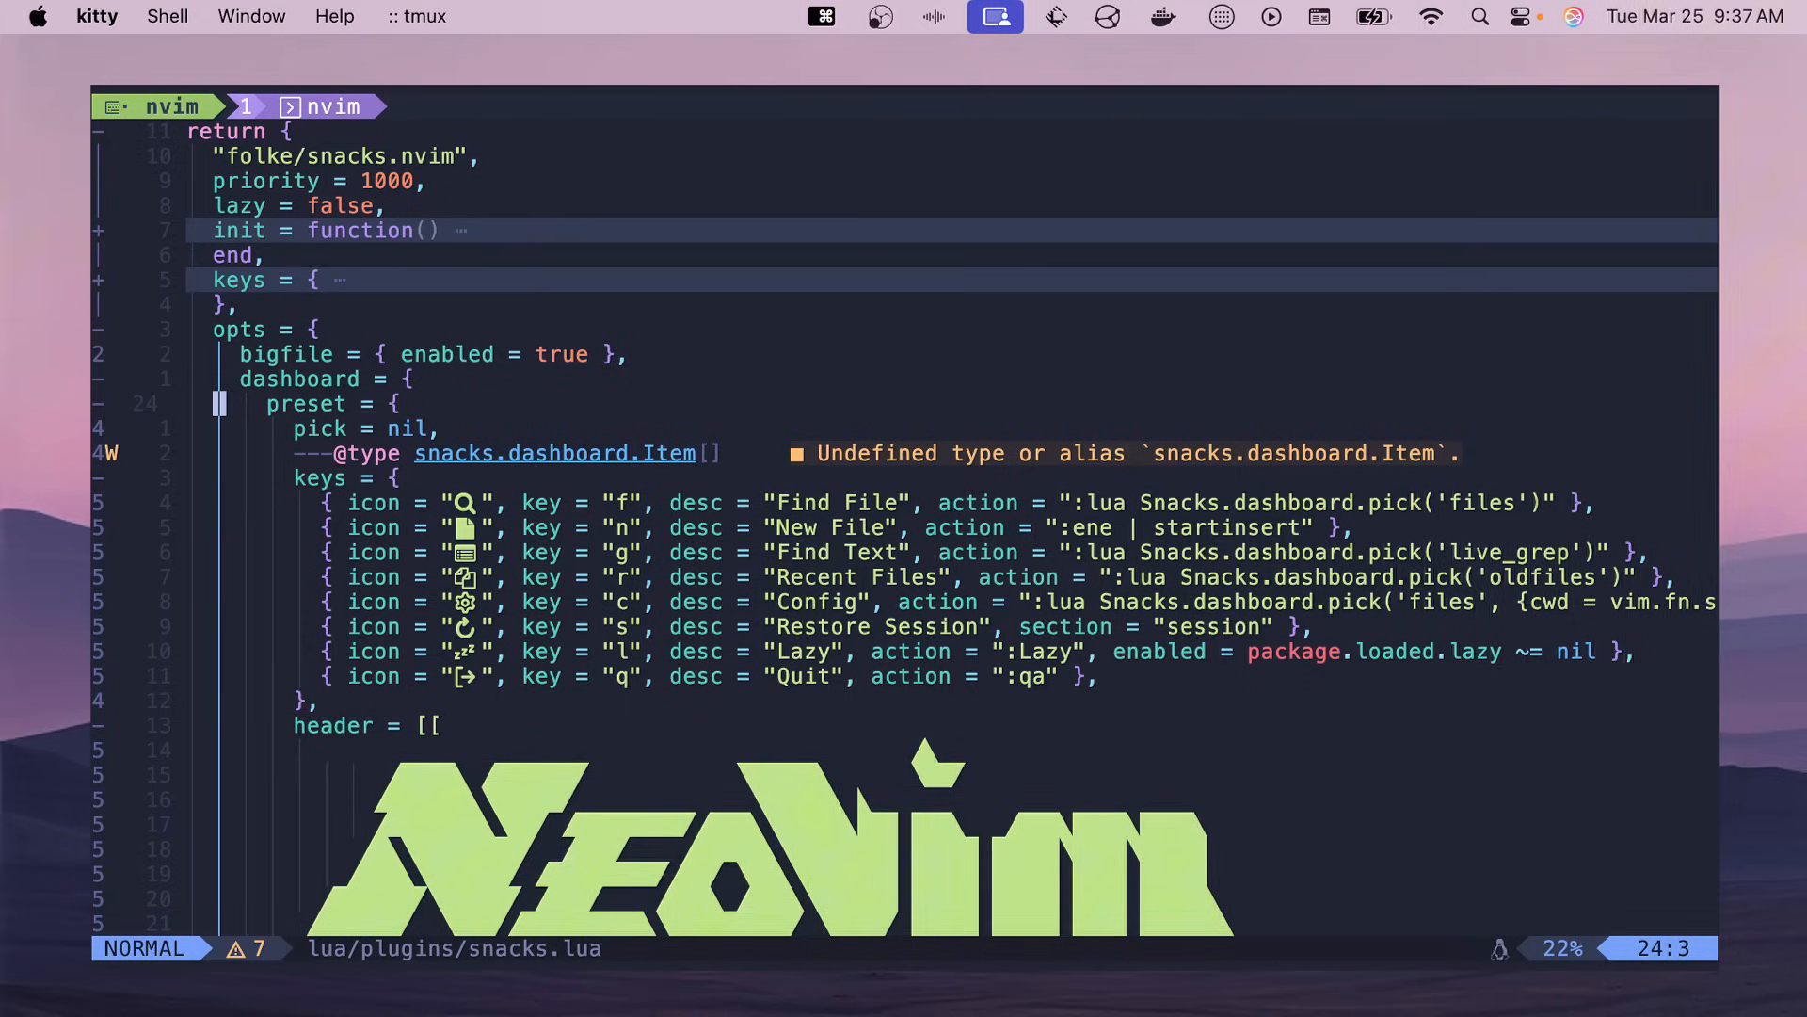
{"action": "scroll", "scroll_direction": "down", "scroll_amount": 3}
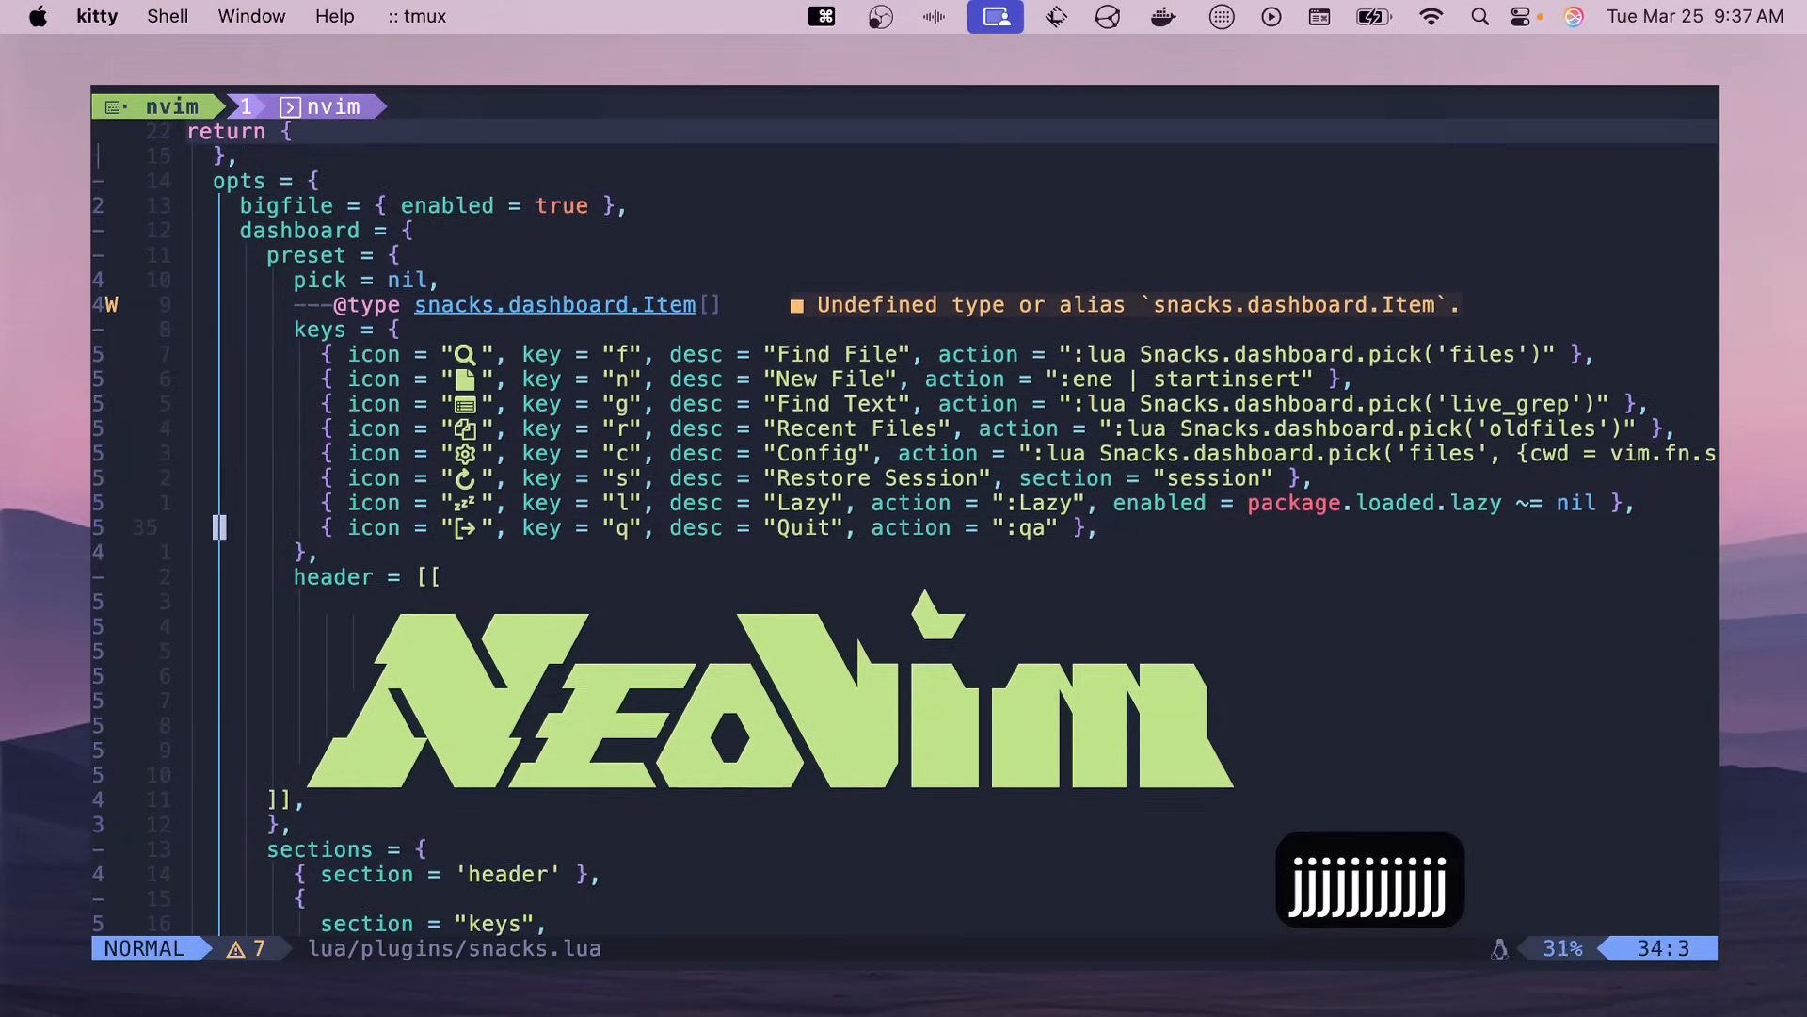
{"action": "key", "text": "v"}
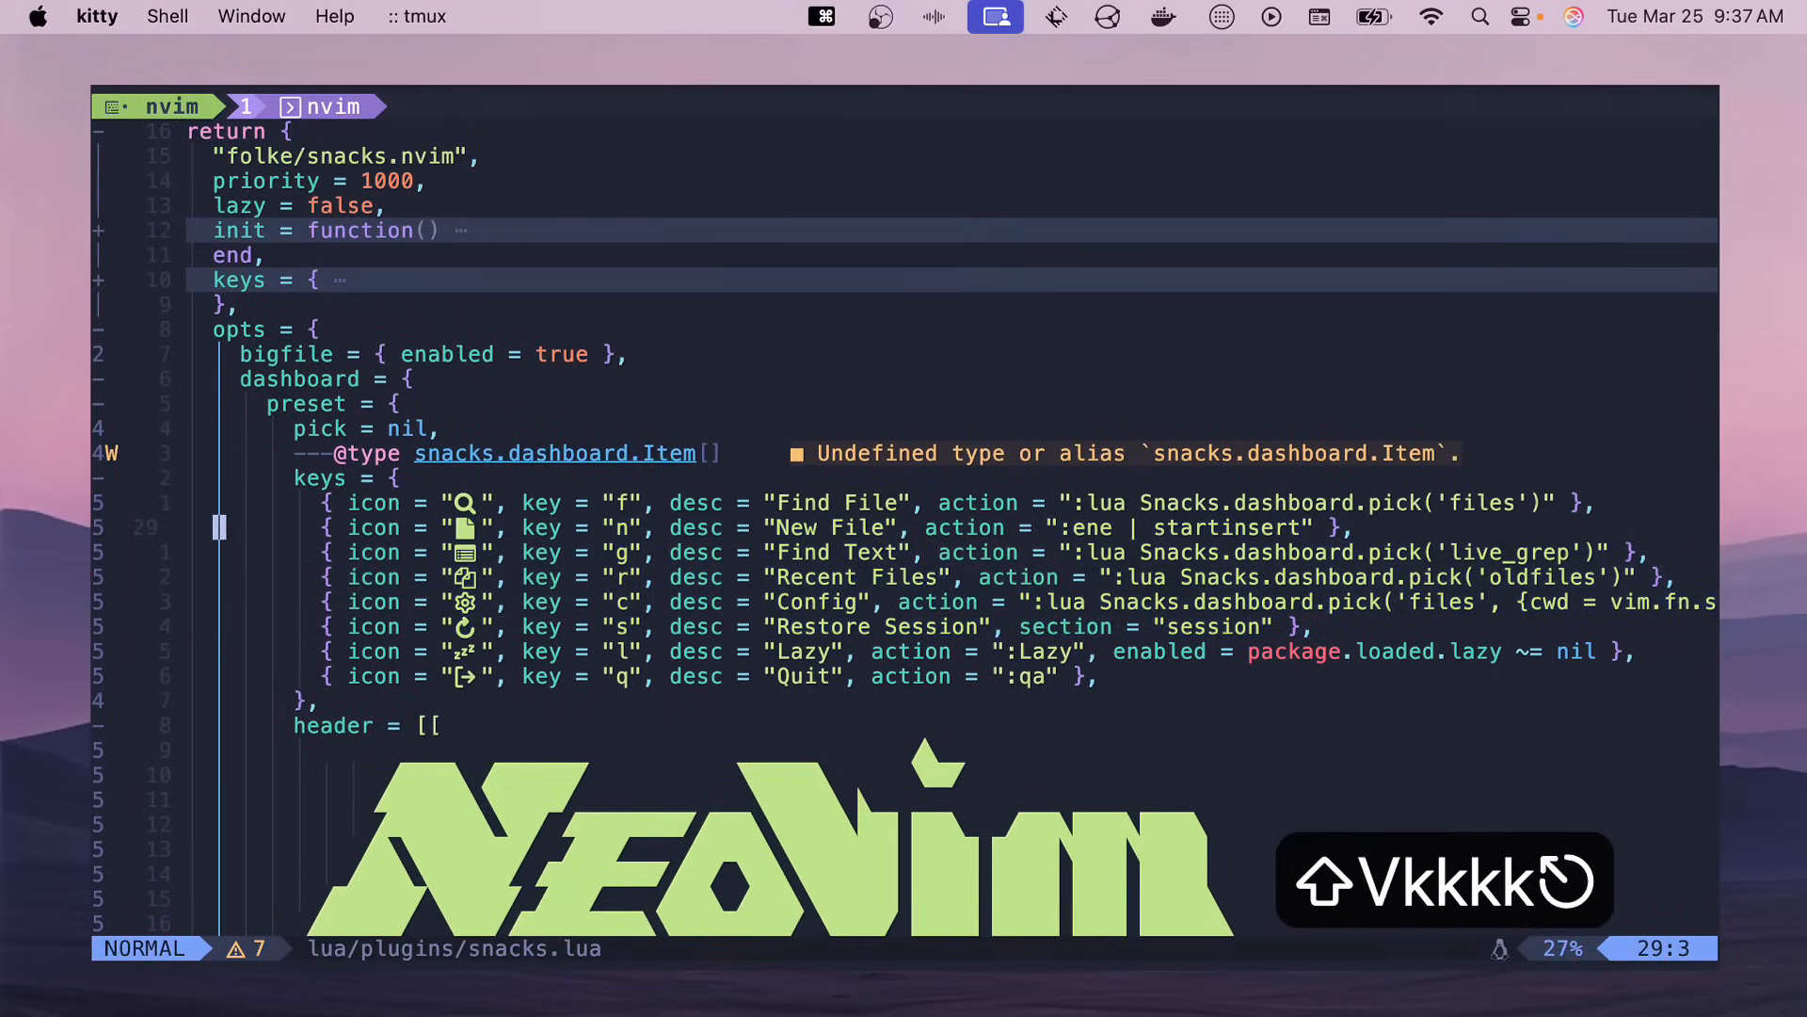
{"action": "key", "text": "j"}
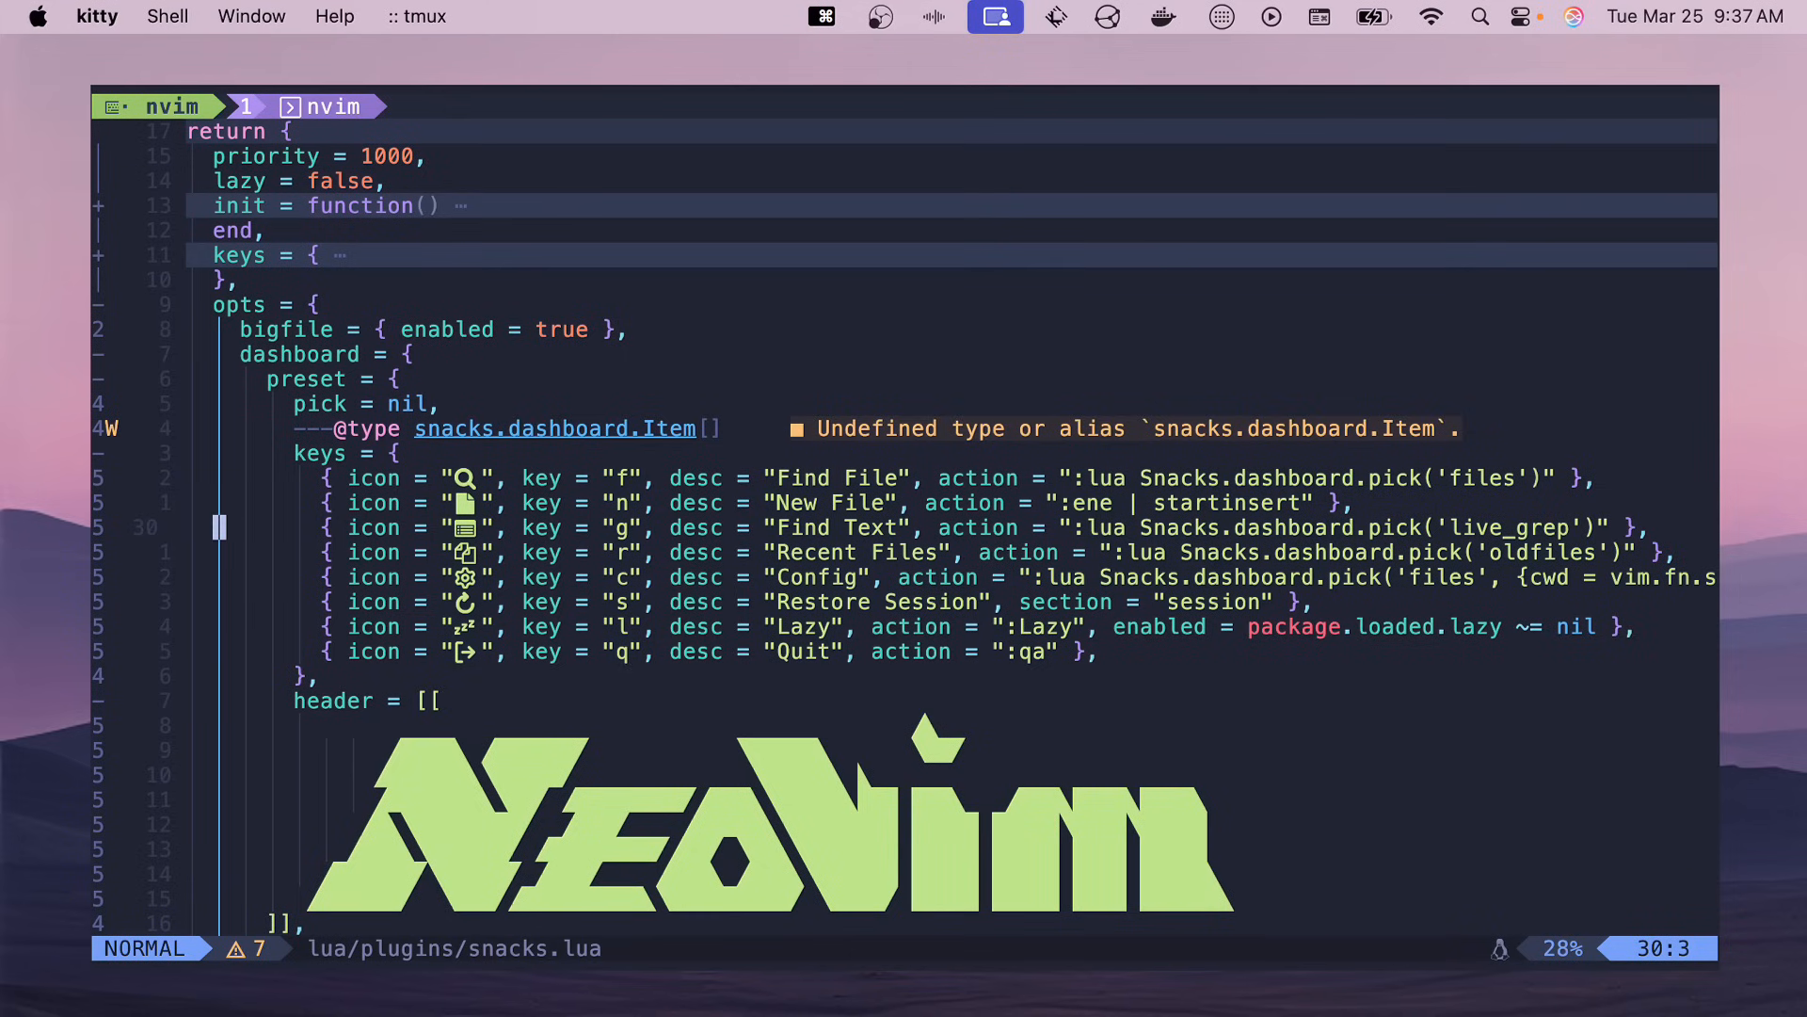
{"action": "key", "text": "k"}
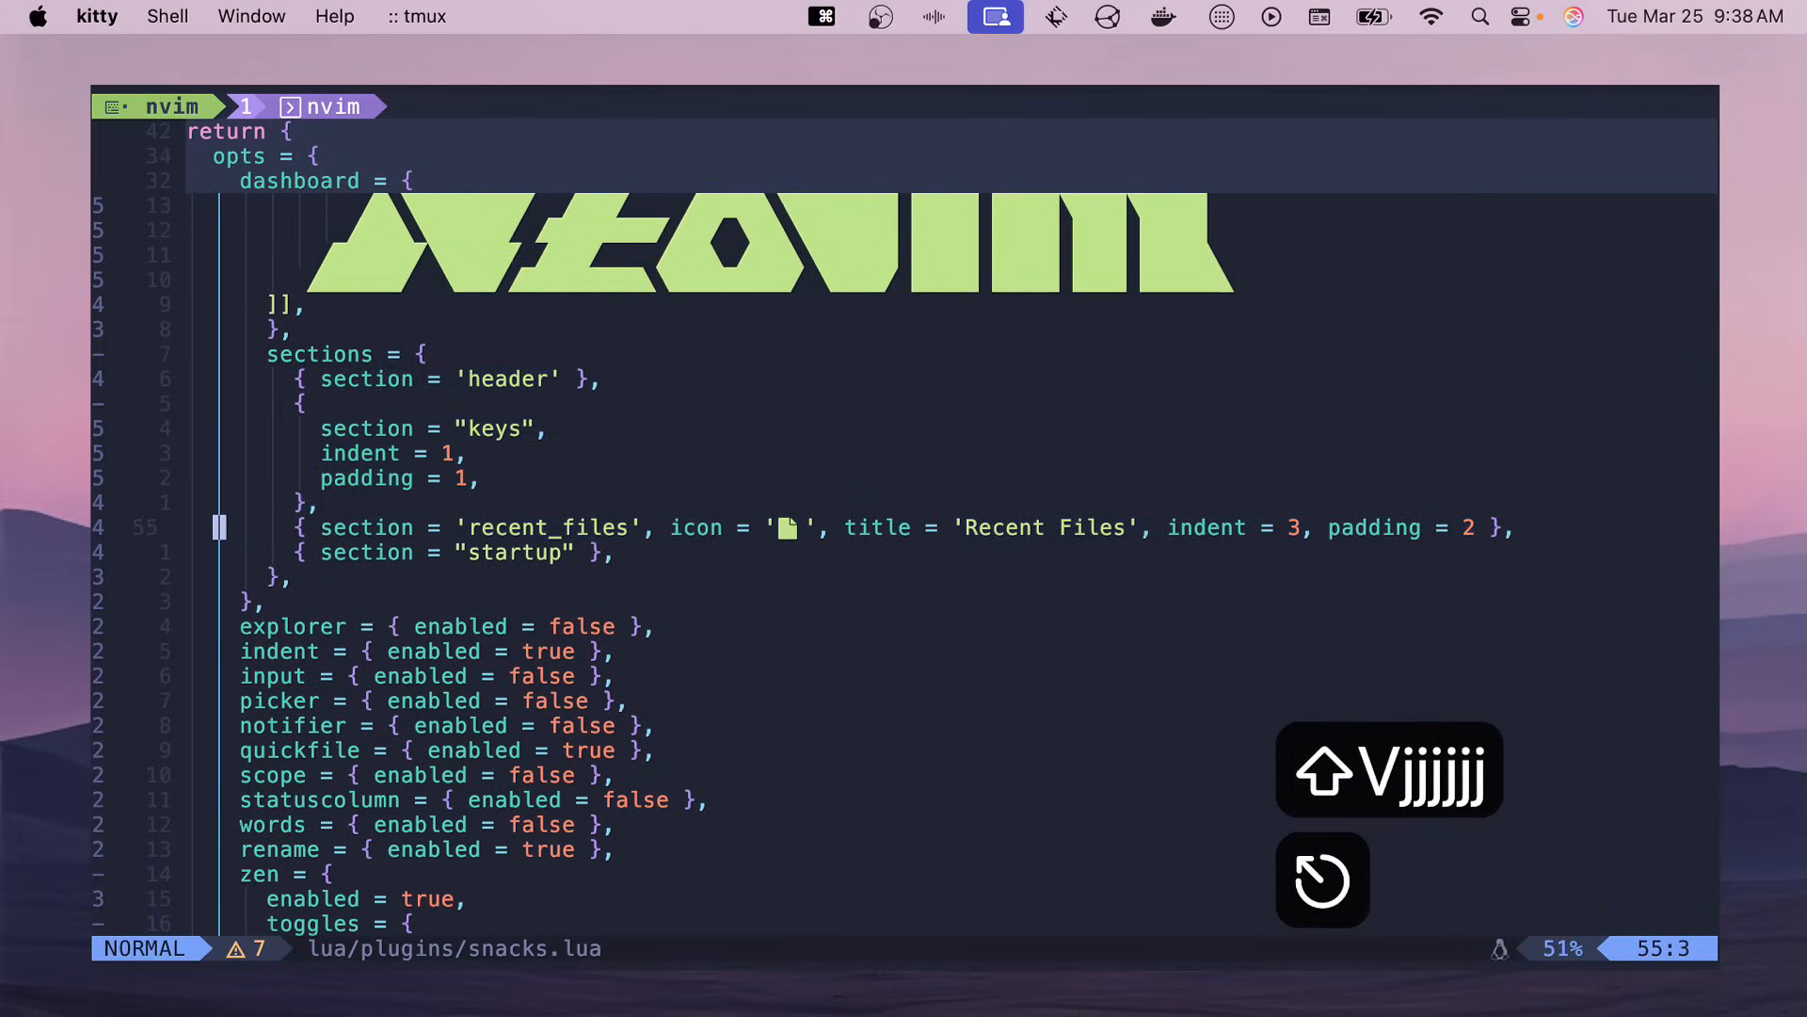
{"action": "key", "text": "k"}
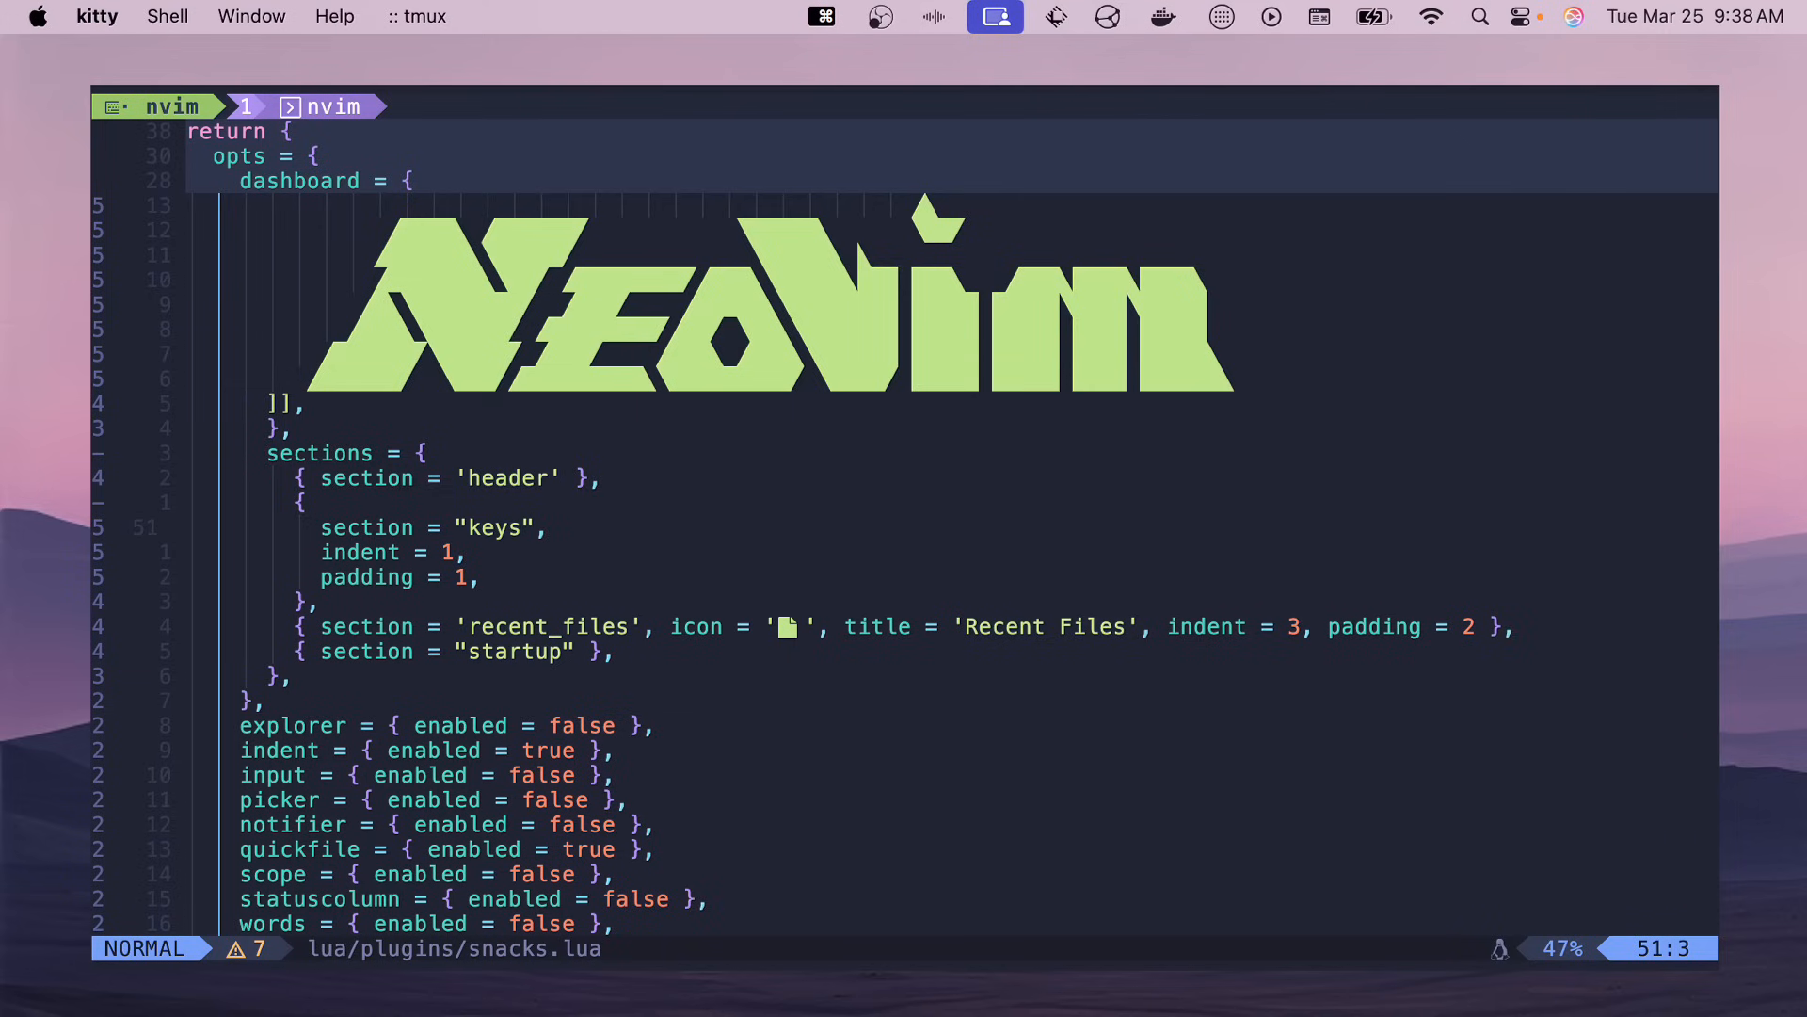
{"action": "key", "text": "j"}
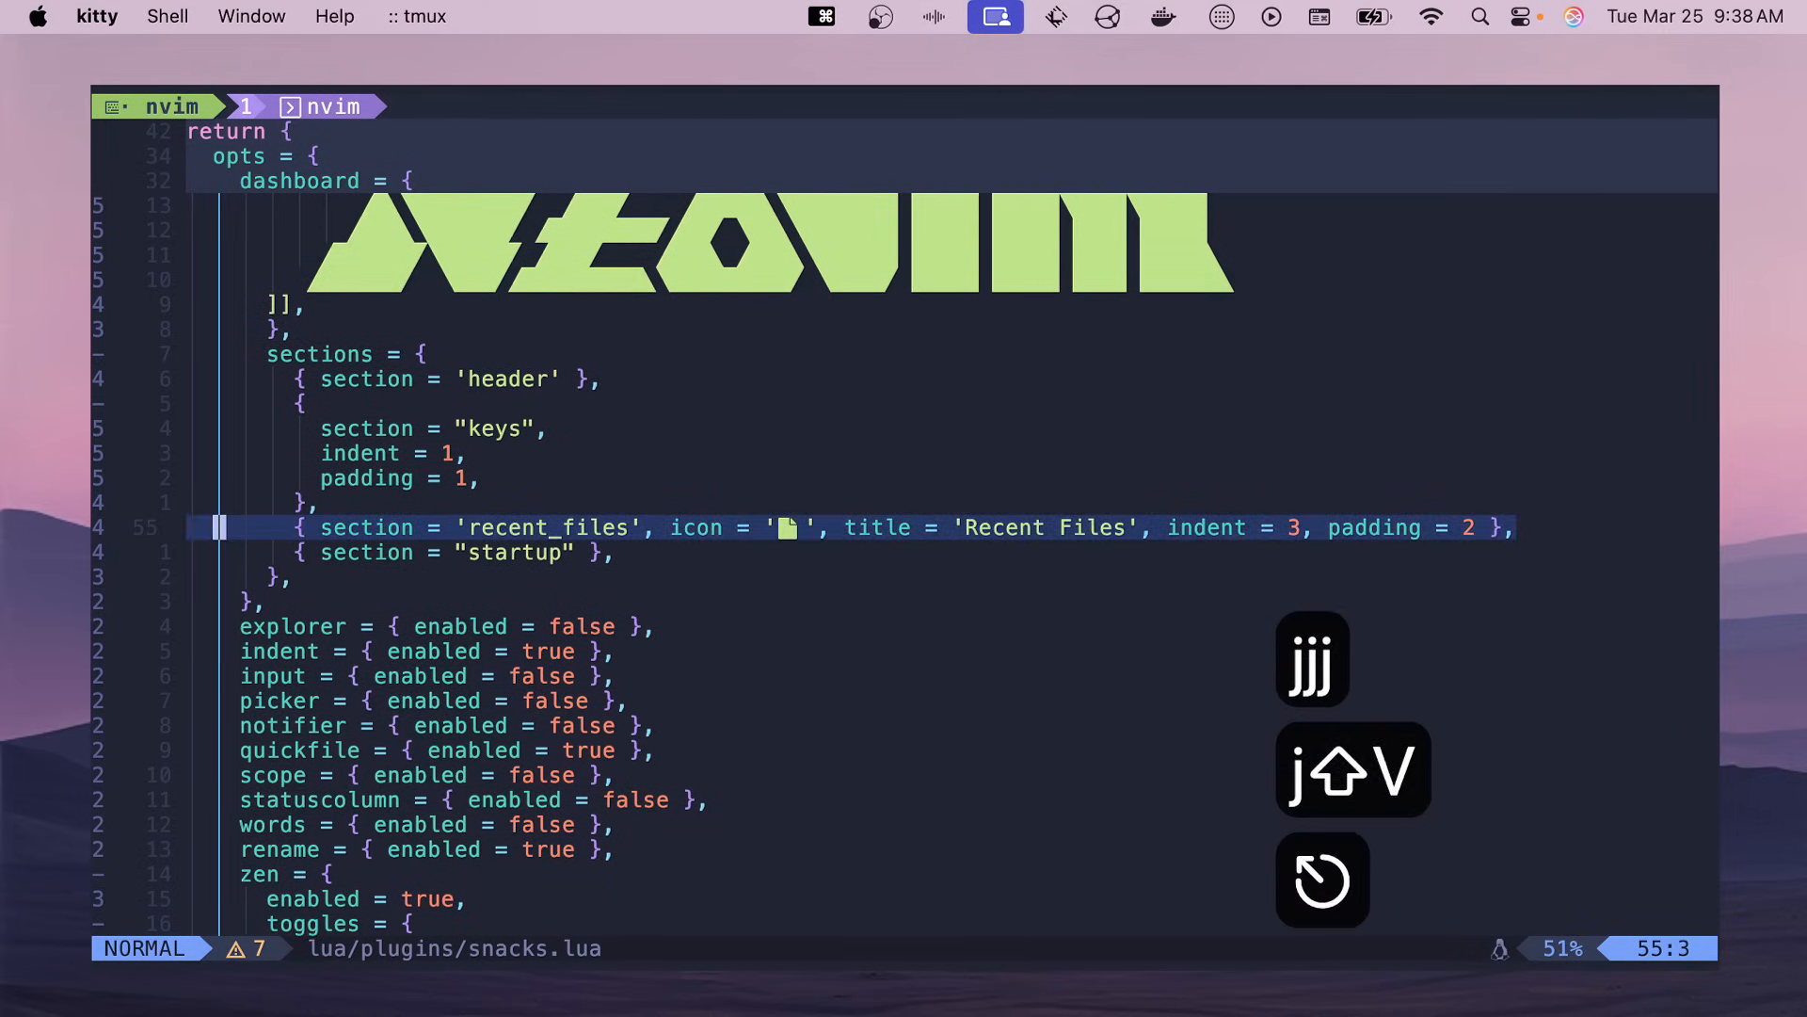
{"action": "key", "text": "j"}
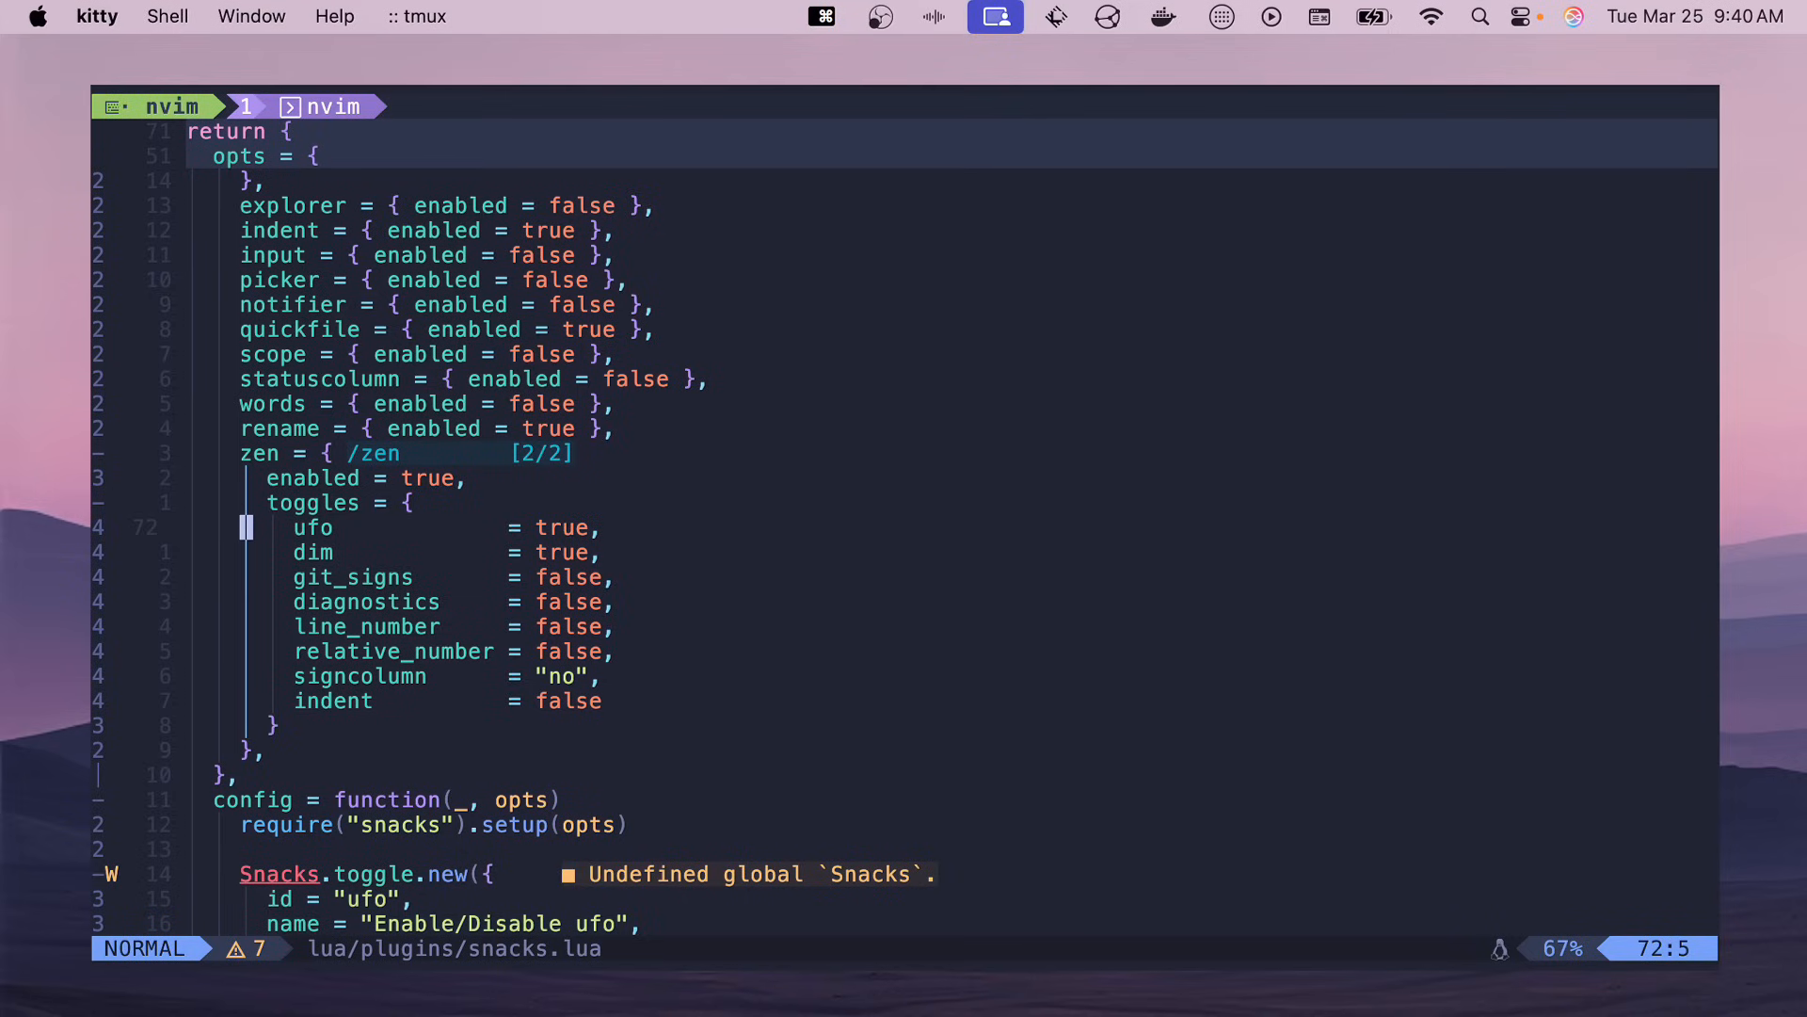
{"action": "mouse_move", "coordinate": [16, 361]}
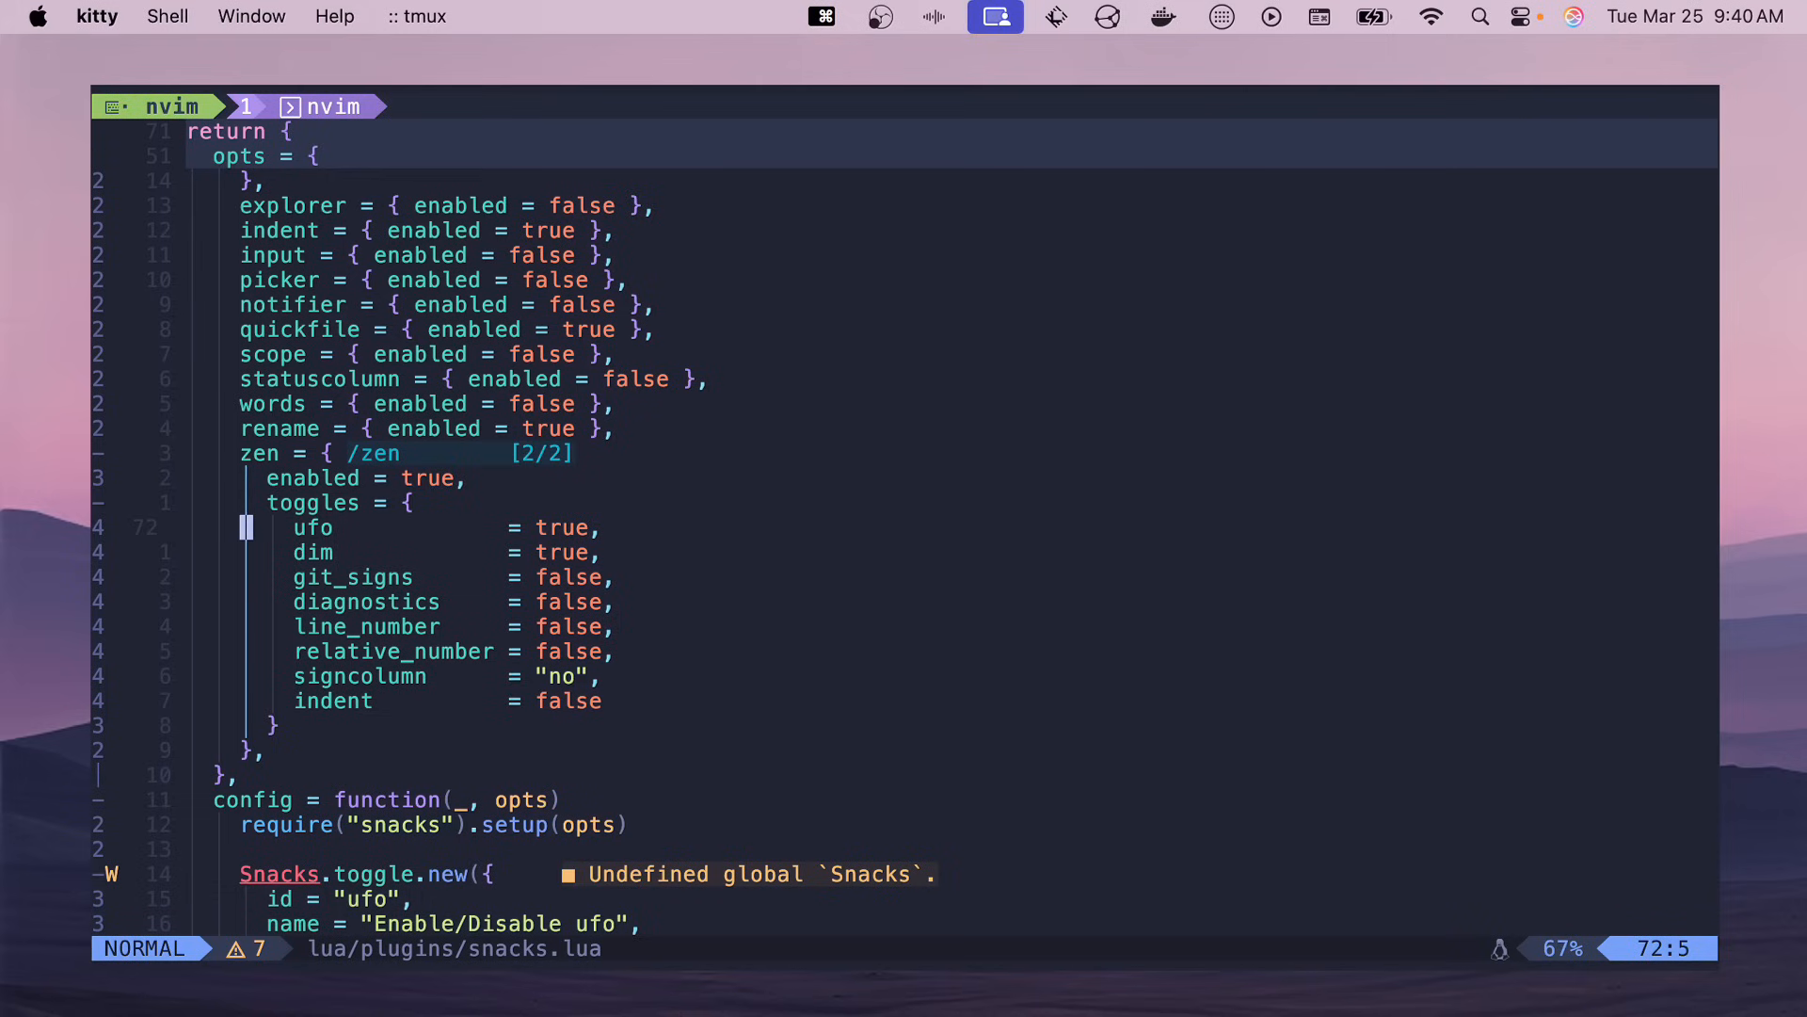
- Highlight the ufo toggle line, then the dim through indent toggles in the zen block
{"action": "key", "text": "j"}
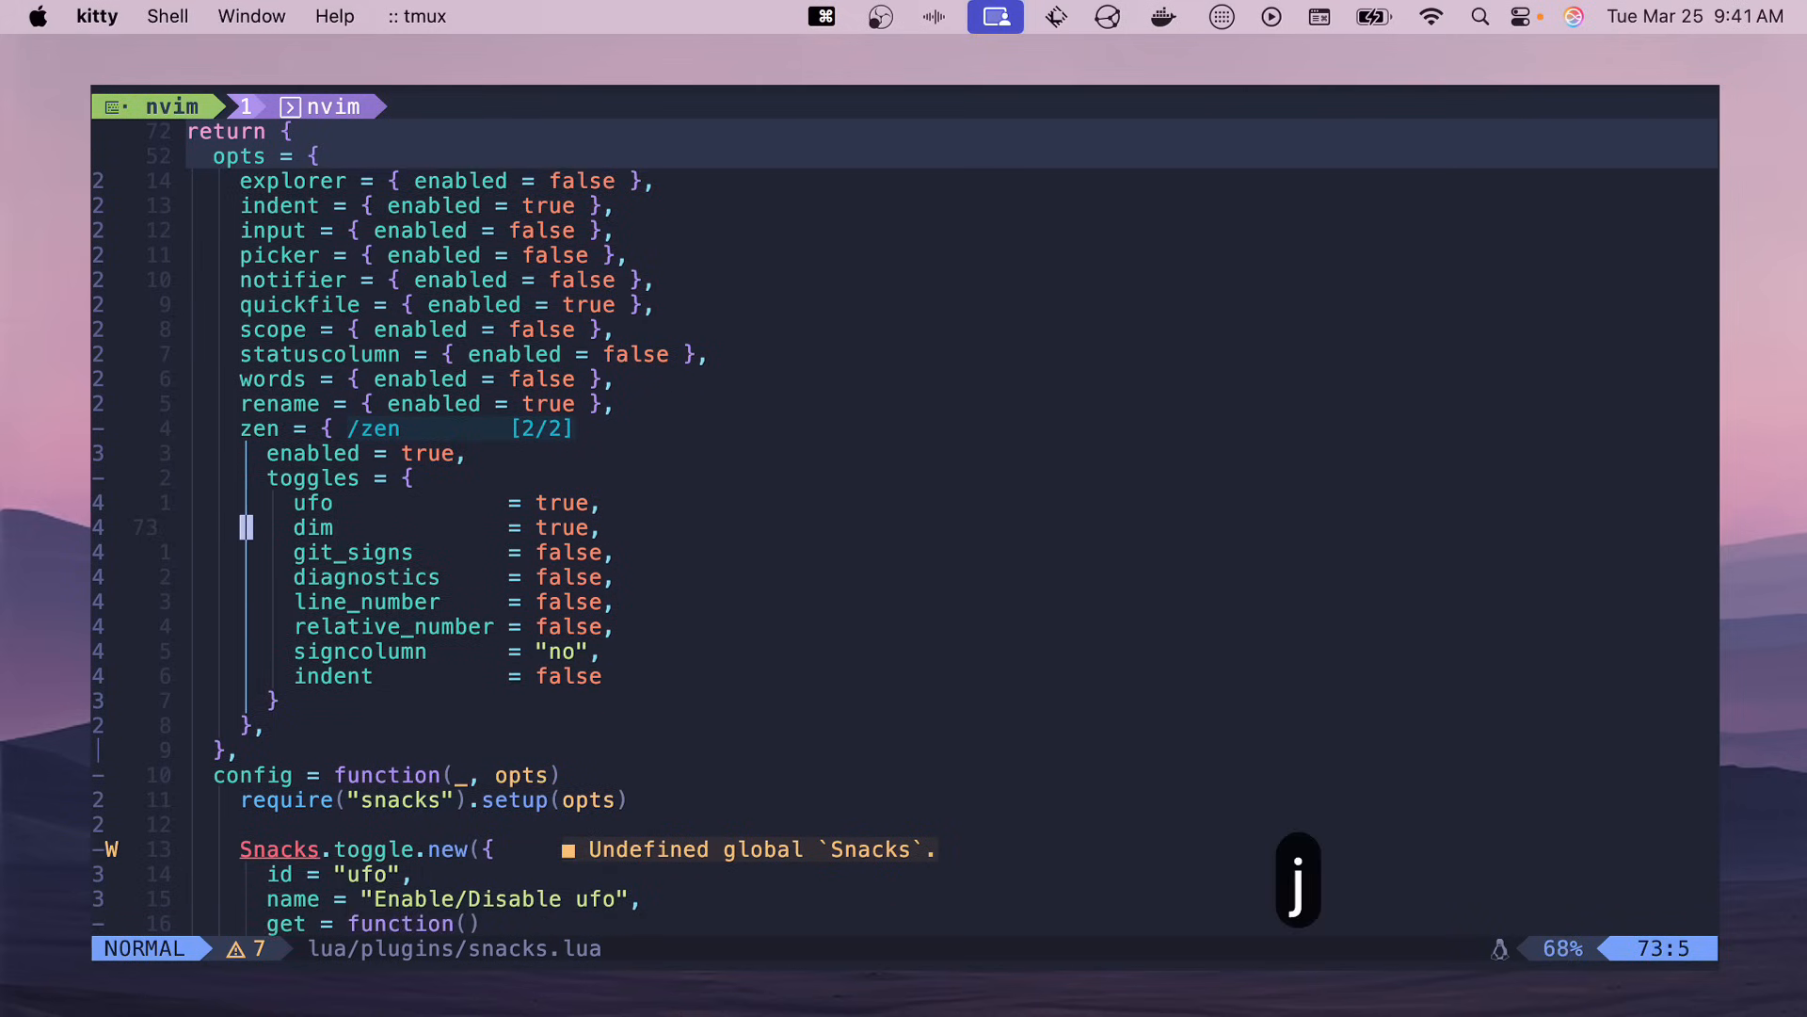
{"action": "key", "text": "k"}
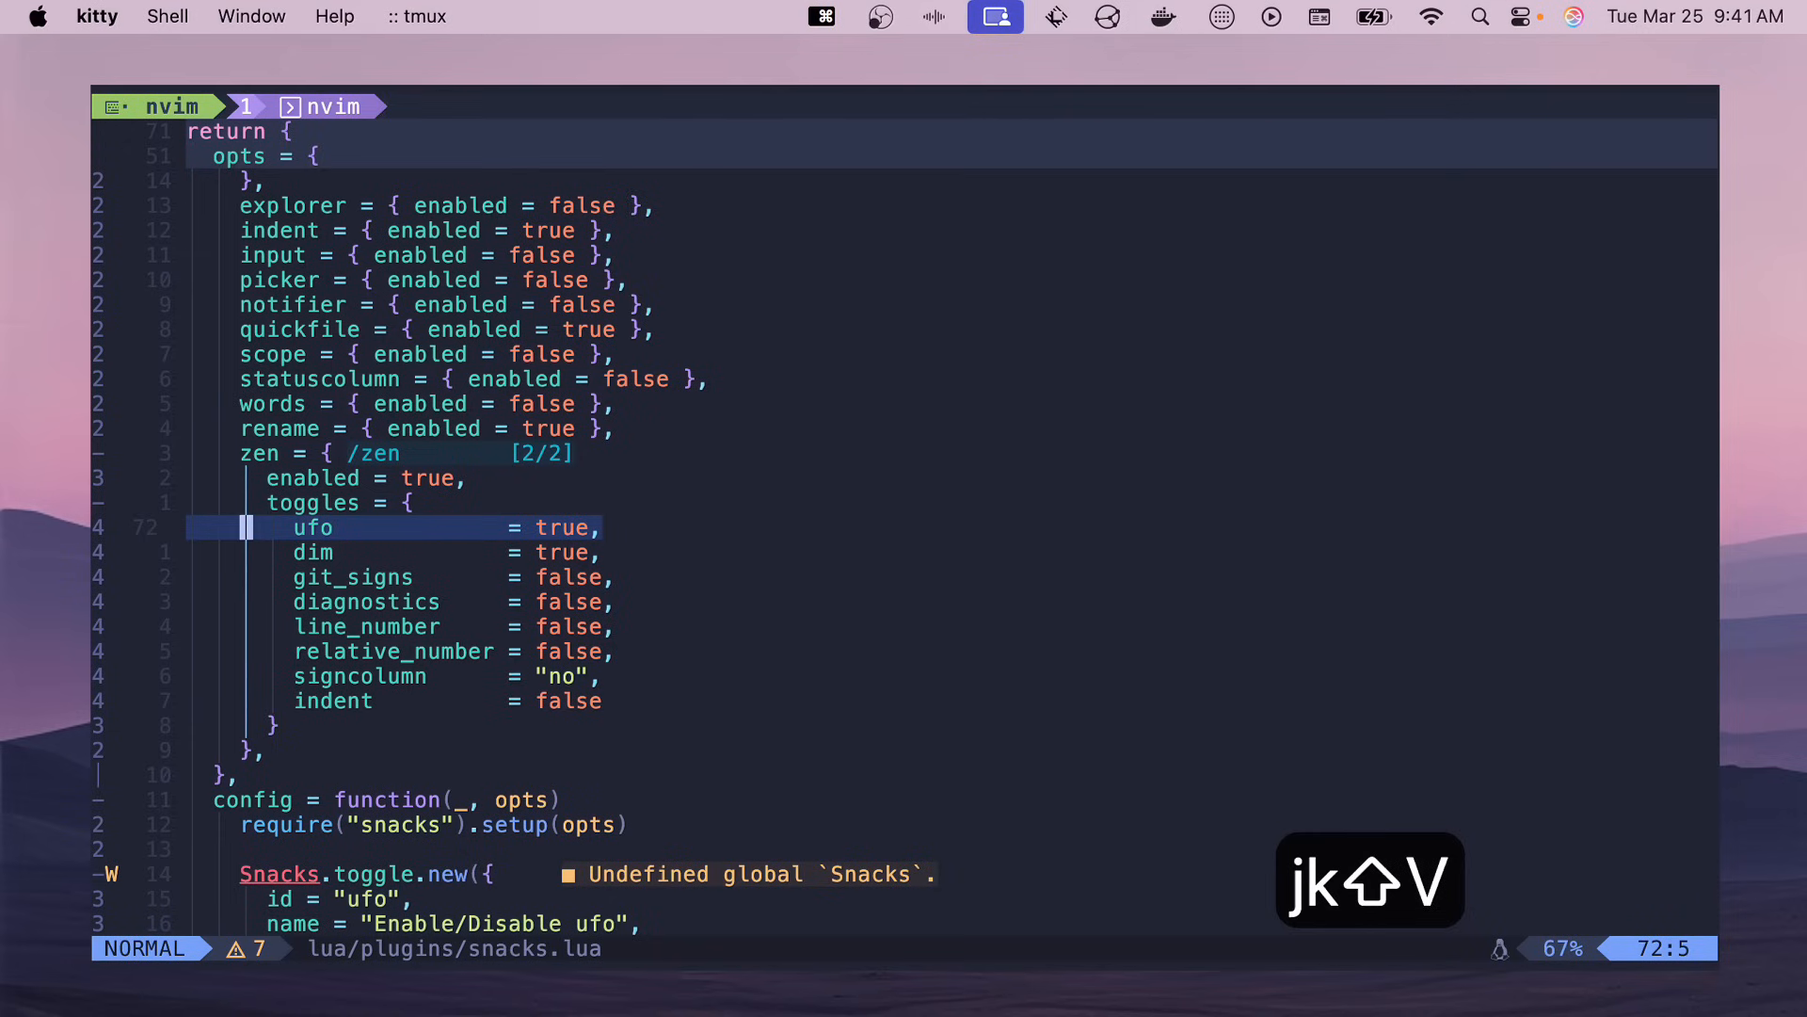
{"action": "key", "text": "j"}
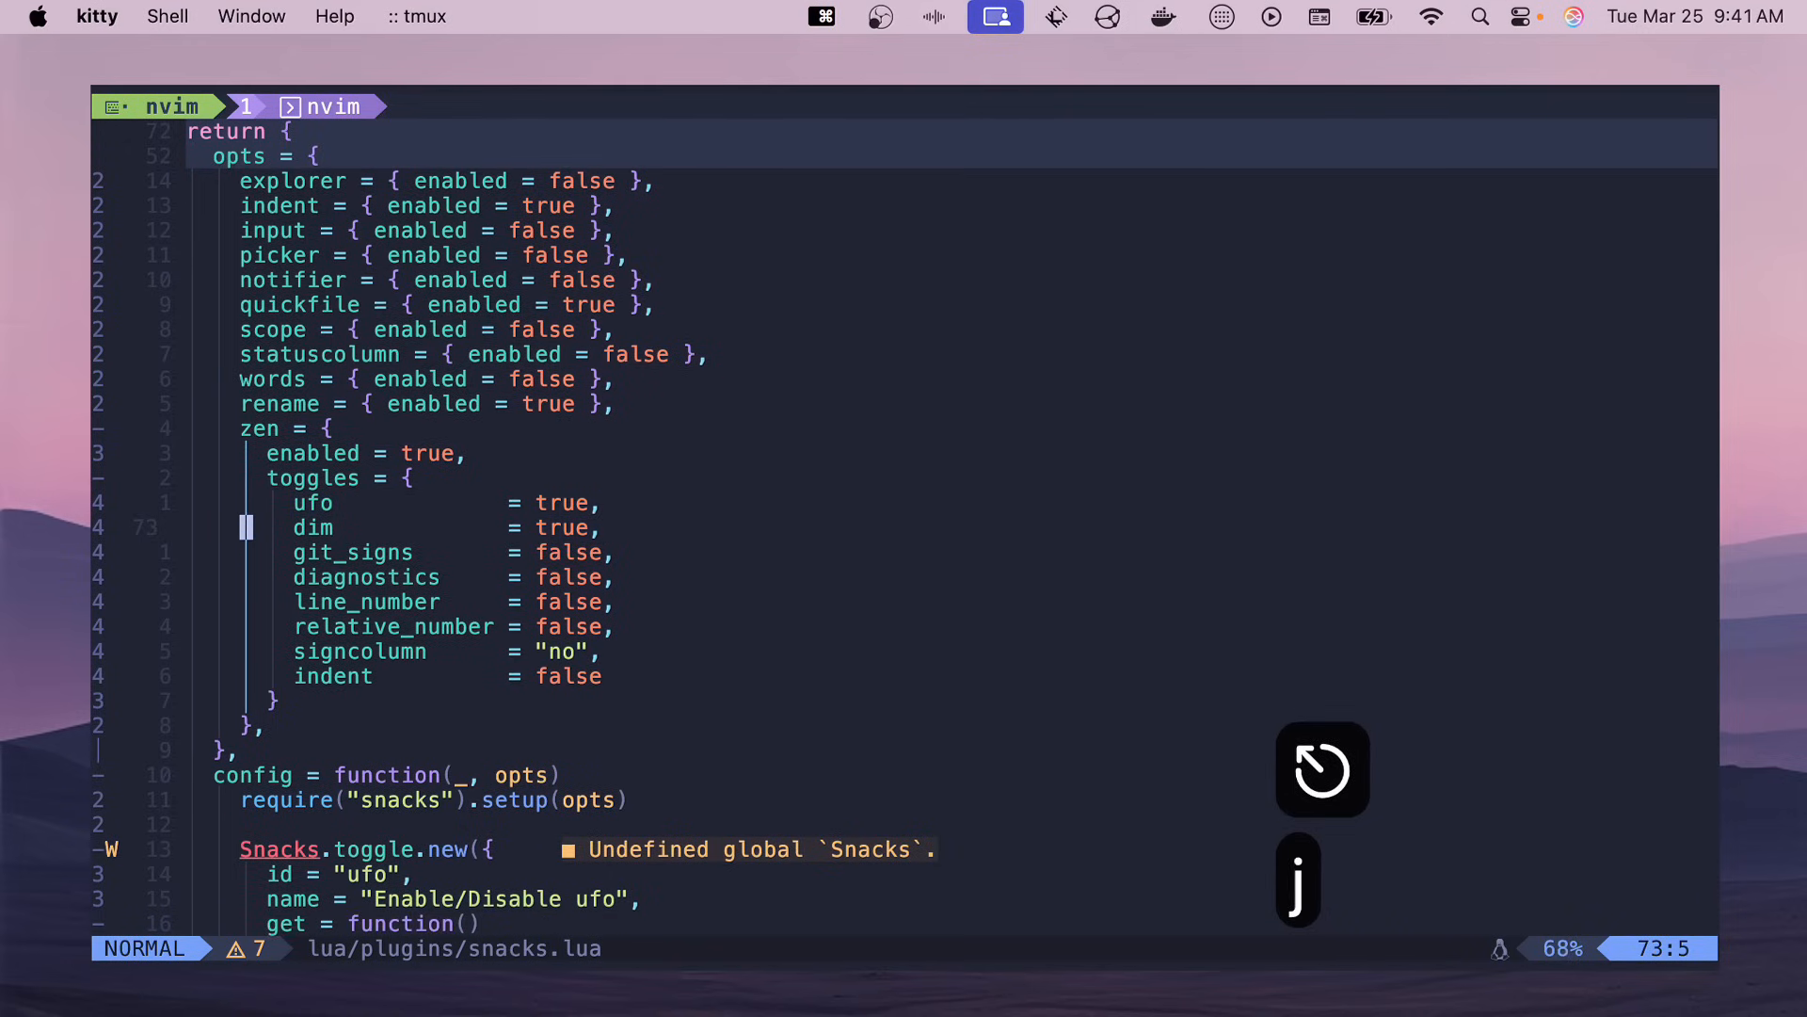
{"action": "key", "text": "shift+v"}
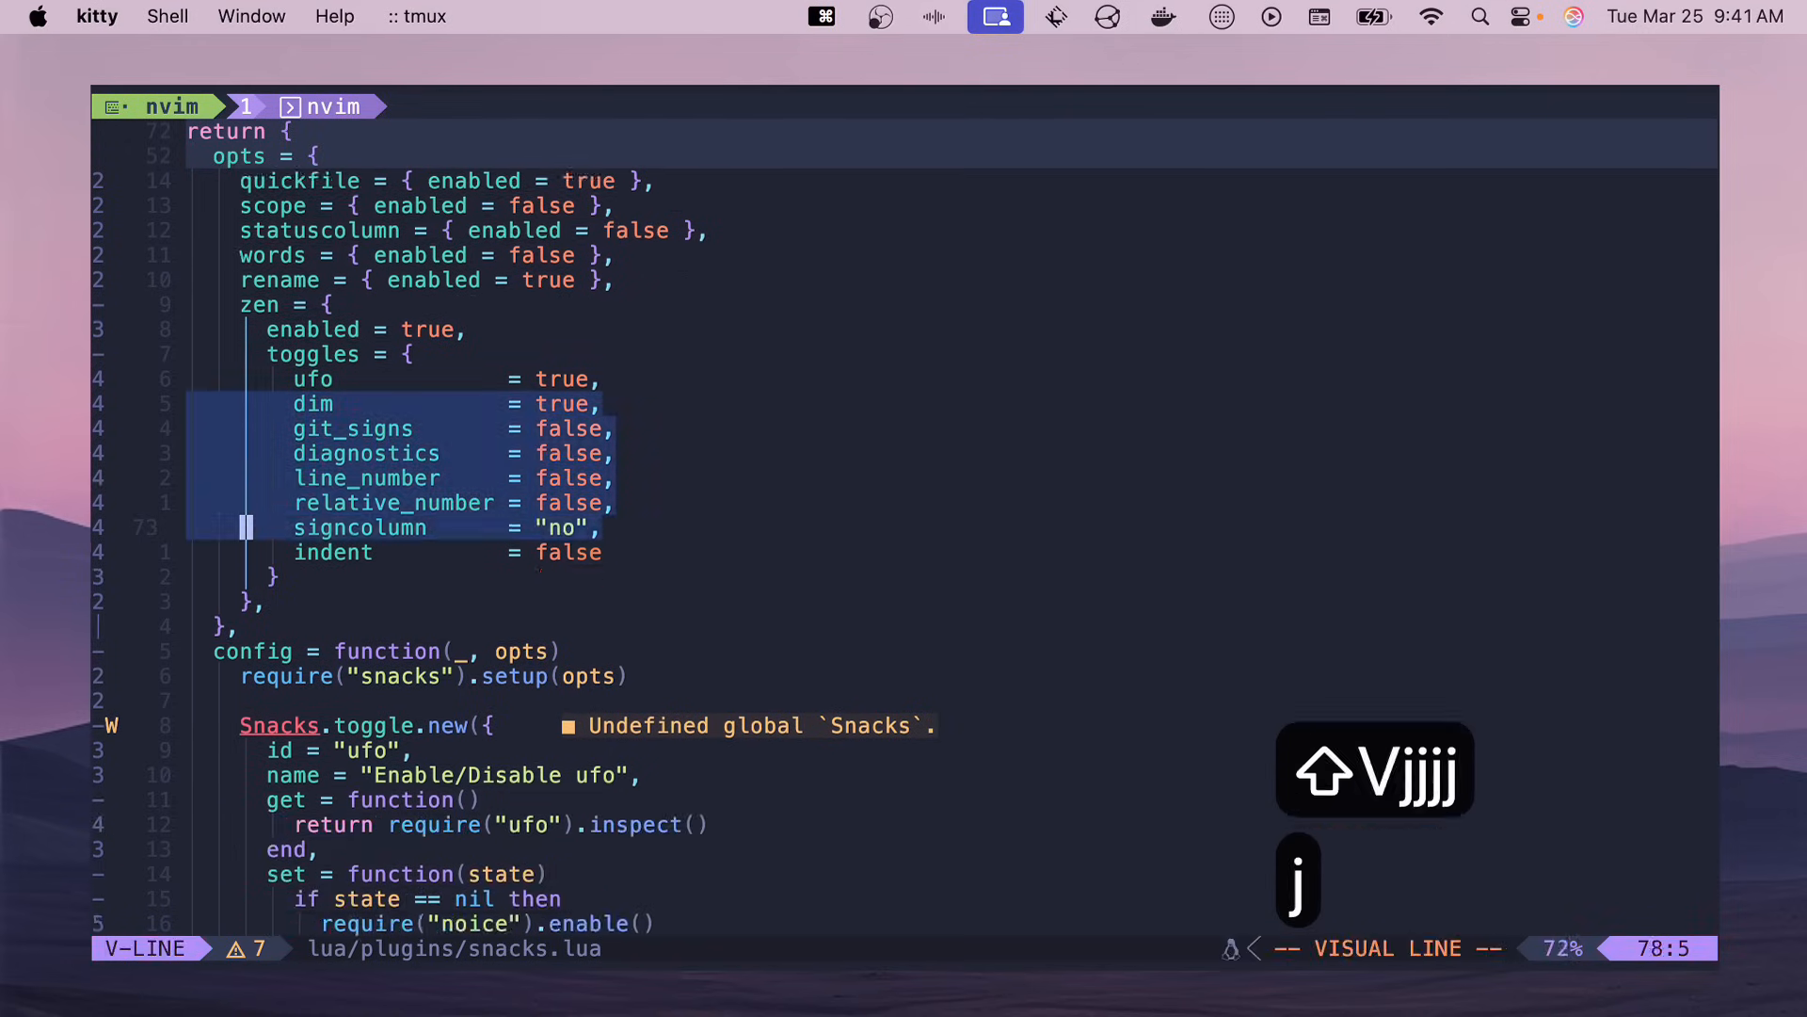
{"action": "key", "text": "j"}
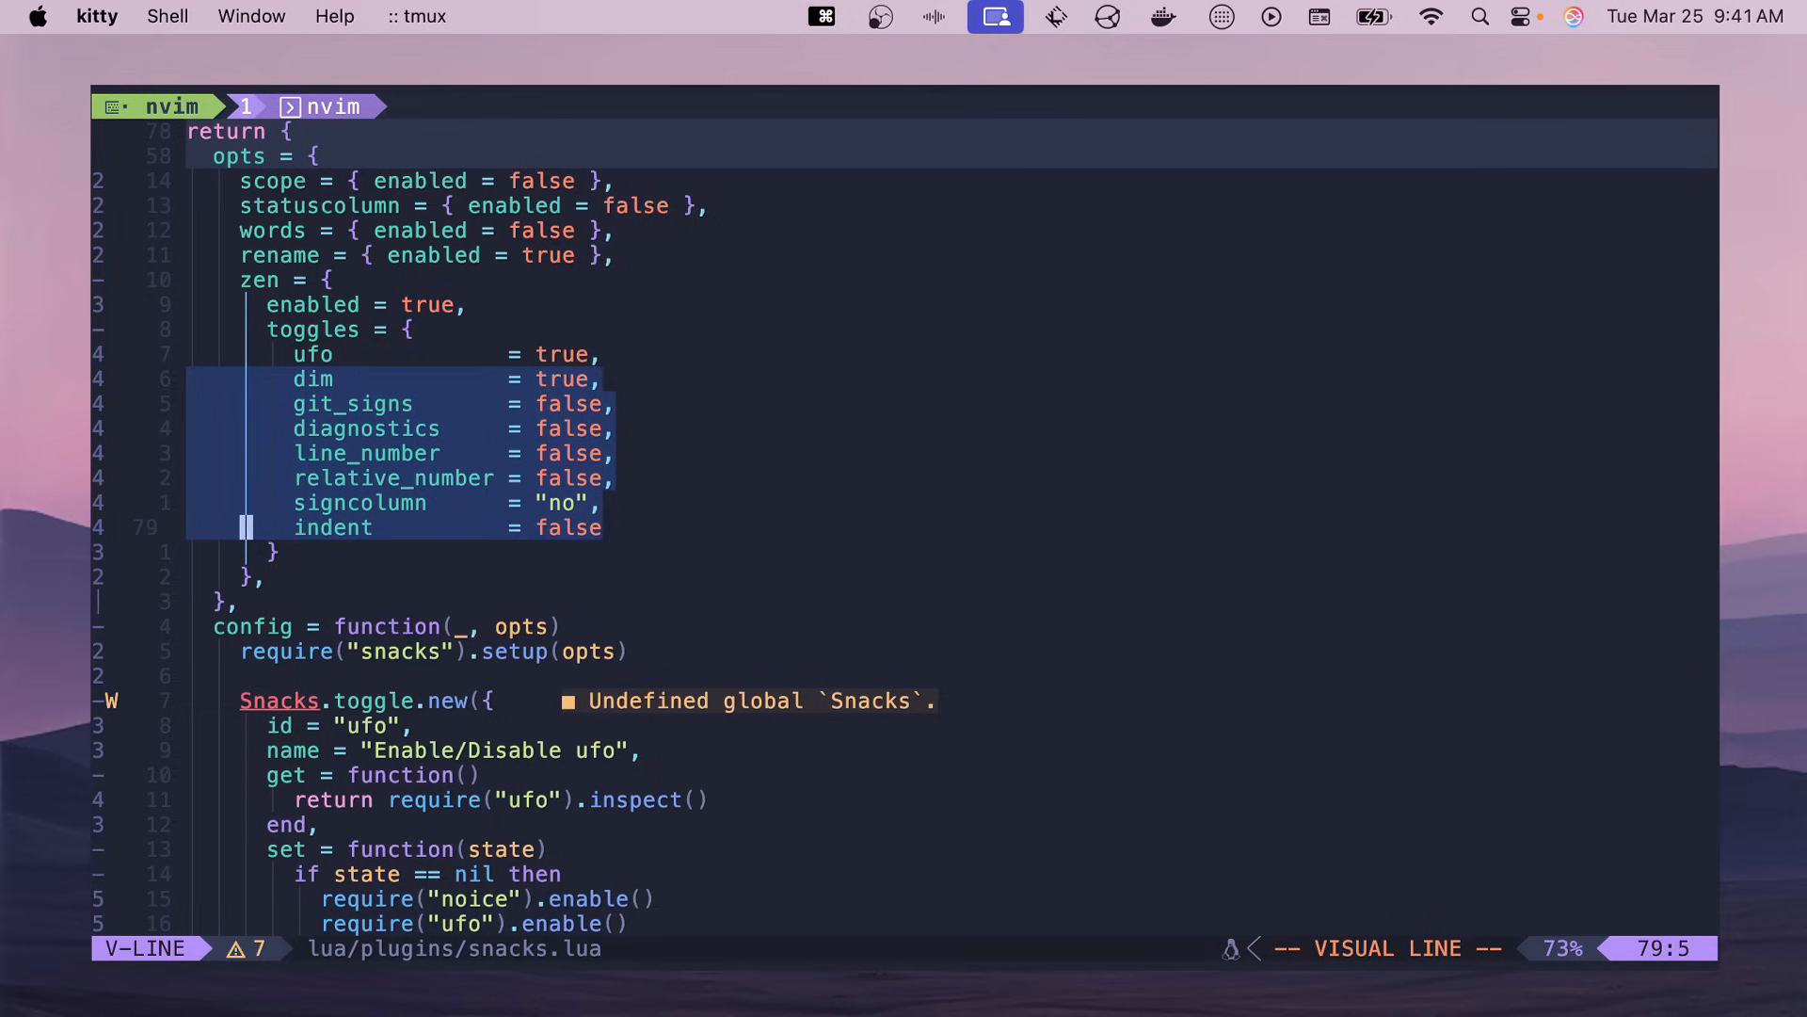
{"action": "key", "text": "escape"}
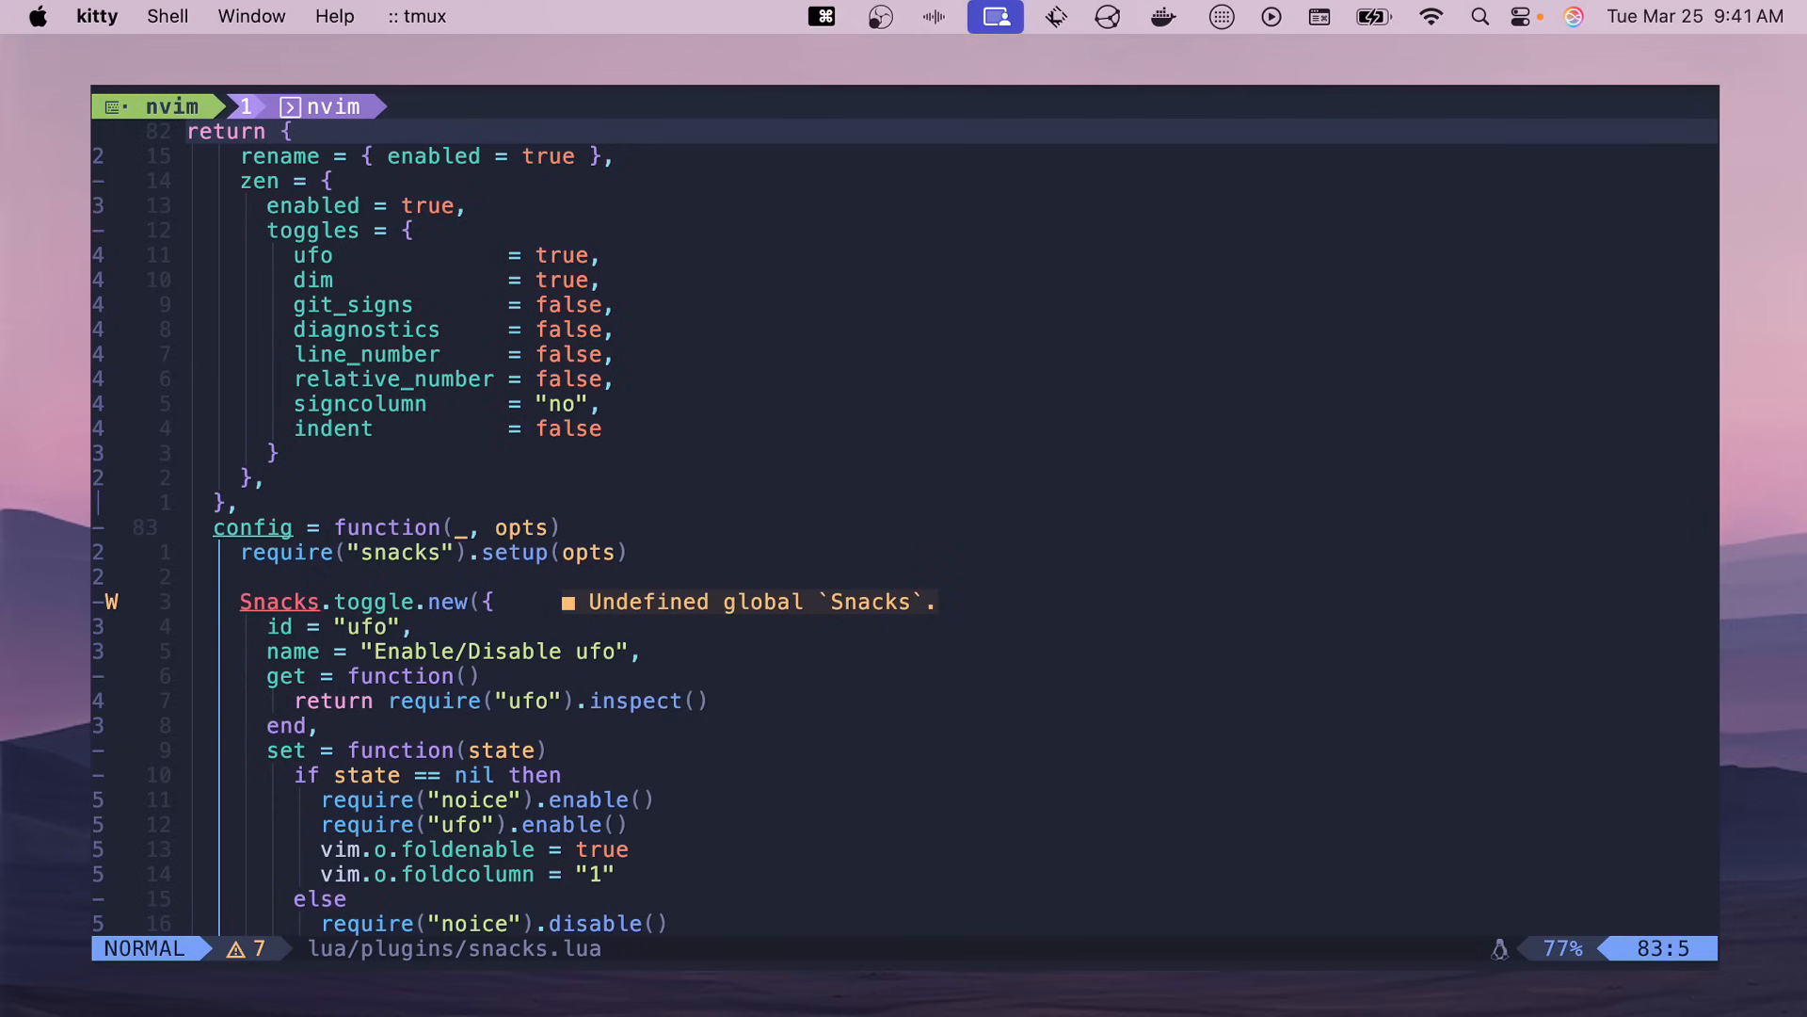
- Walk through the ufo Snacks.toggle get function and the set branches enabling/disabling noice, ufo and fold settings
{"action": "key", "text": "j"}
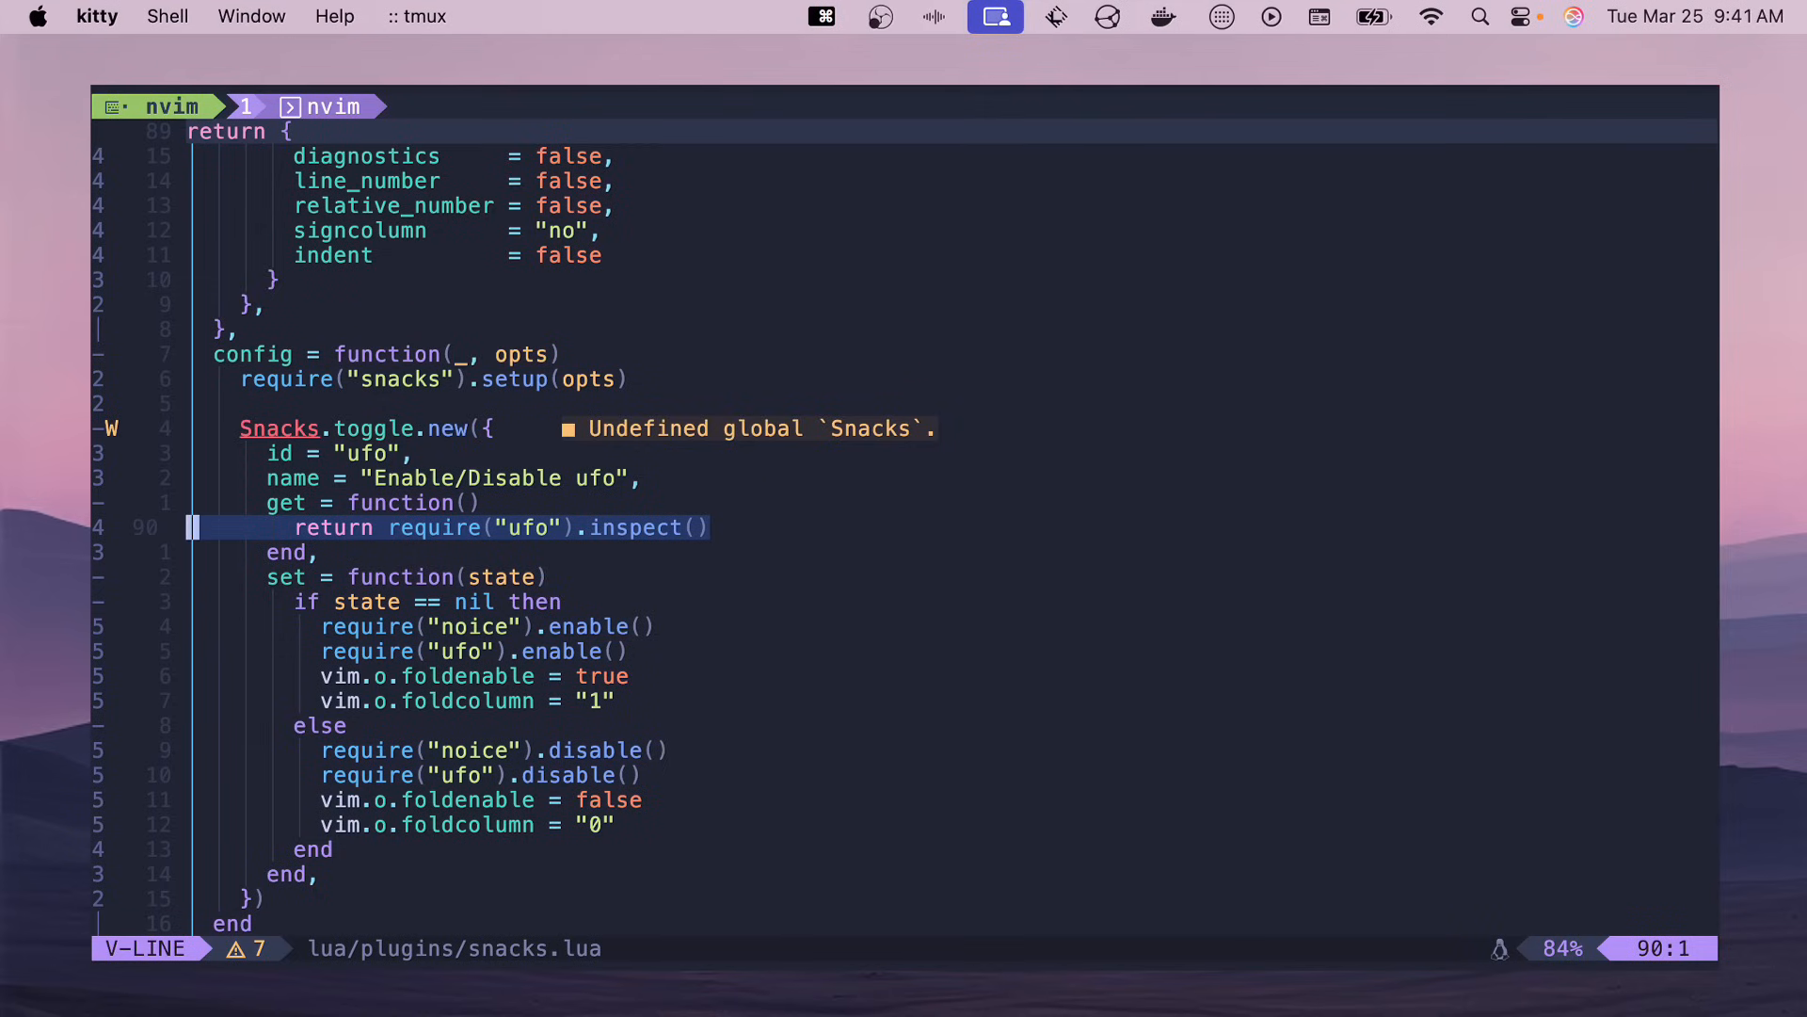
{"action": "key", "text": "Escape"}
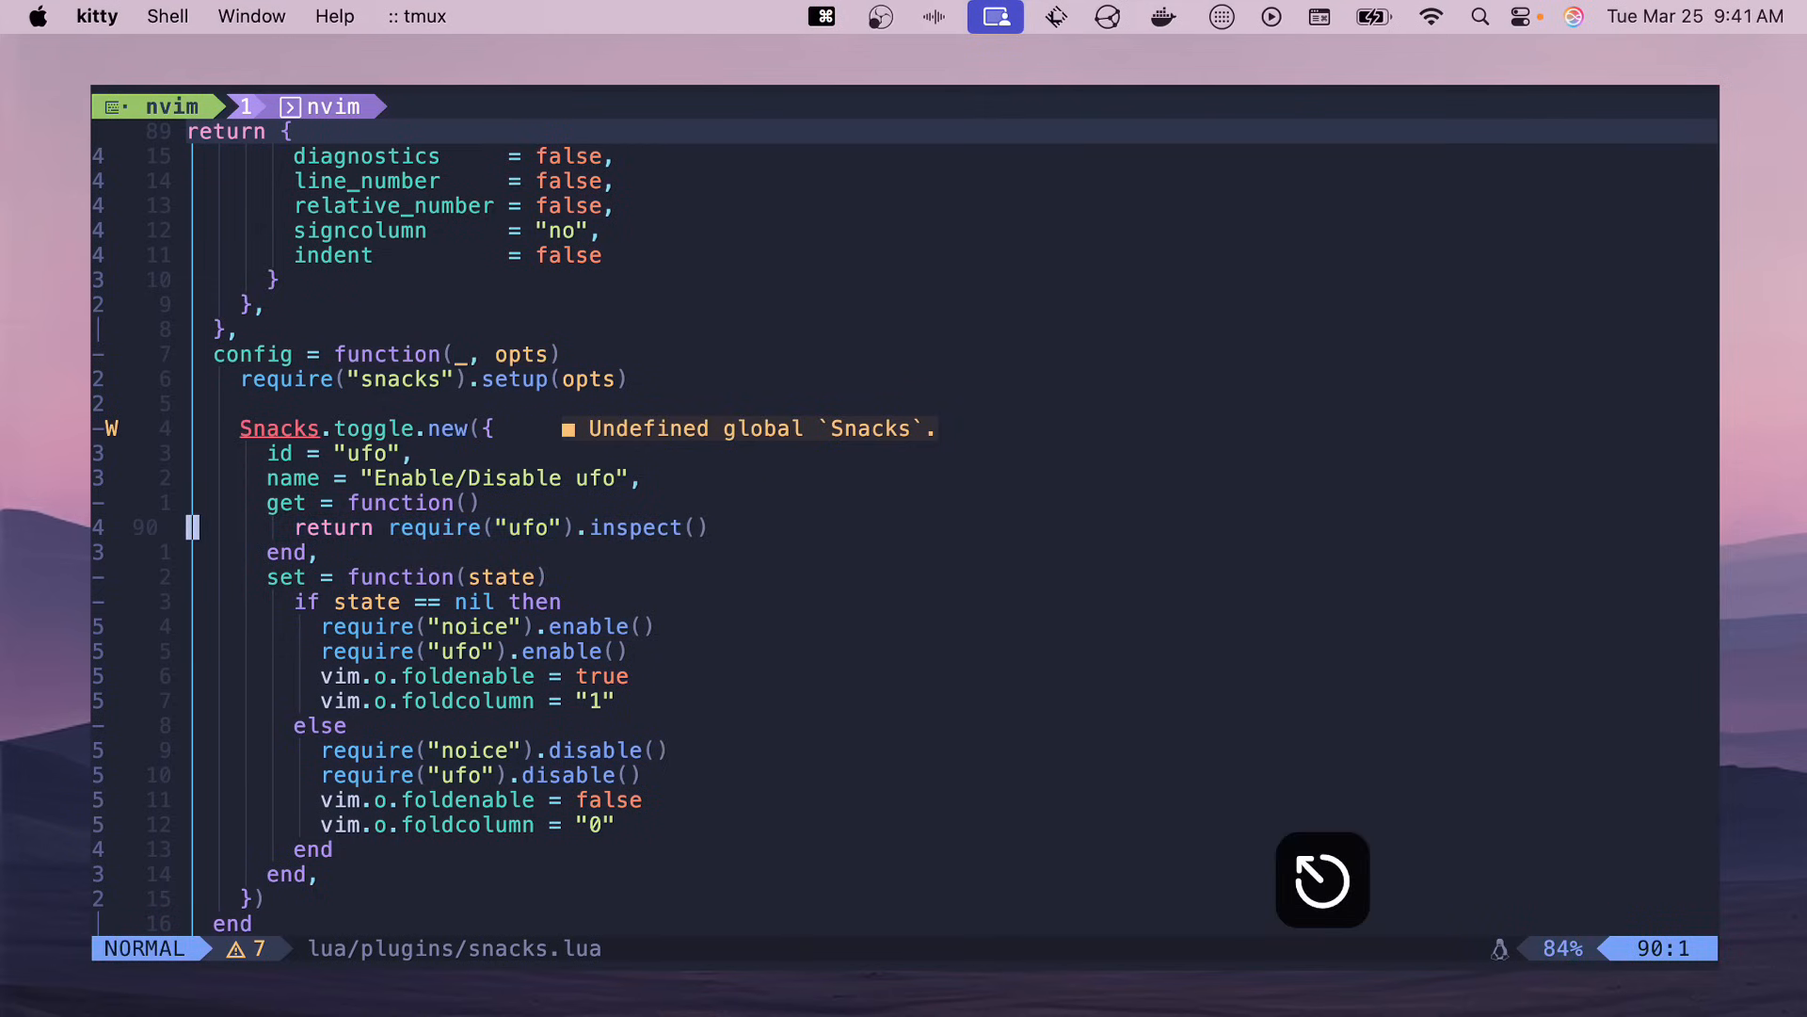
{"action": "key", "text": "j"}
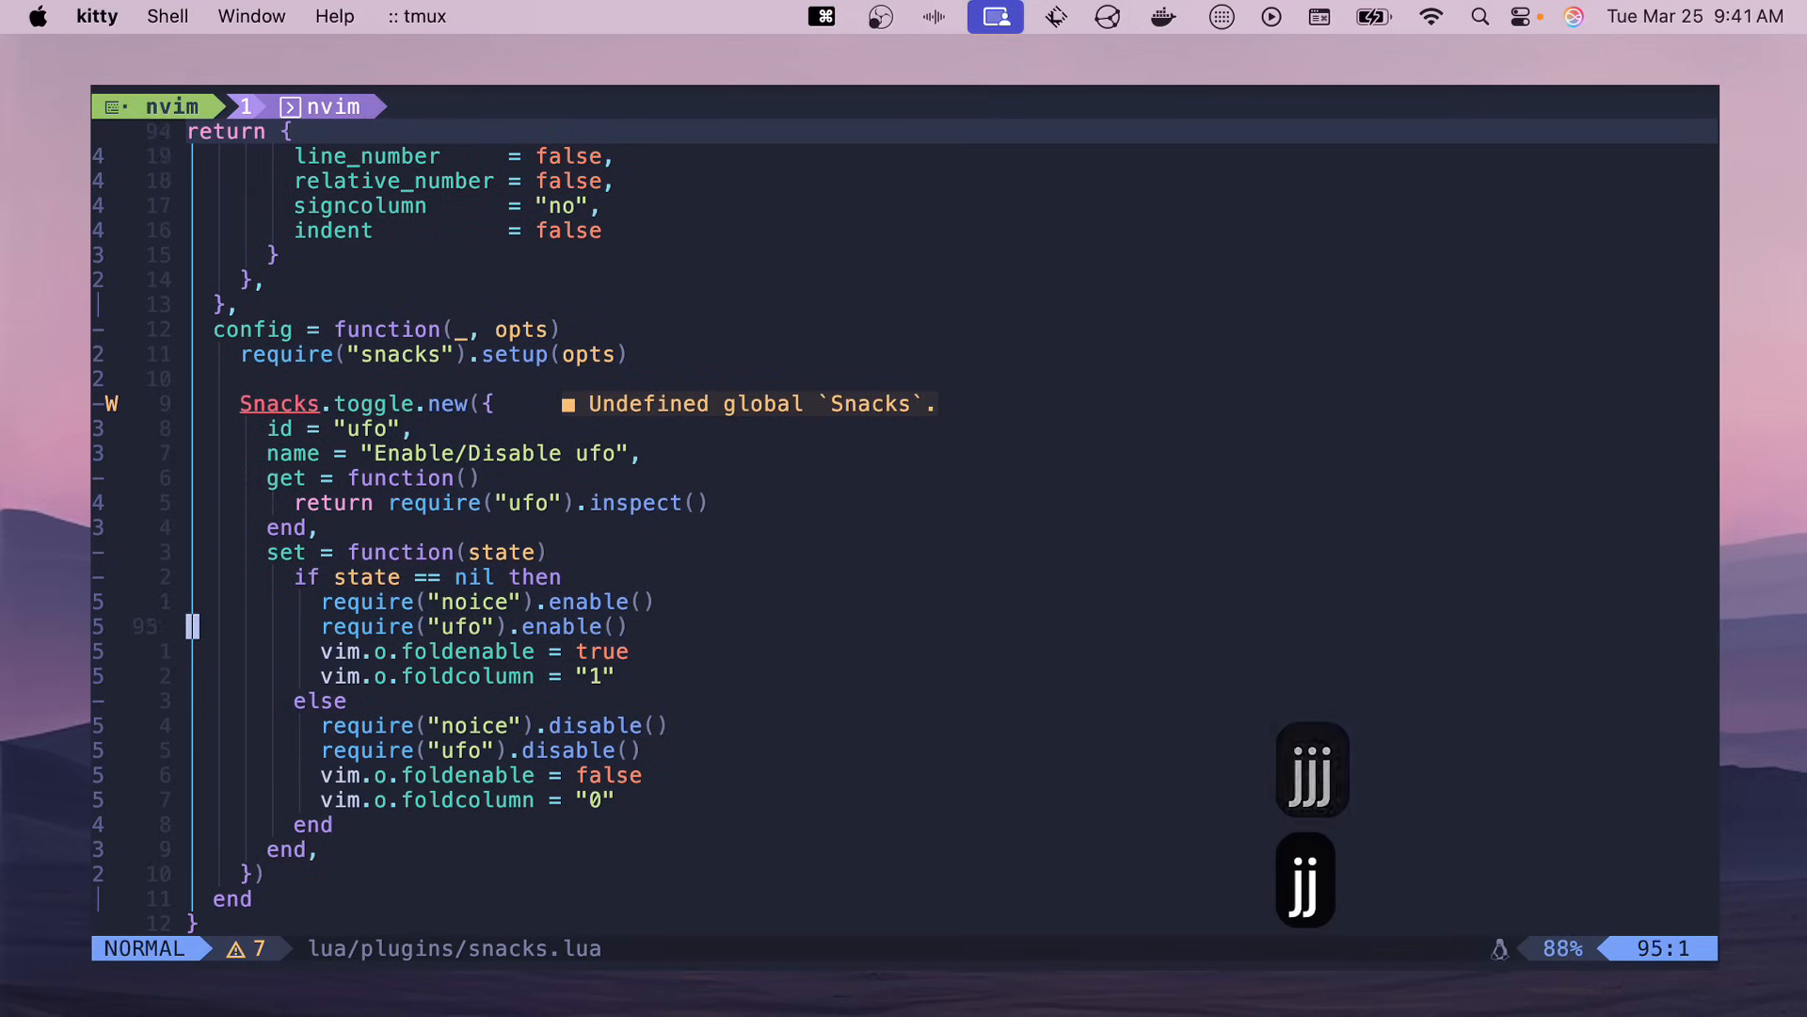
{"action": "key", "text": "k"}
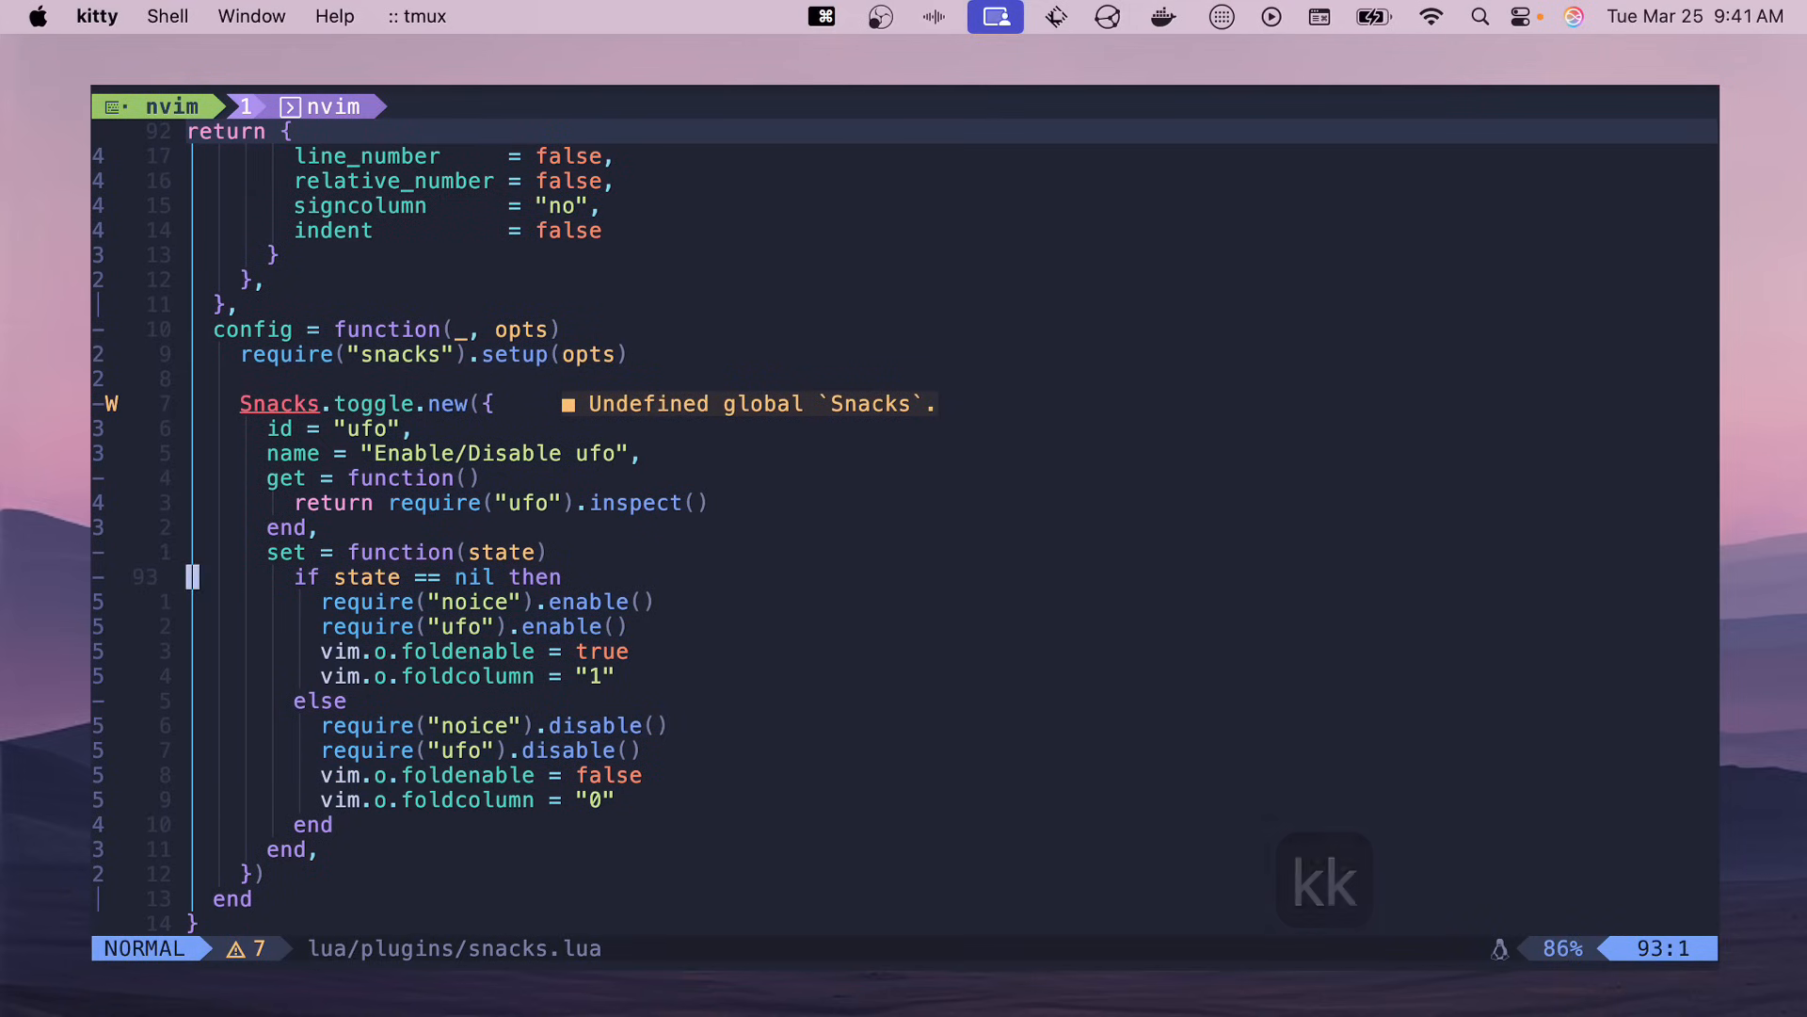
{"action": "key", "text": "j"}
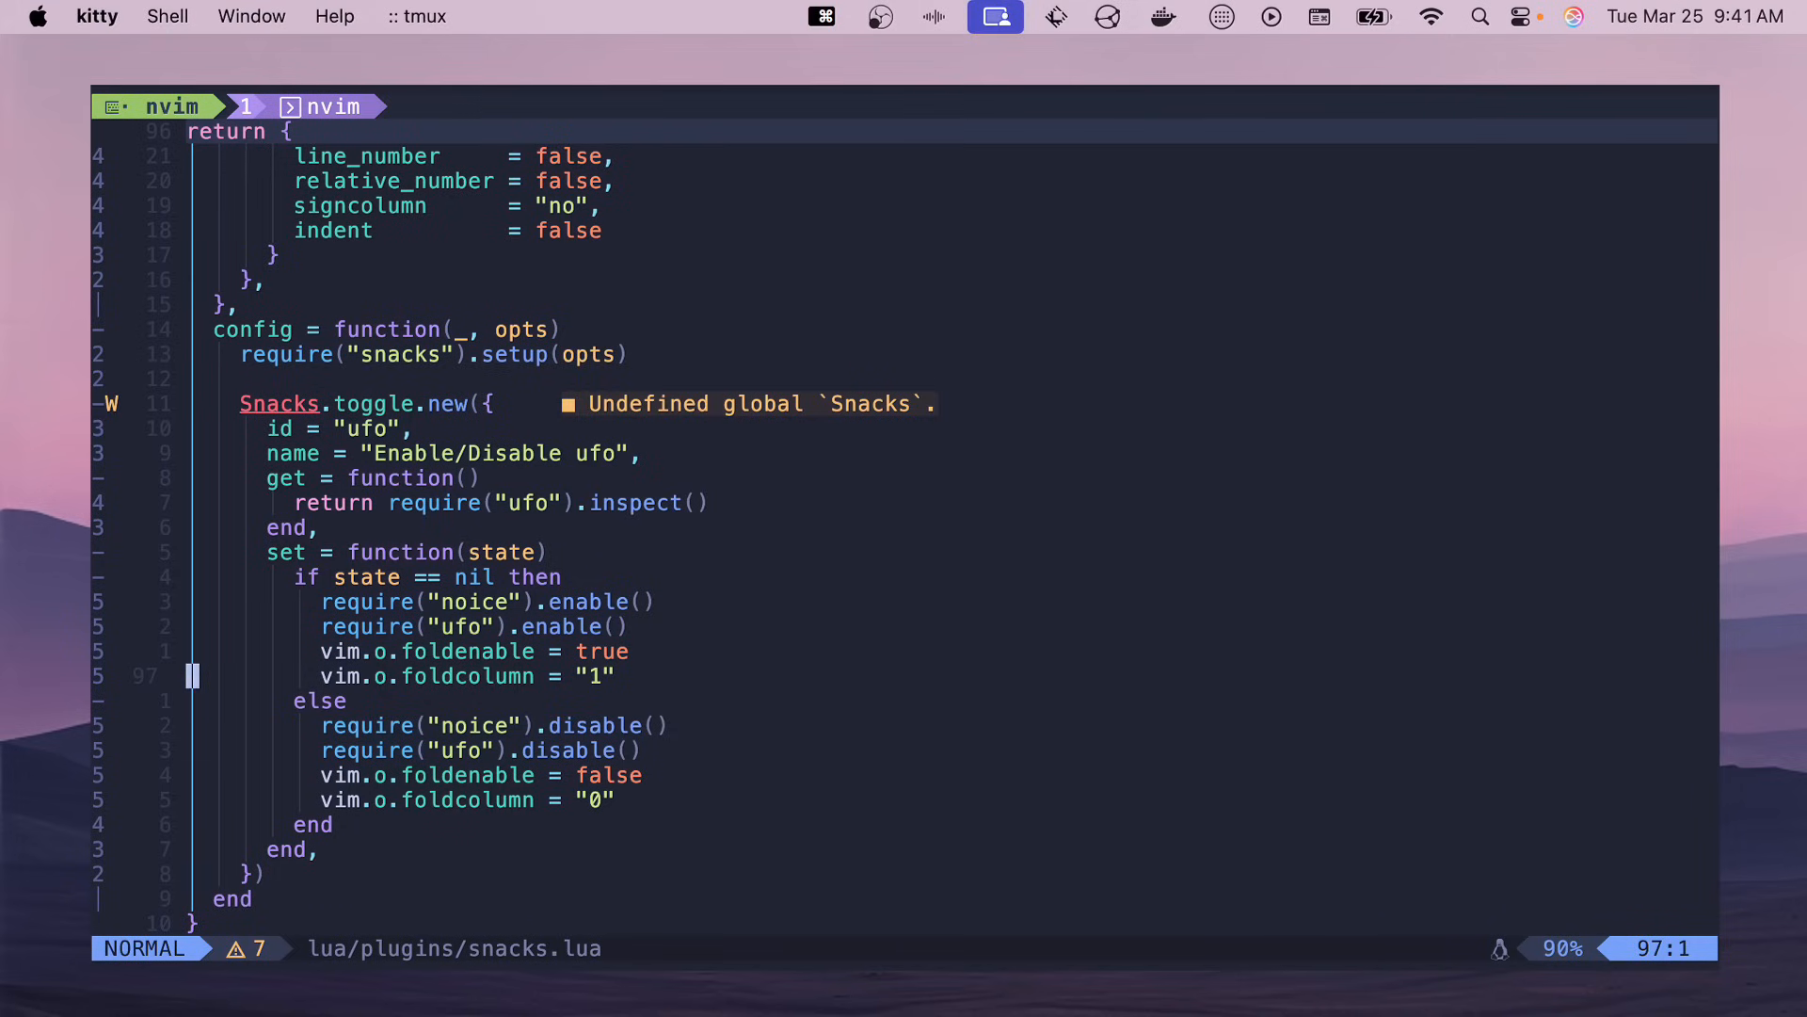
{"action": "key", "text": "j"}
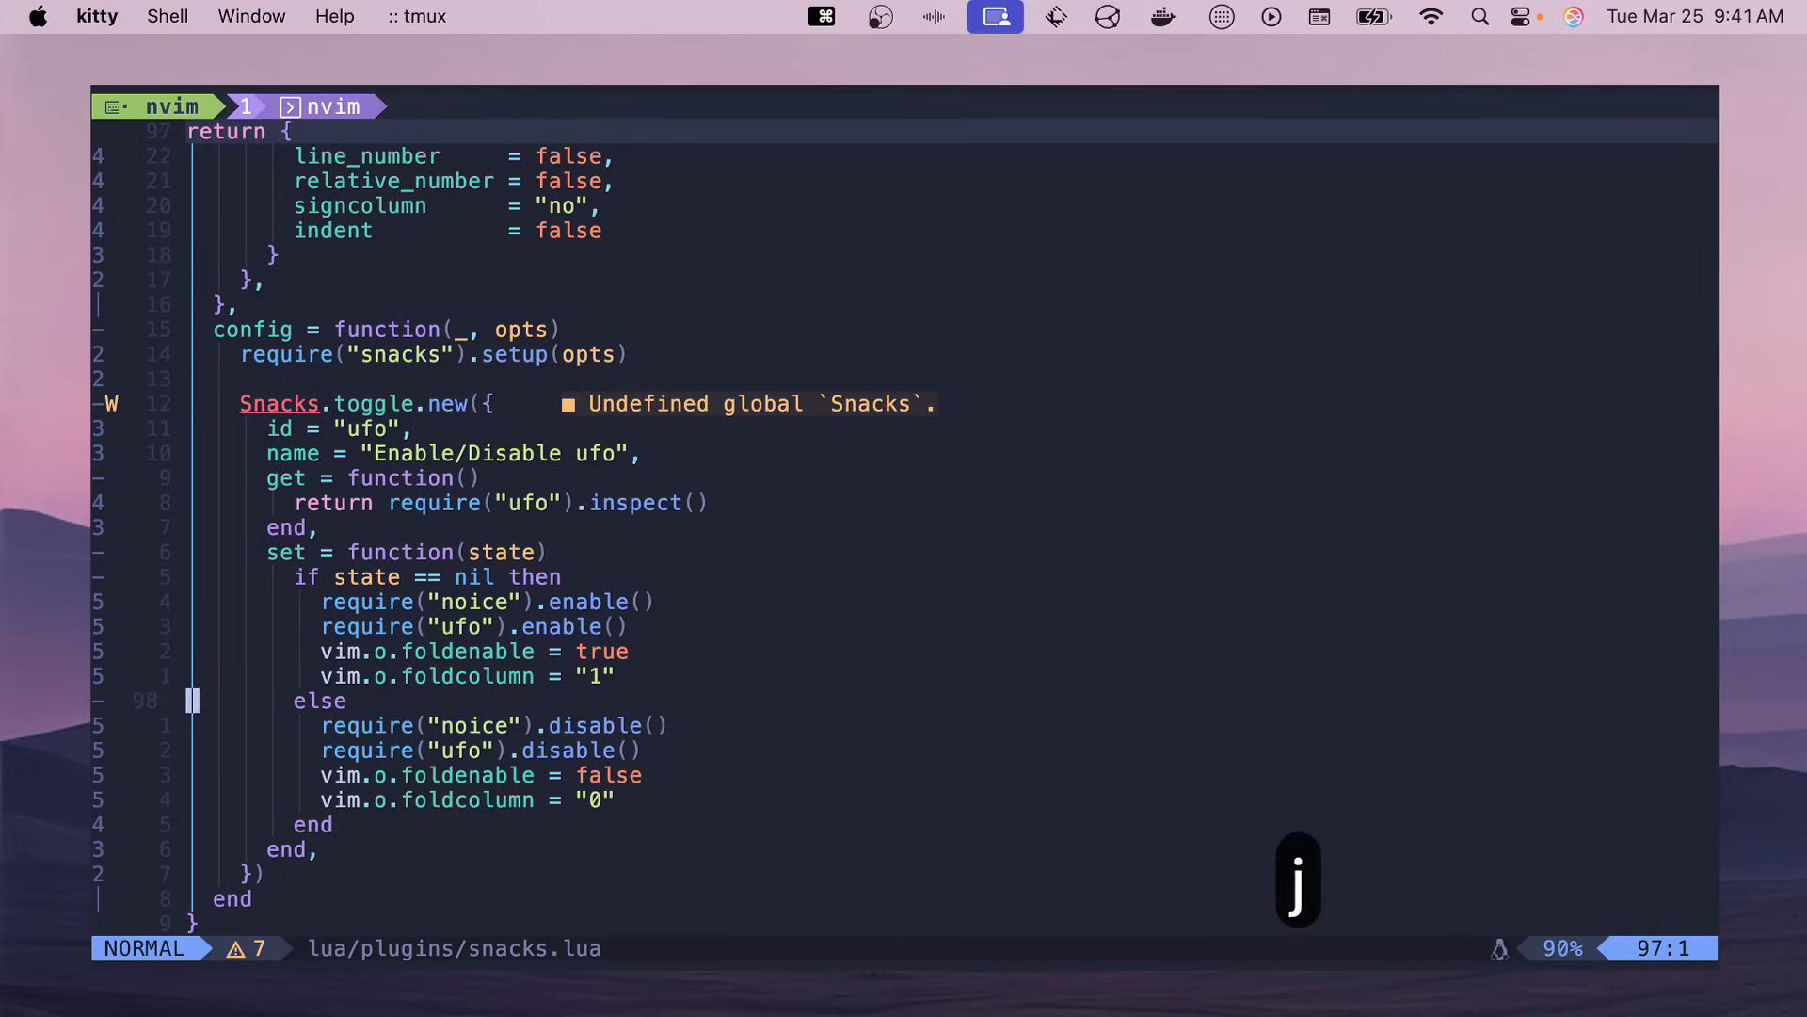
{"action": "key", "text": "j"}
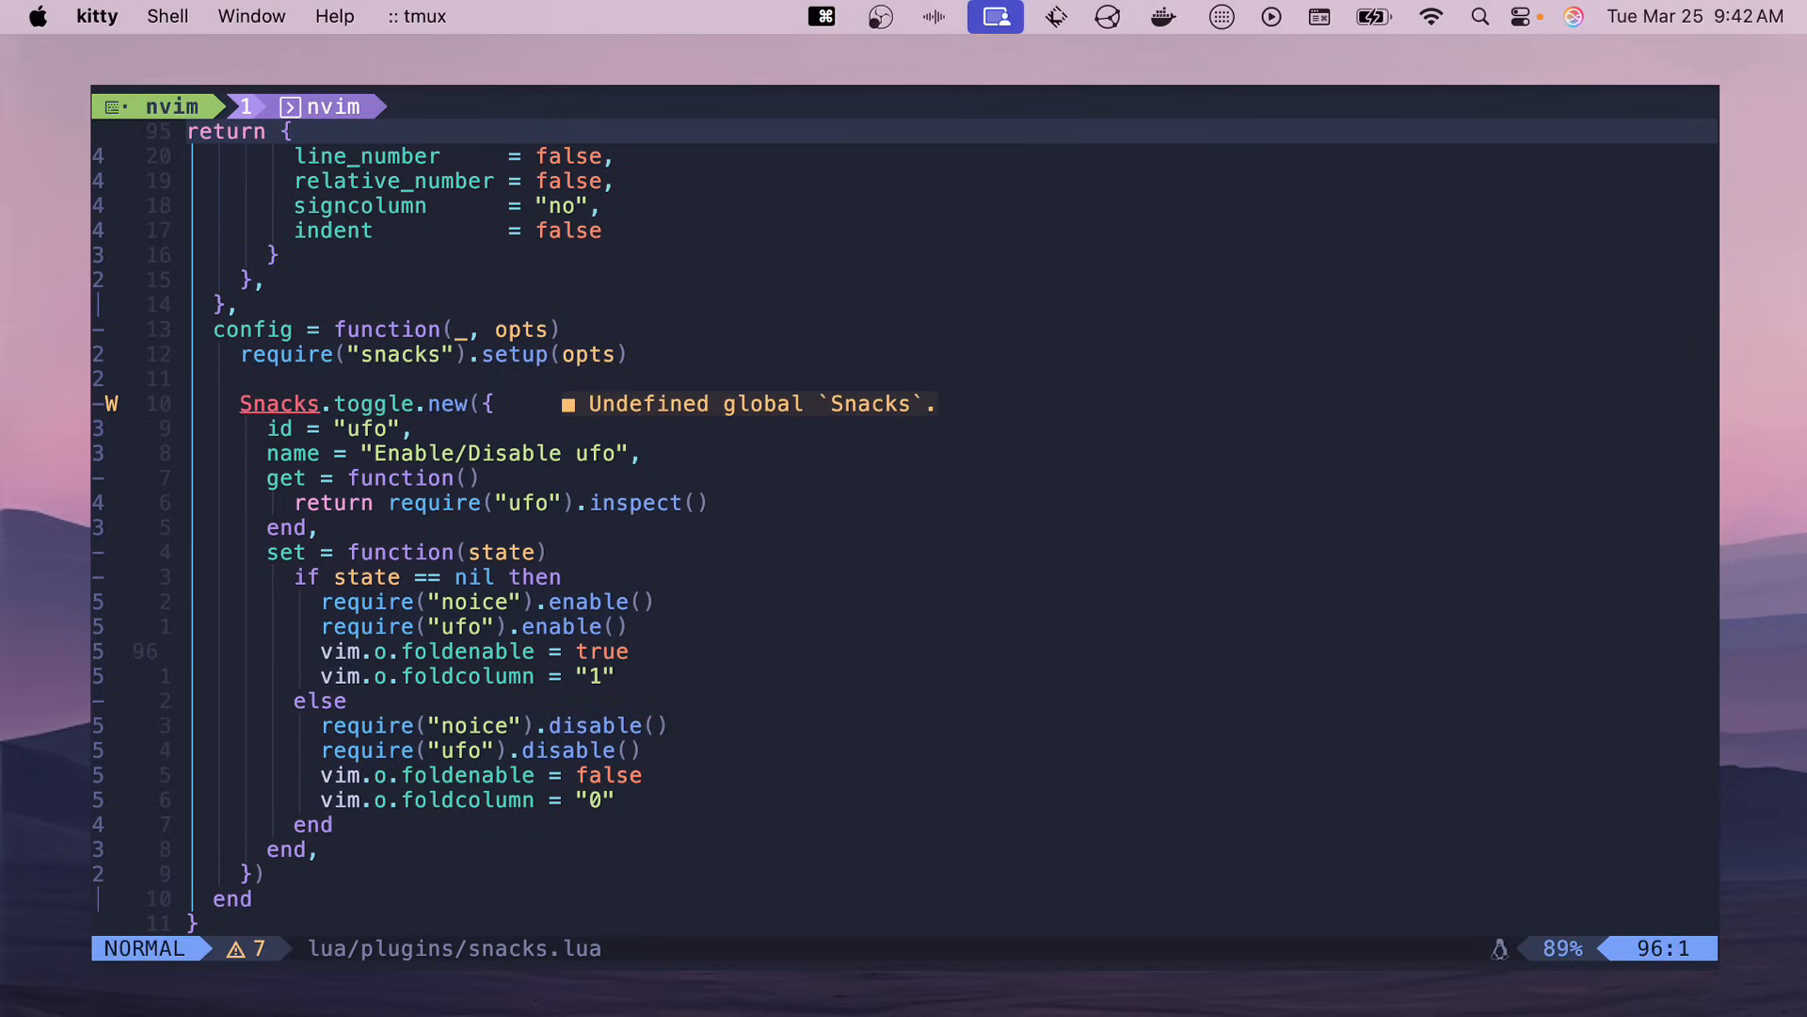
- Enter zen mode via :lua Snacks.zen() and move back up to the top of snacks.lua with code dimmed
{"action": "type", "text": ":lua"}
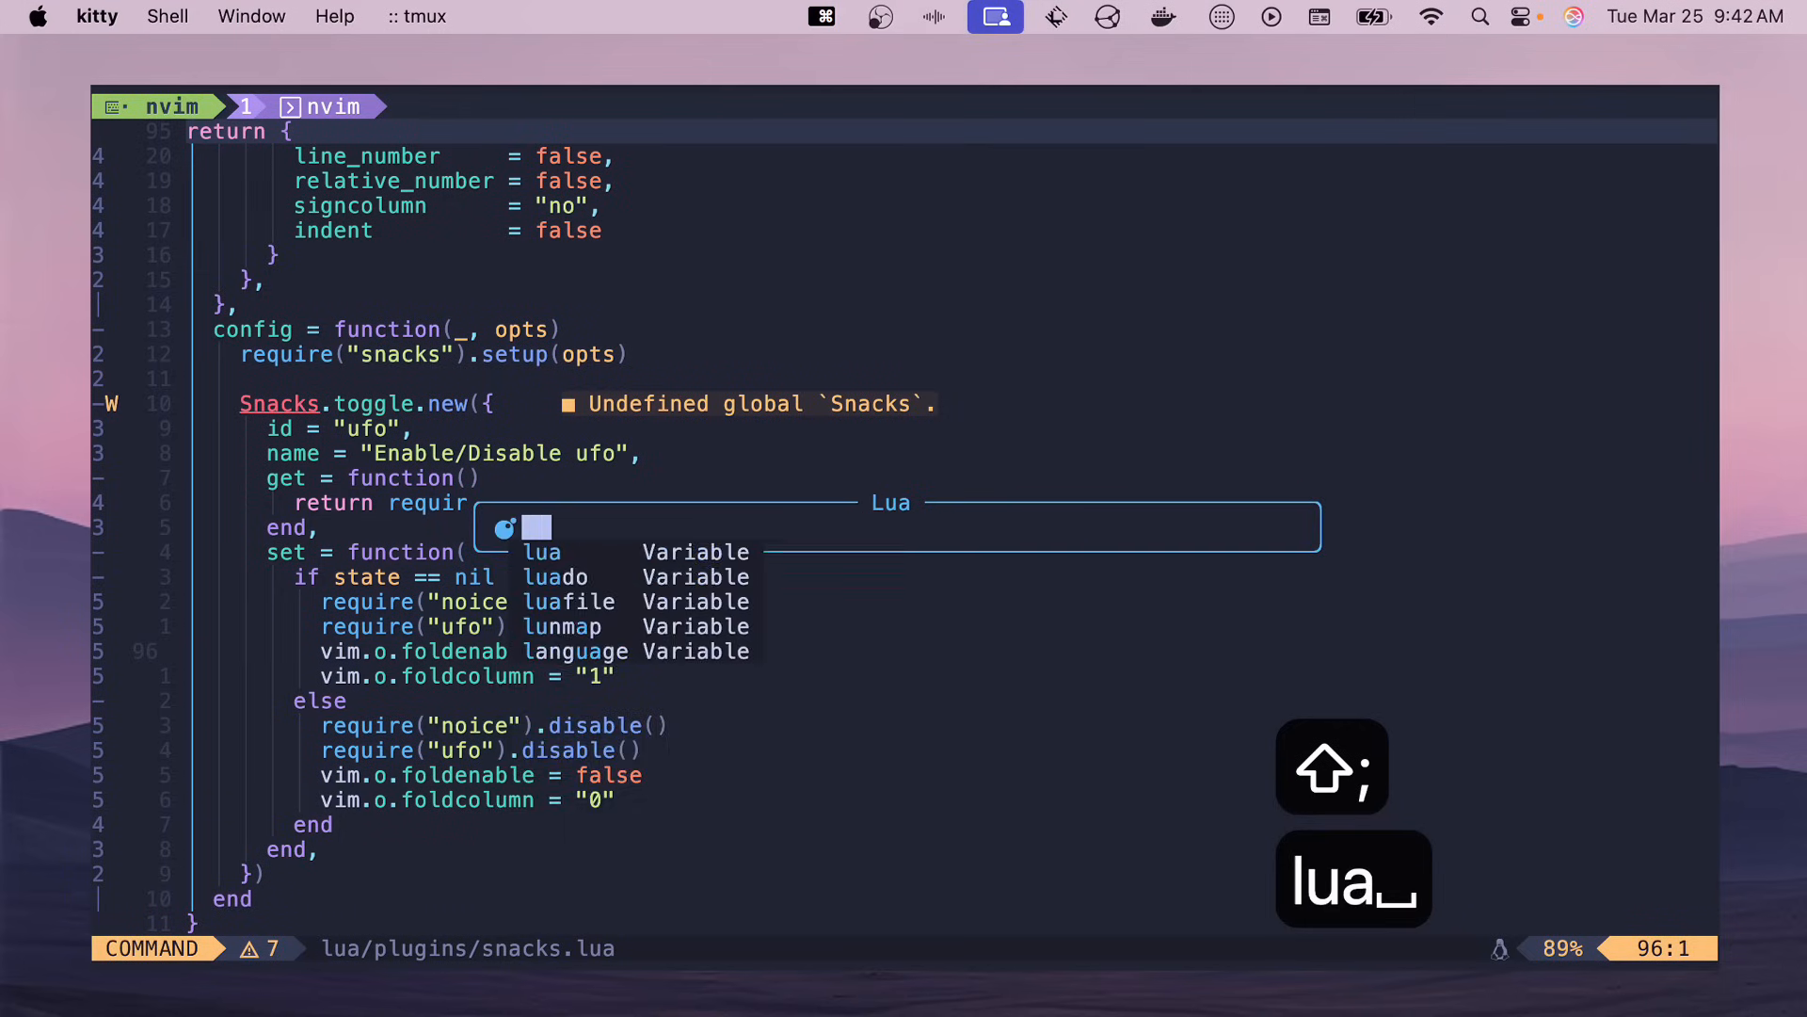
{"action": "type", "text": "Snacks."}
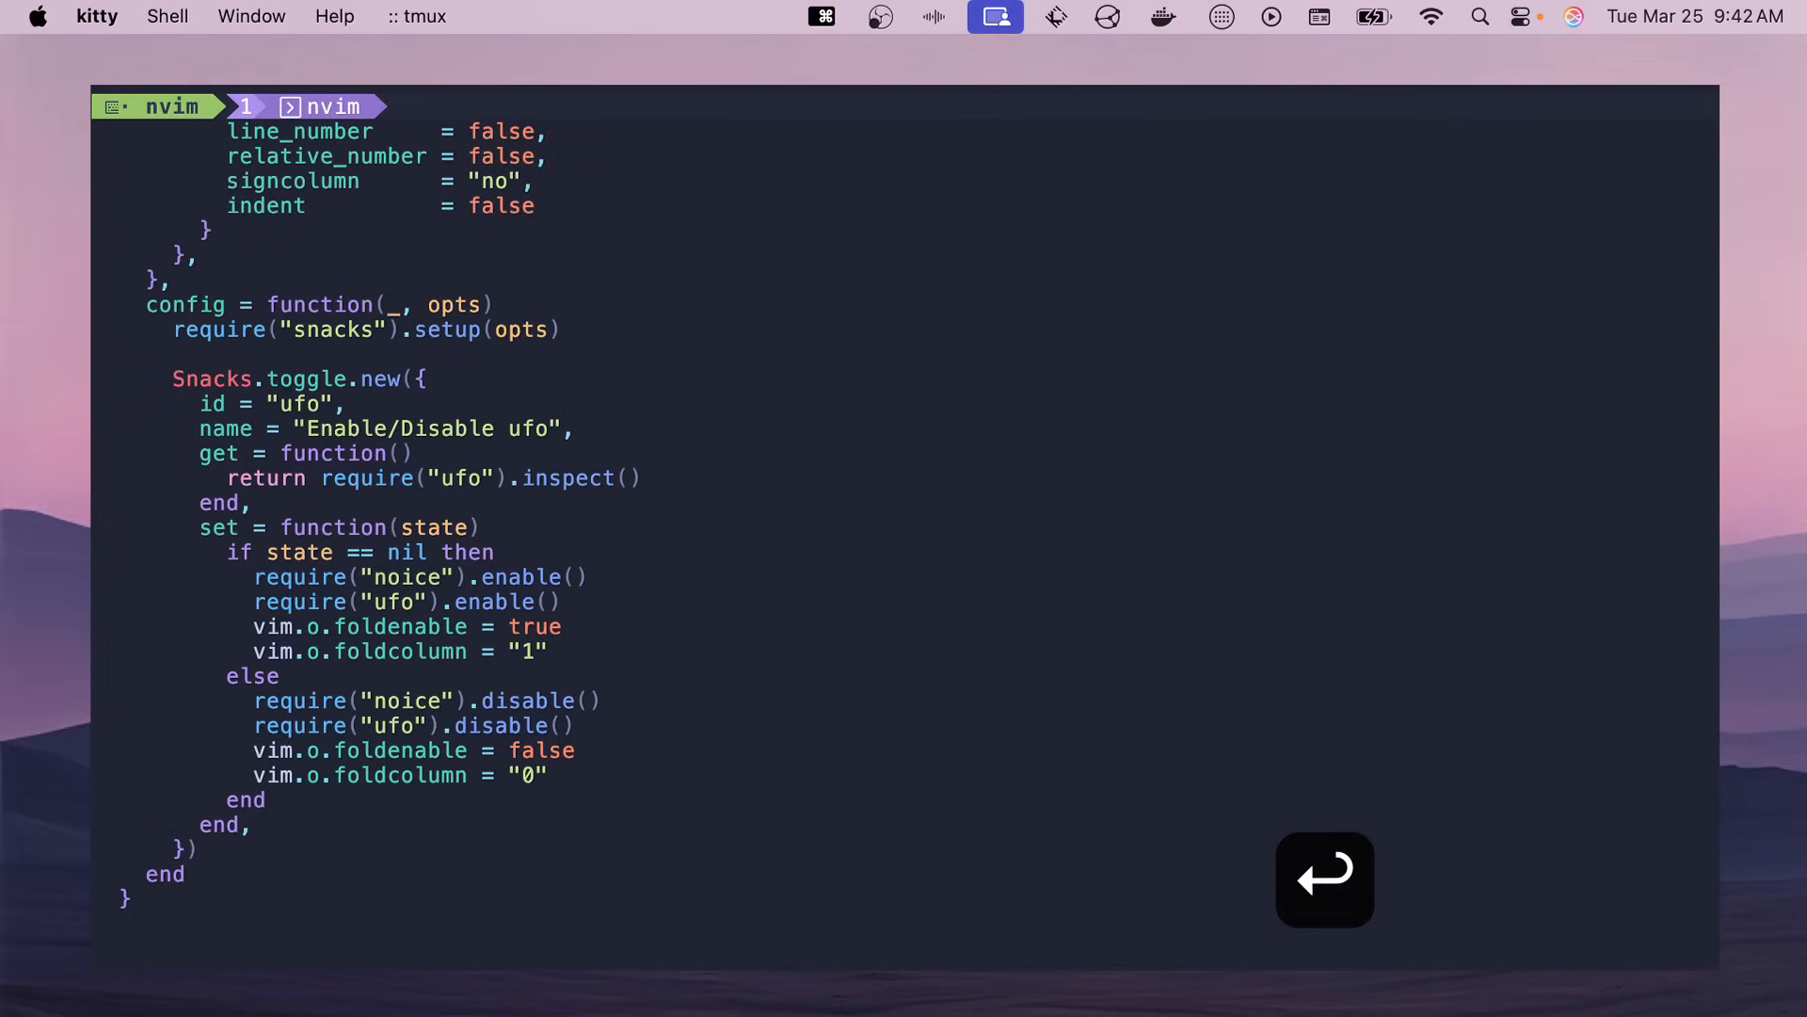
{"action": "key", "text": "k"}
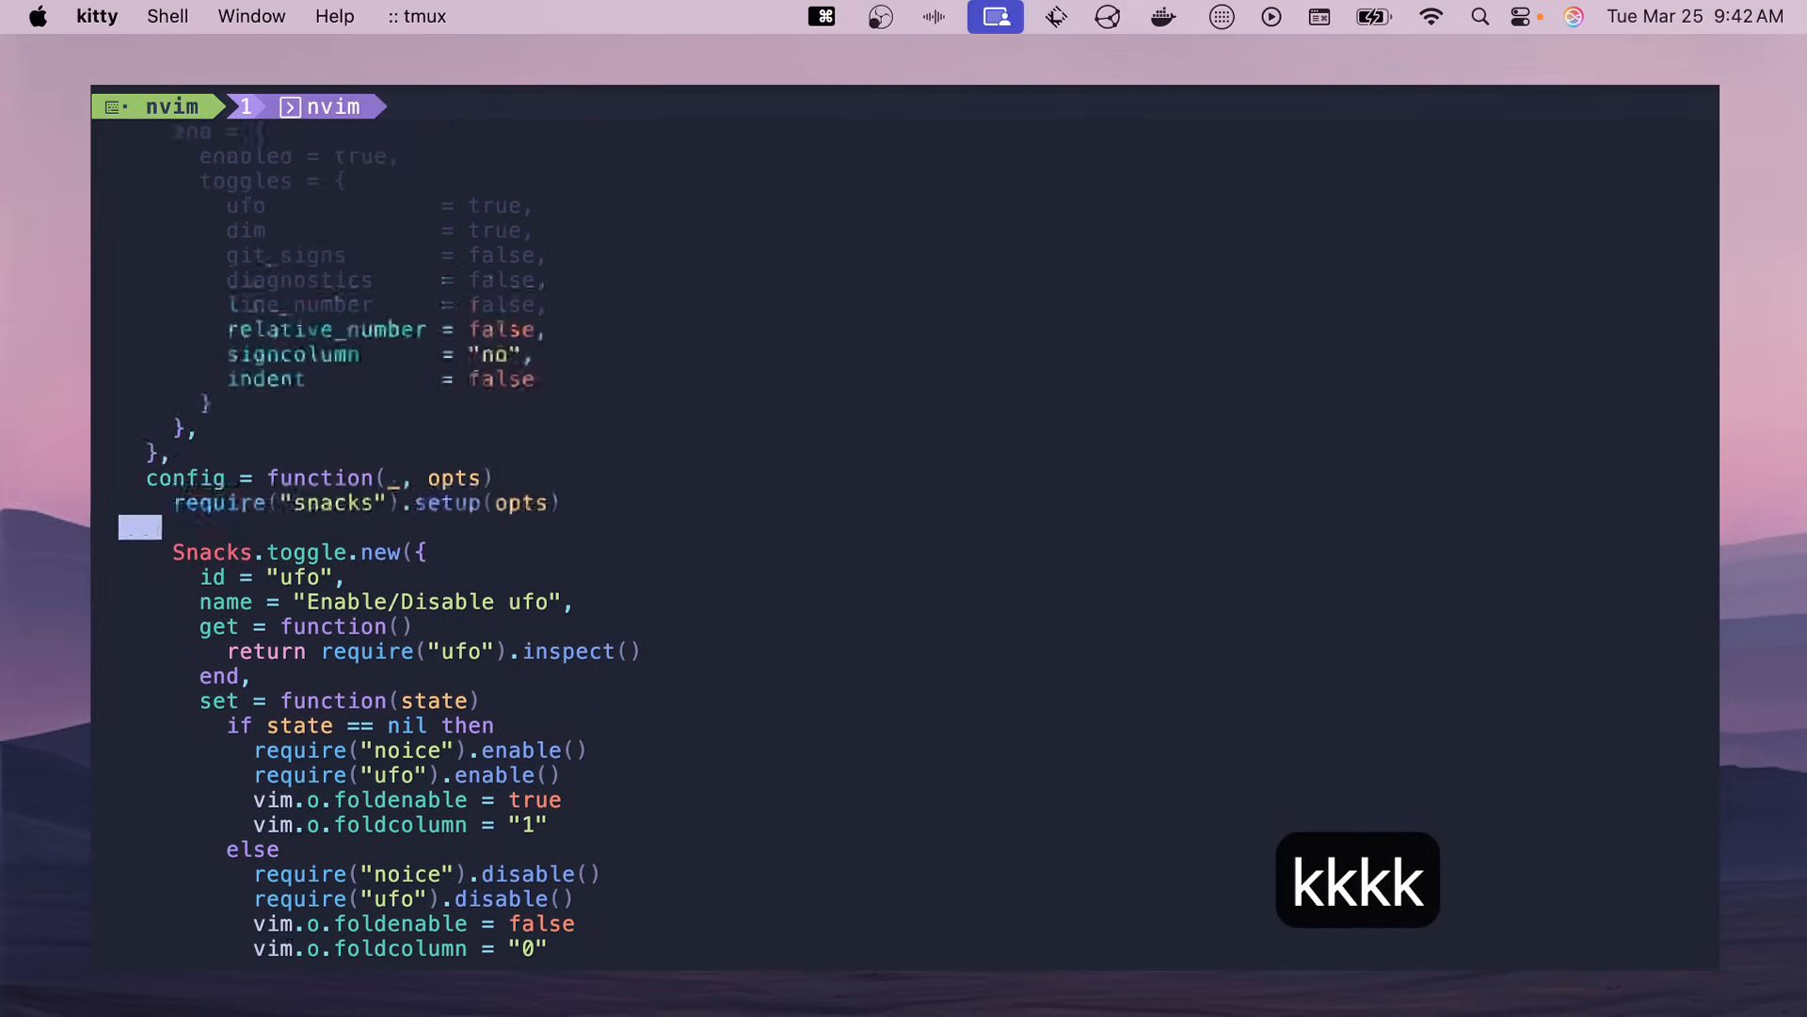
{"action": "key", "text": "k"}
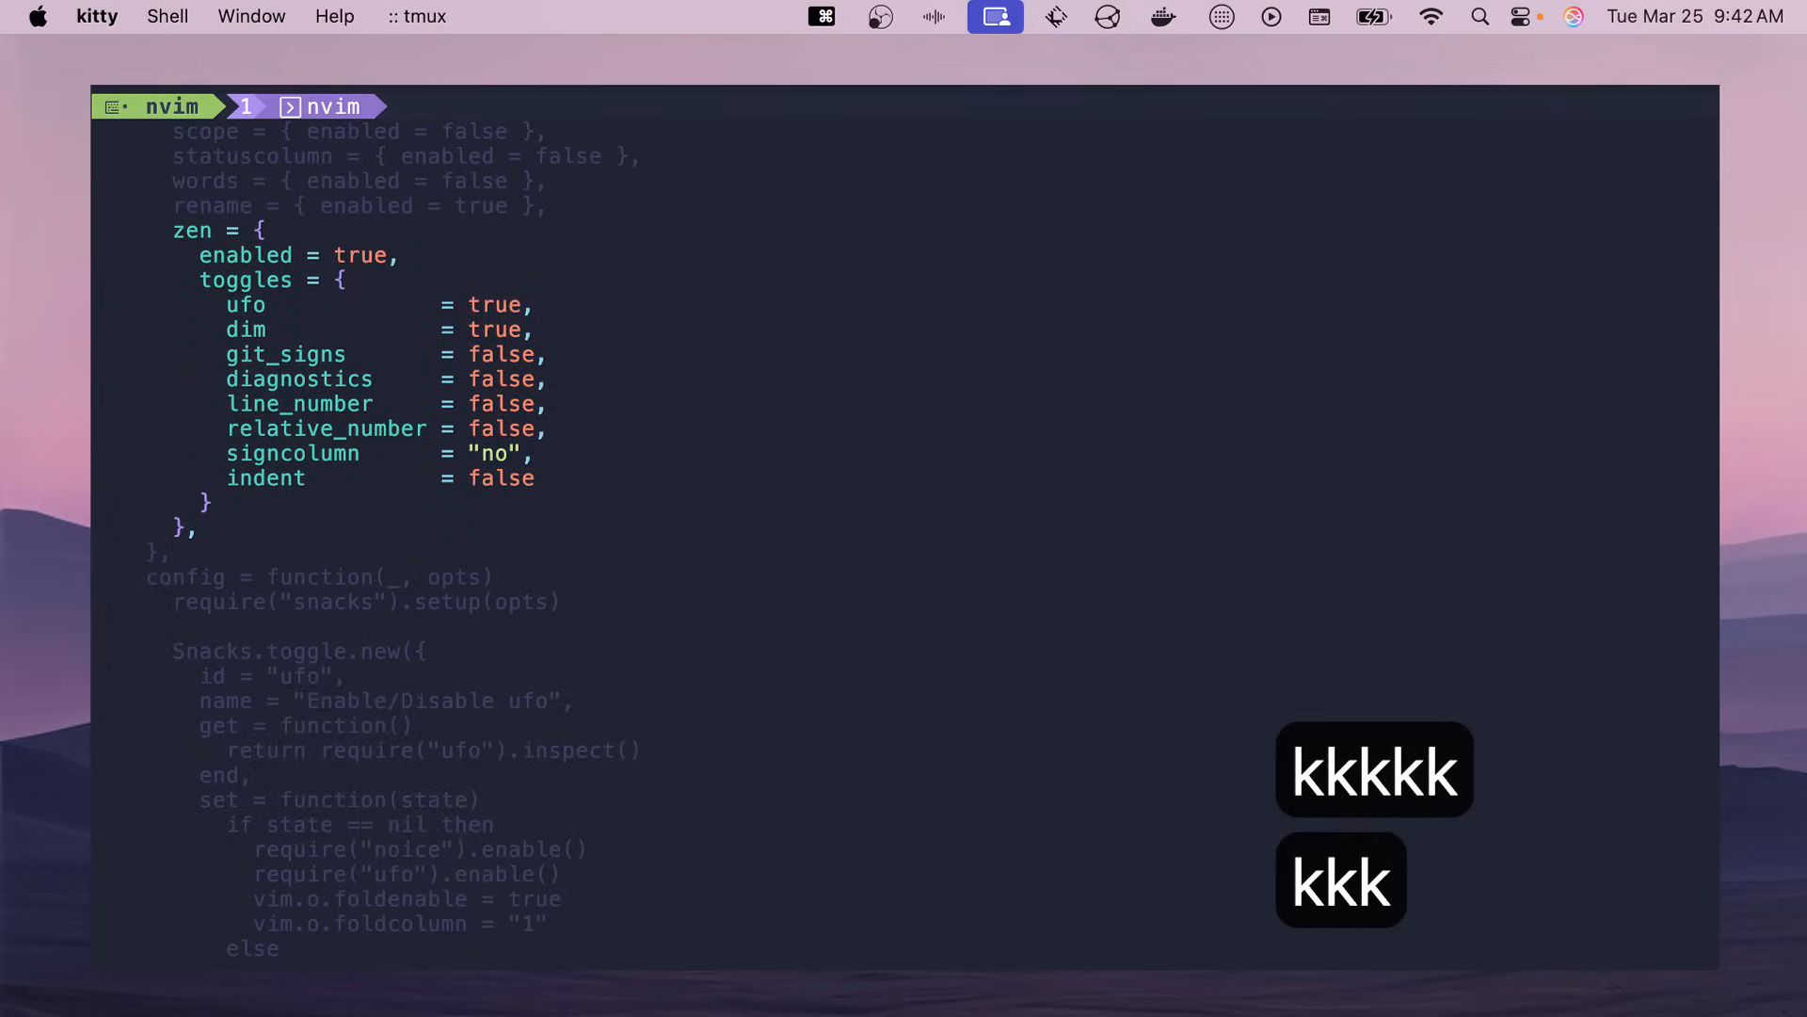
{"action": "key", "text": "k"}
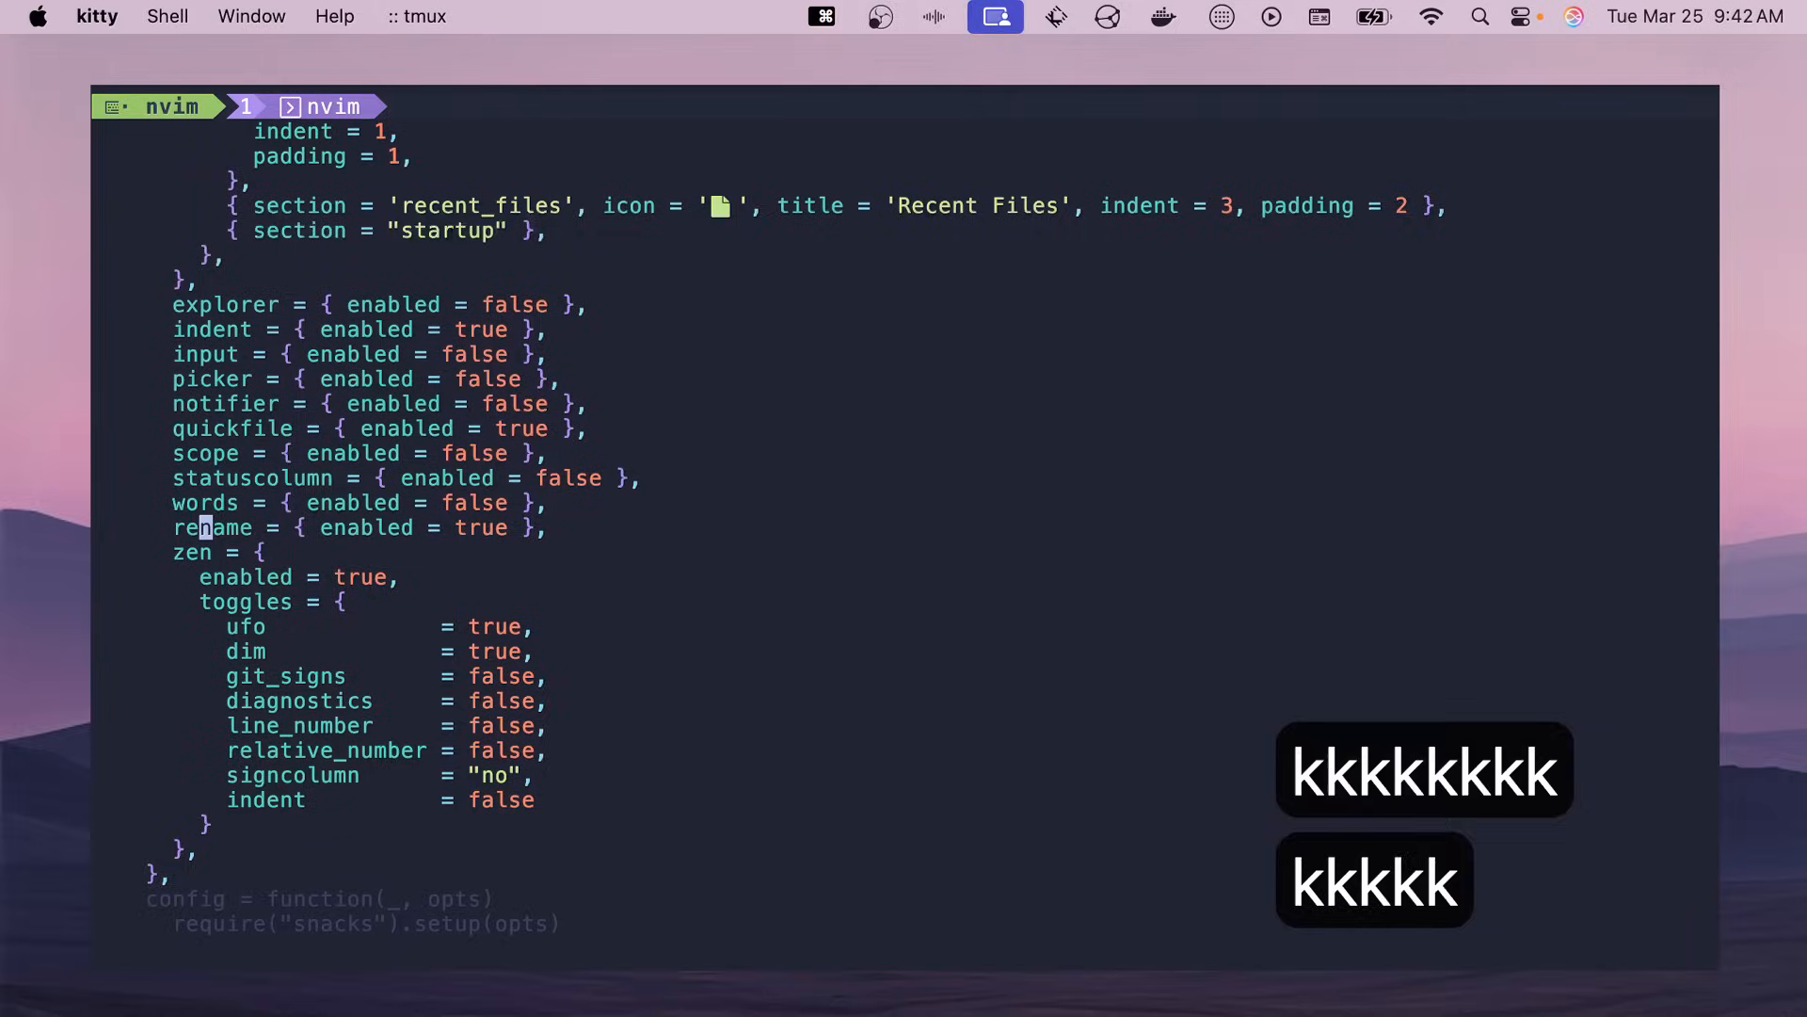
{"action": "key", "text": "k"}
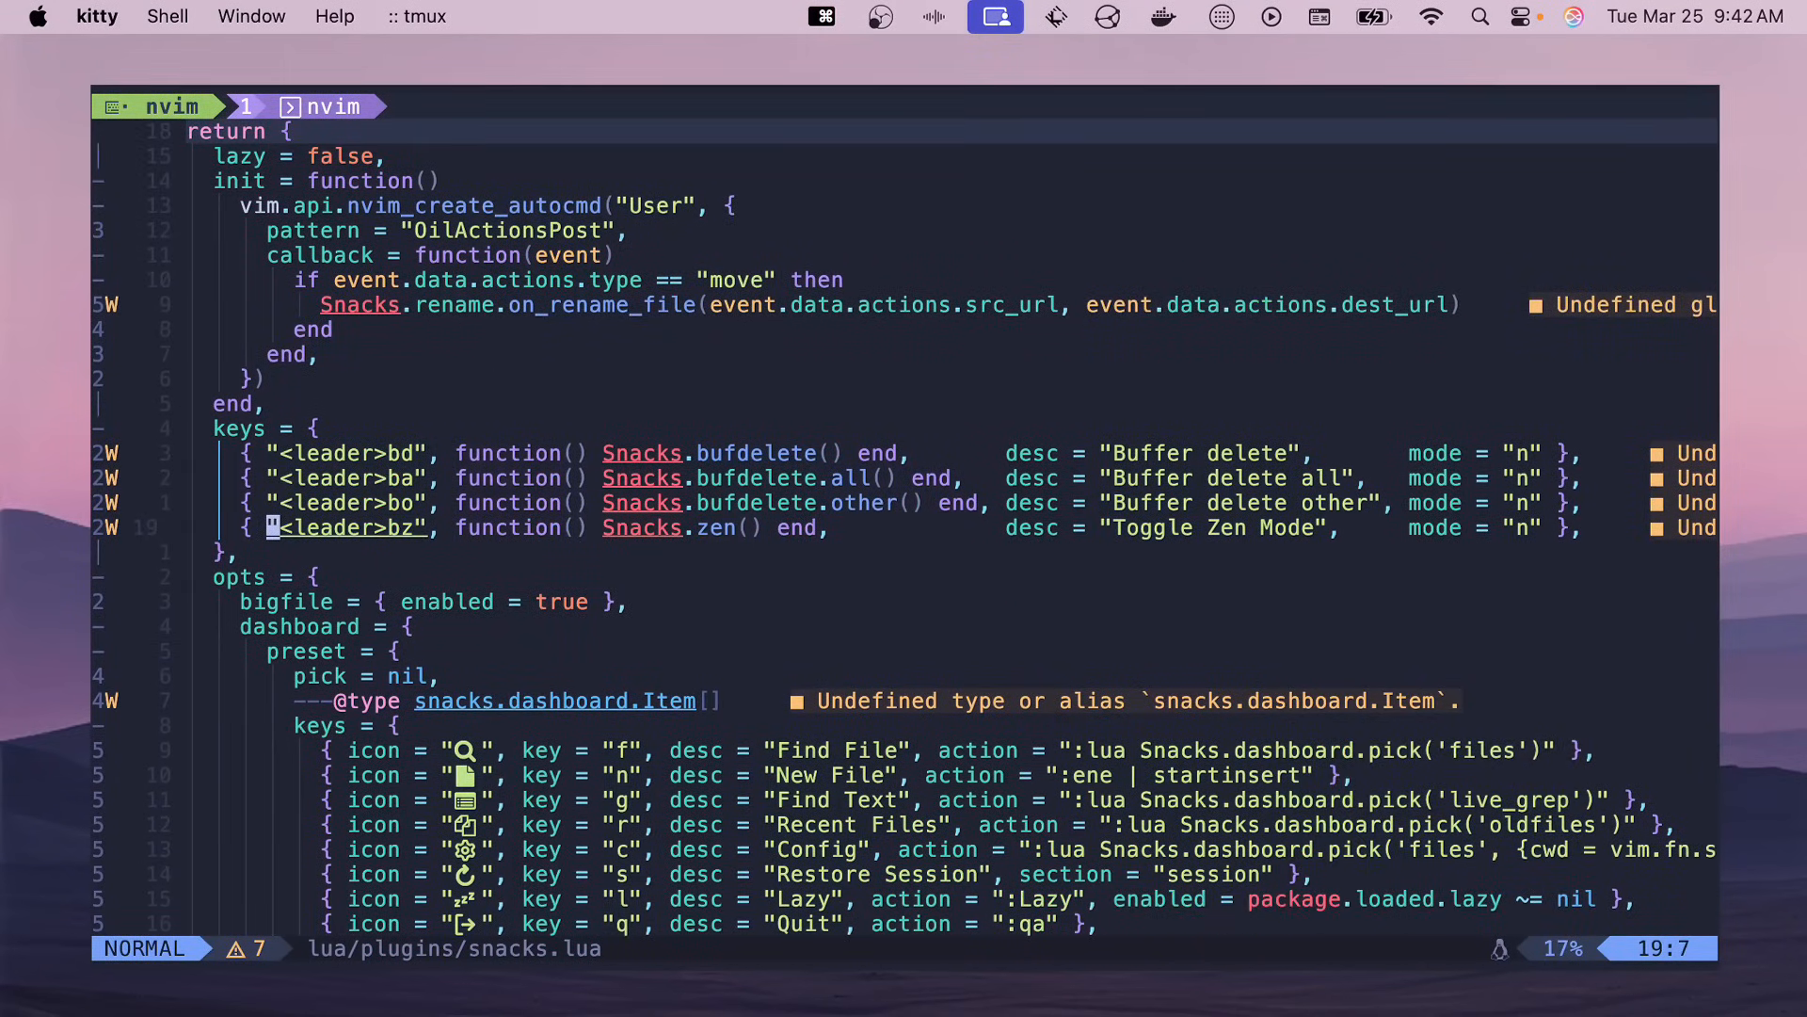
- Mark the <leader>bo Buffer delete other mapping line in the keys table in line-wise visual mode
{"action": "key", "text": "k"}
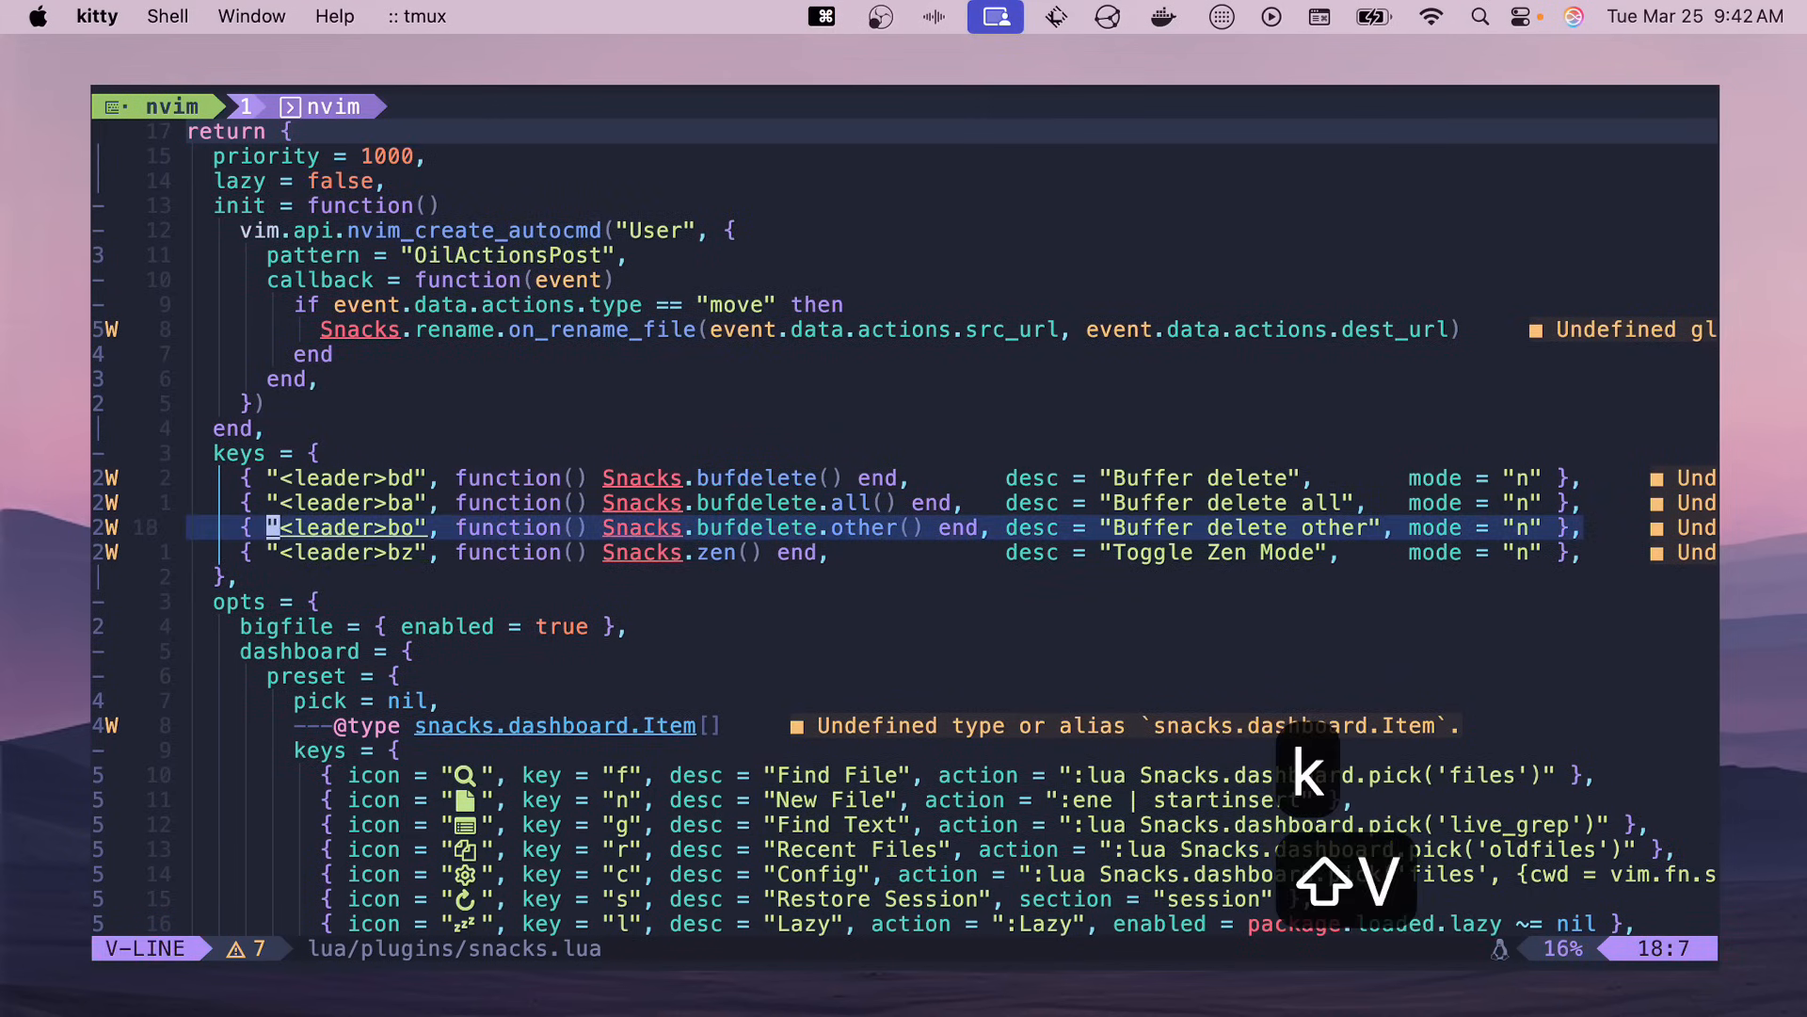